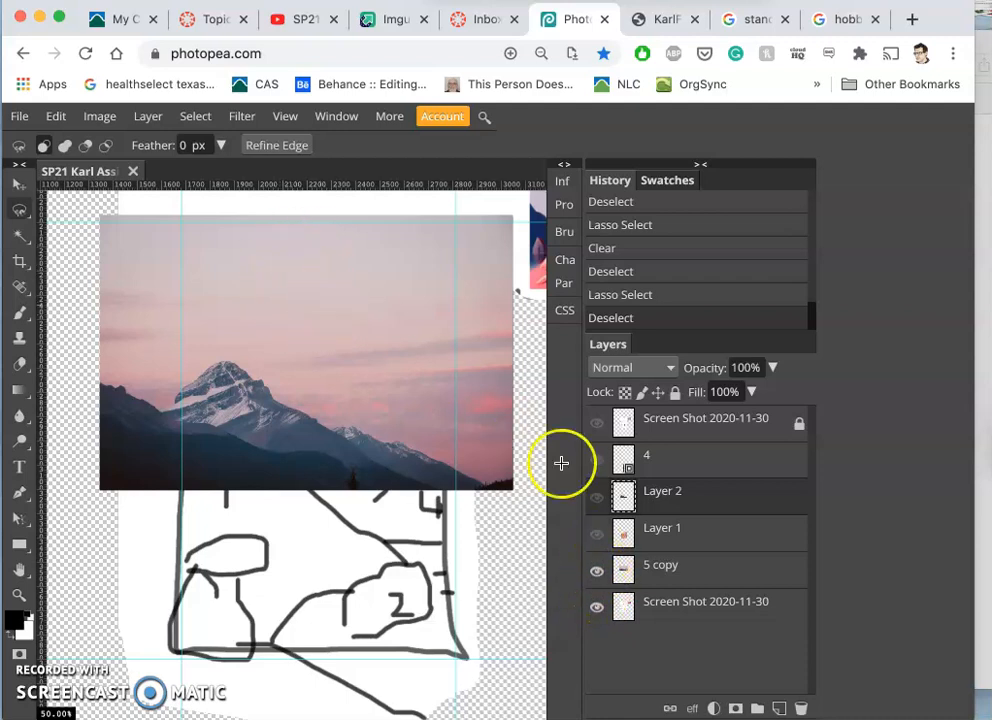
Step: Show Layer 1 (red desert hills) and Layer 2 (snowy mountain) via their eye icons
left_click(596, 532)
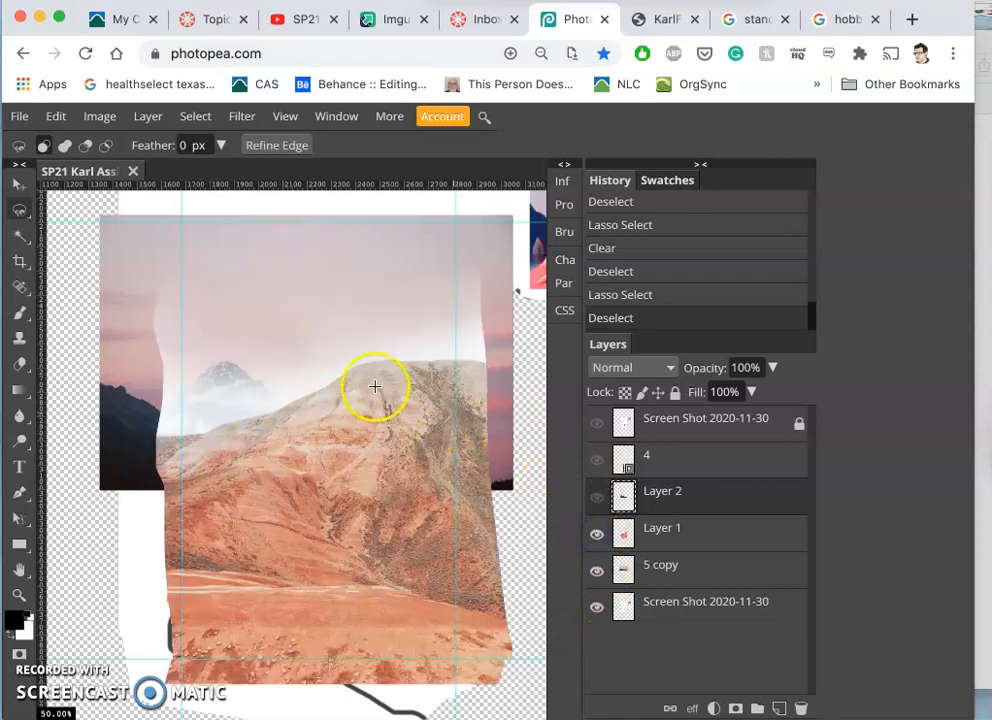
mouse_move(344, 284)
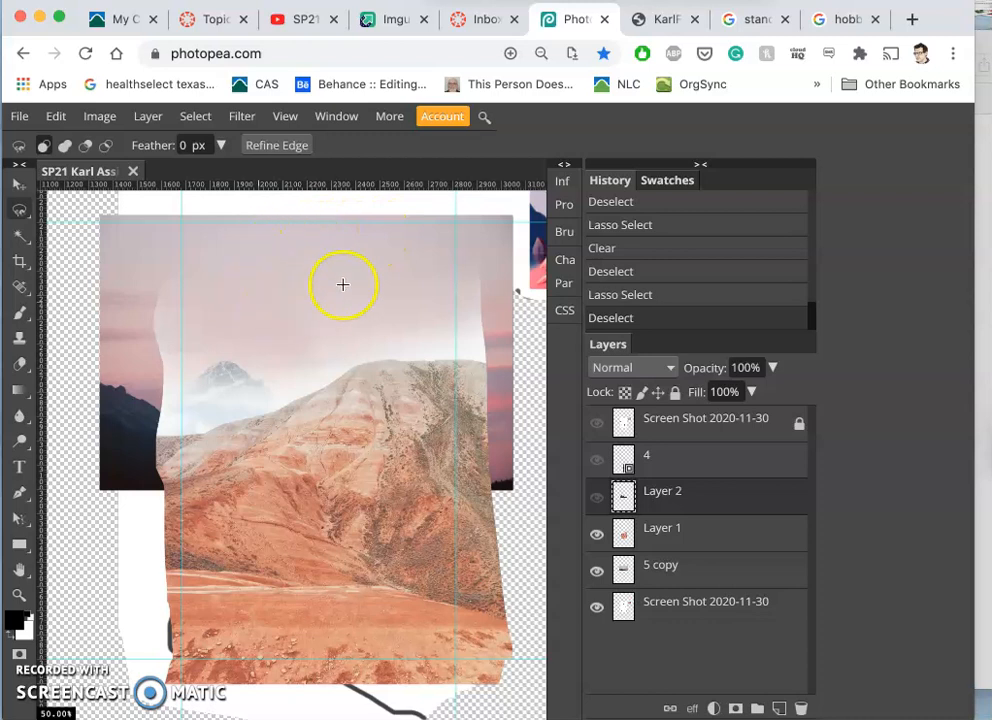
mouse_move(280, 264)
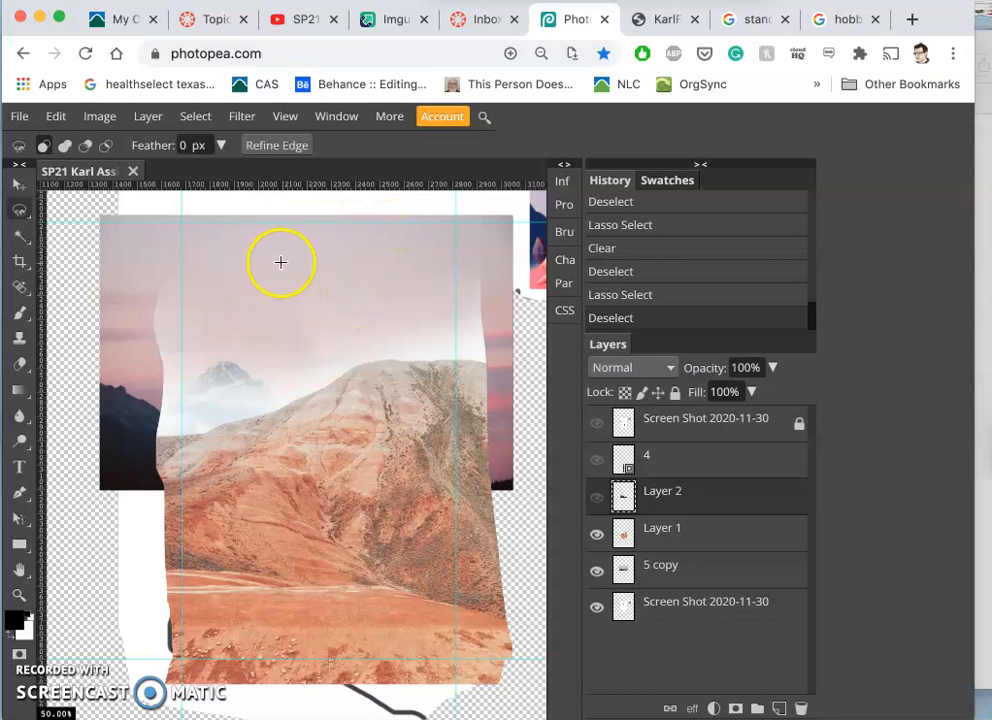
mouse_move(472, 256)
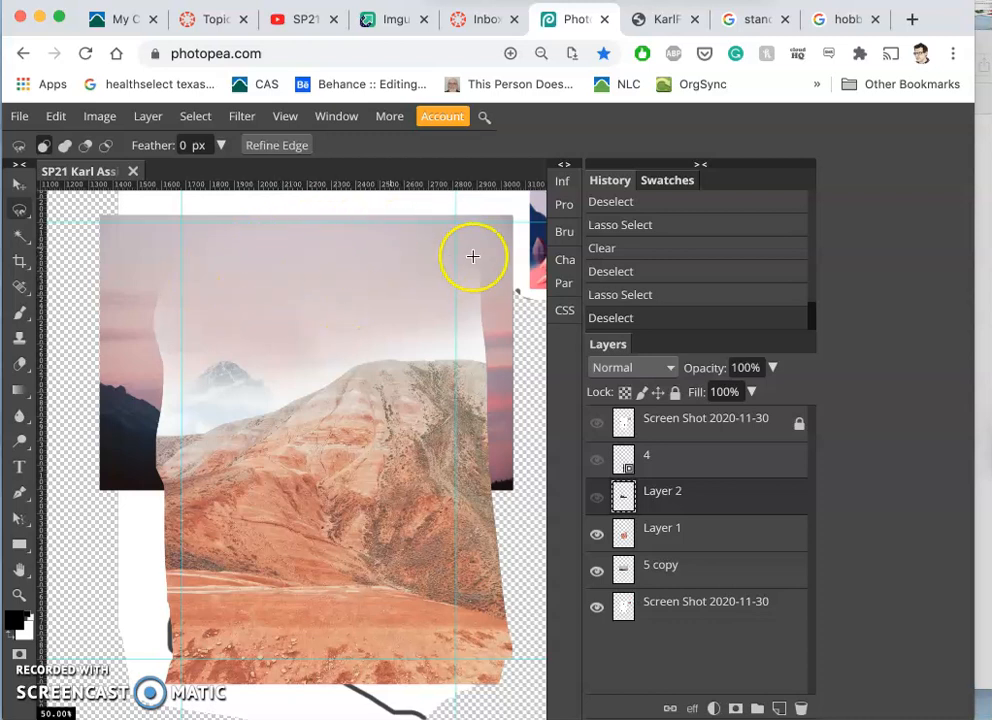
mouse_move(212, 268)
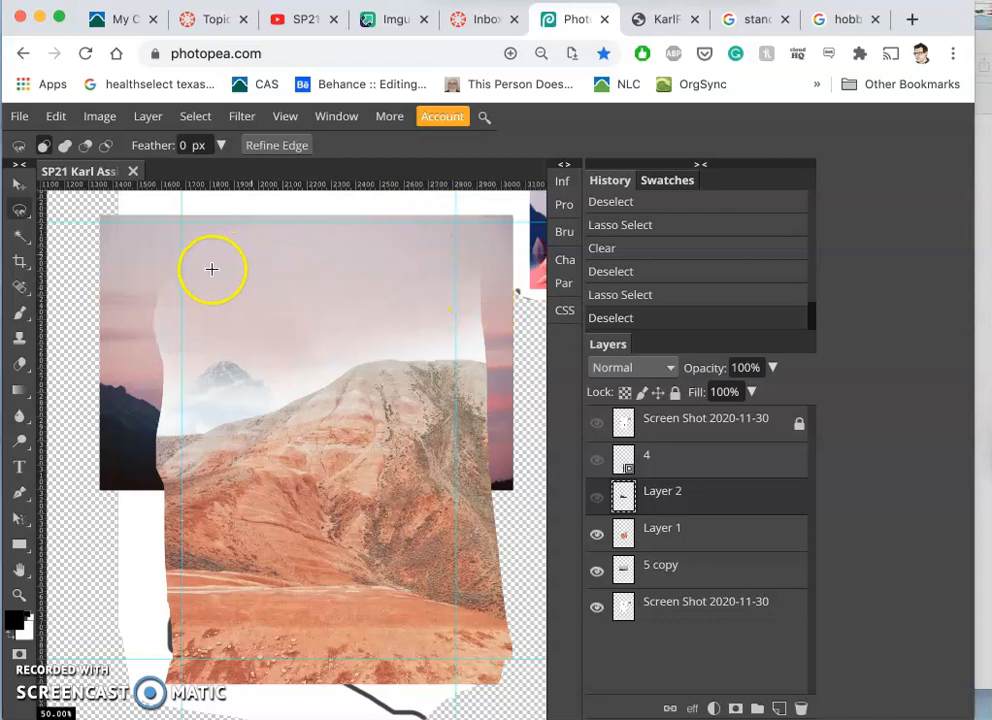
mouse_move(362, 240)
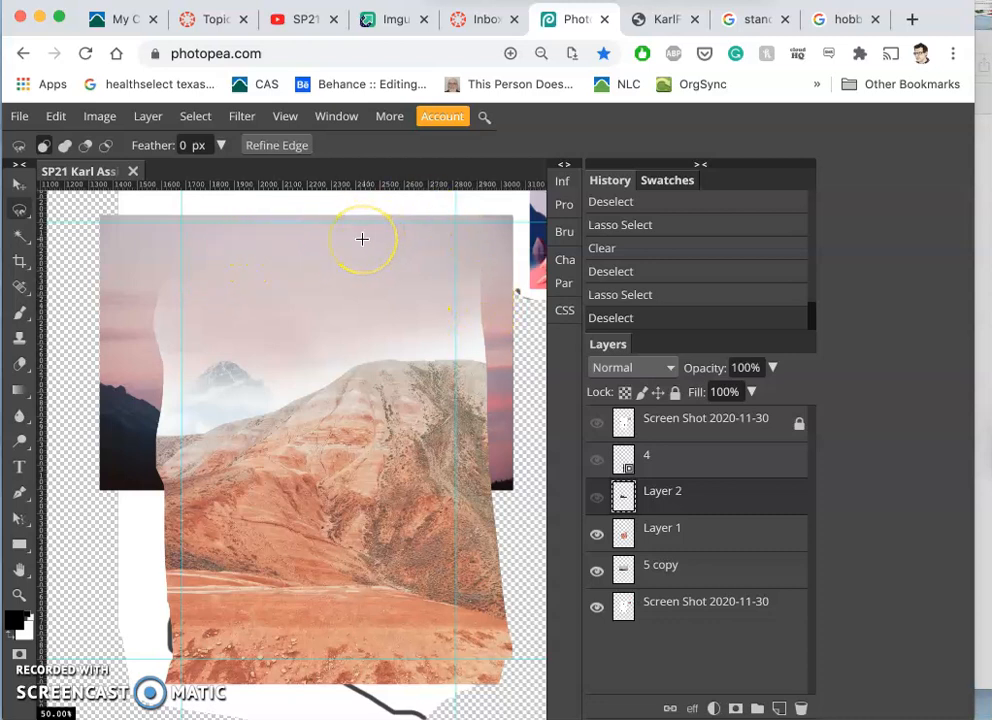
mouse_move(336, 264)
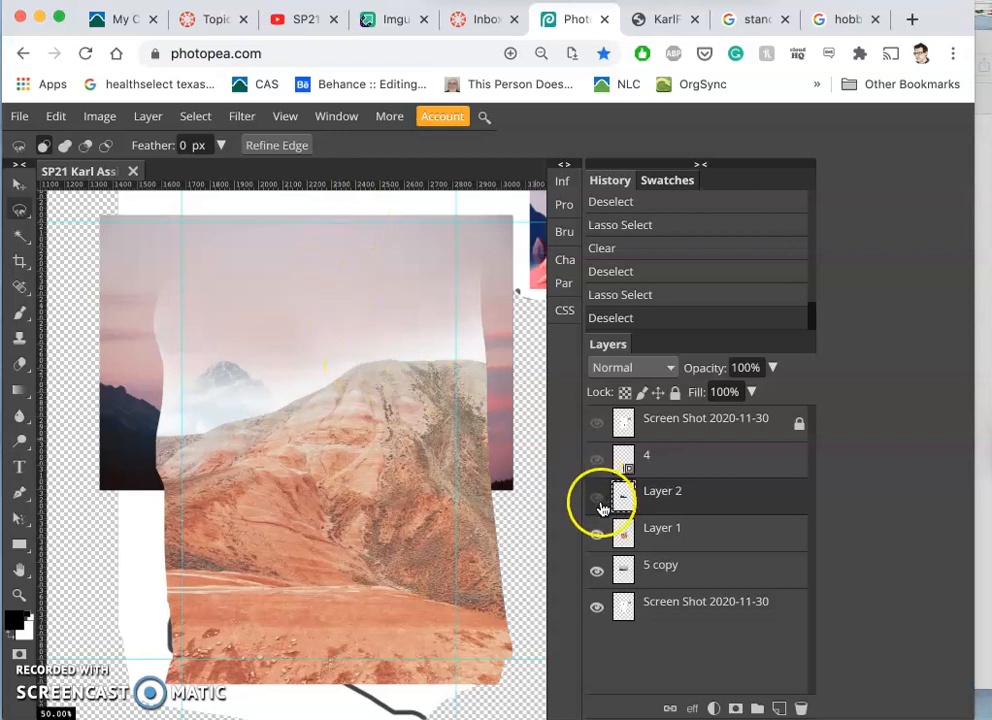
left_click(596, 496)
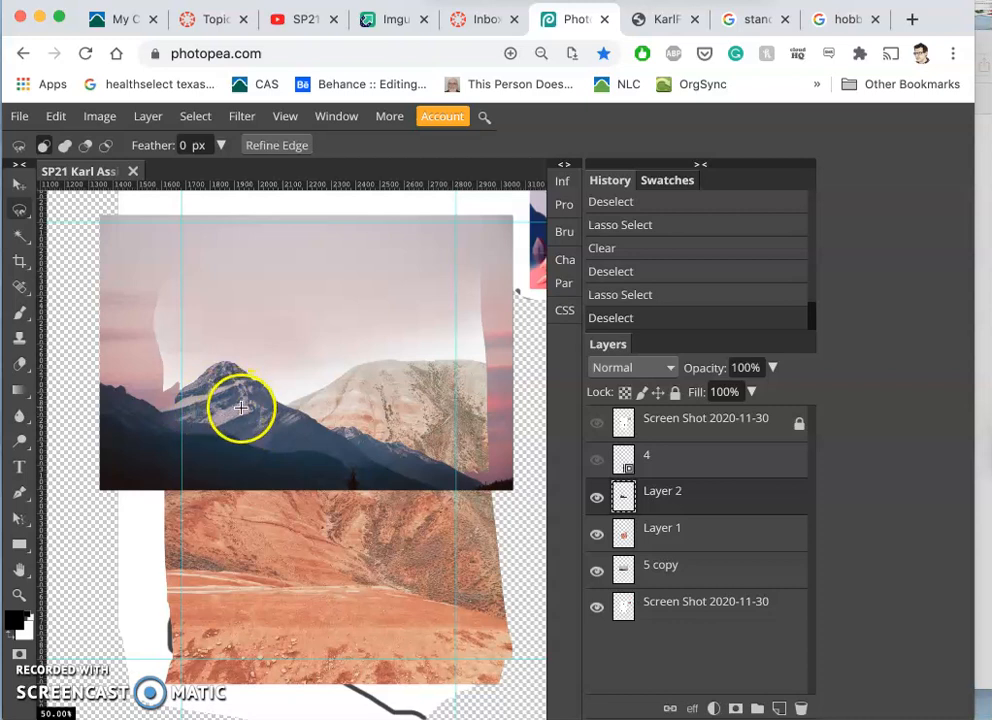
mouse_move(336, 464)
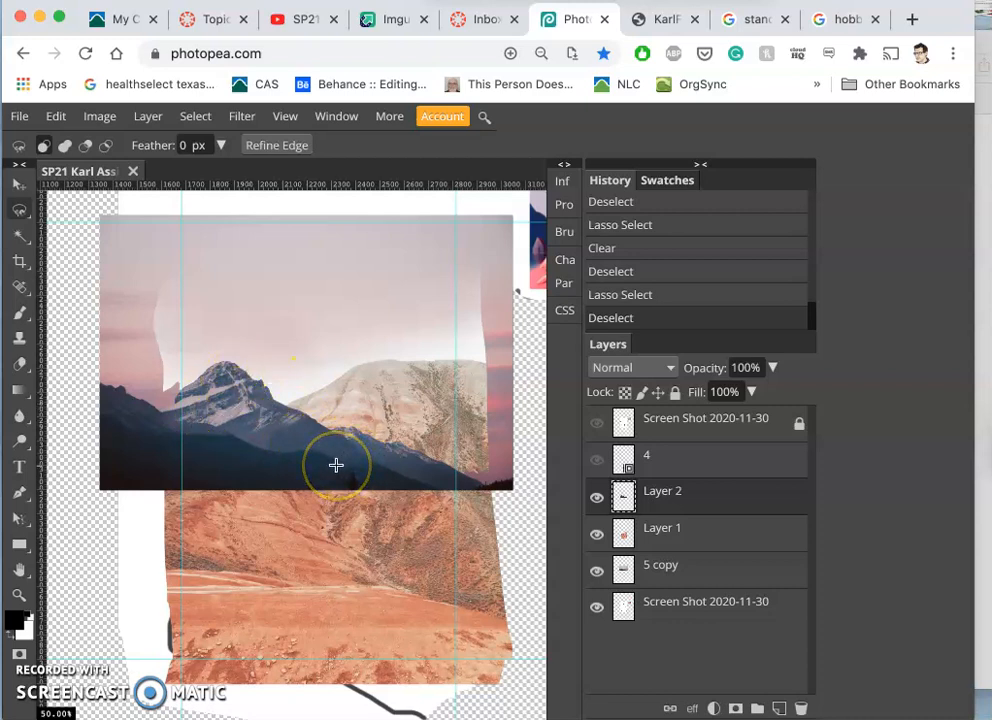
mouse_move(392, 408)
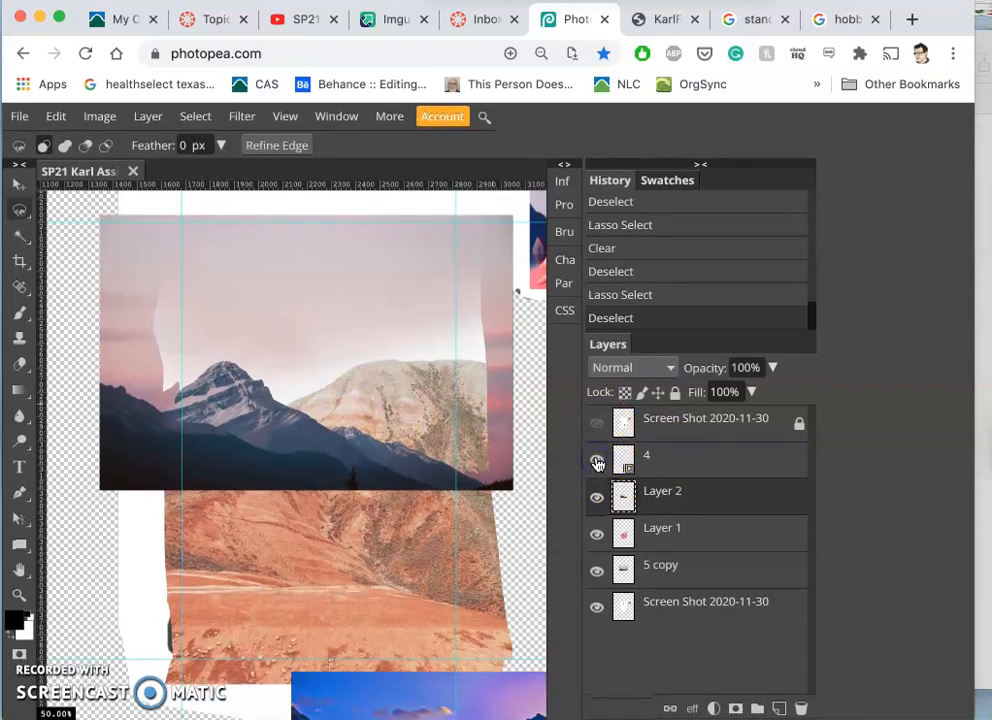
Step: Show the layer 4 sketch, then move the lake photo up onto the canvas over it
left_click(596, 460)
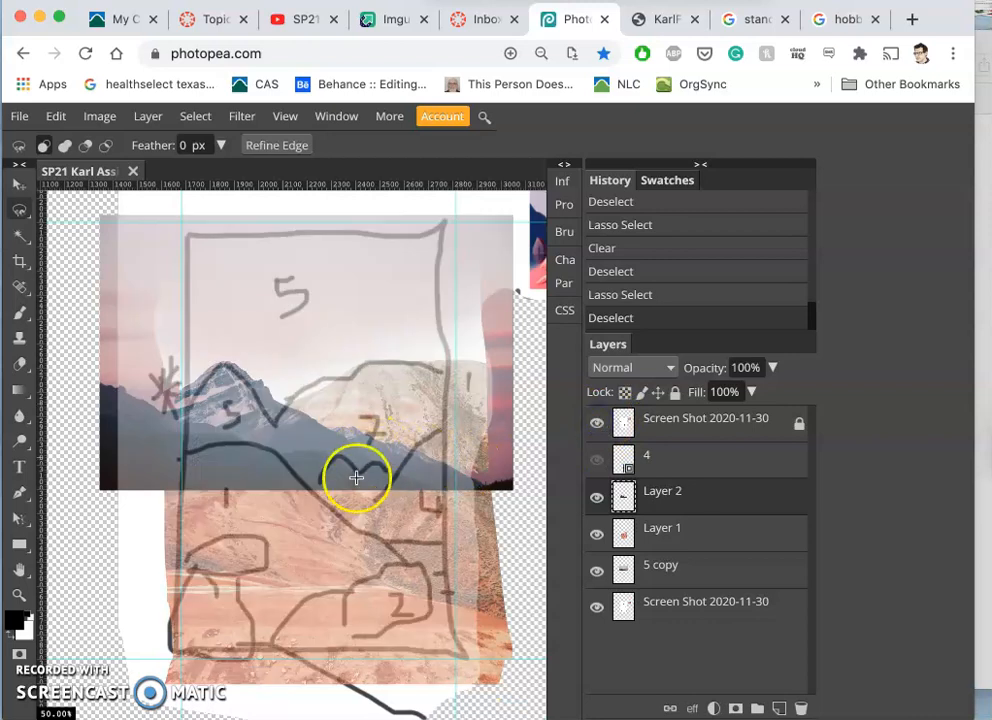
mouse_move(366, 462)
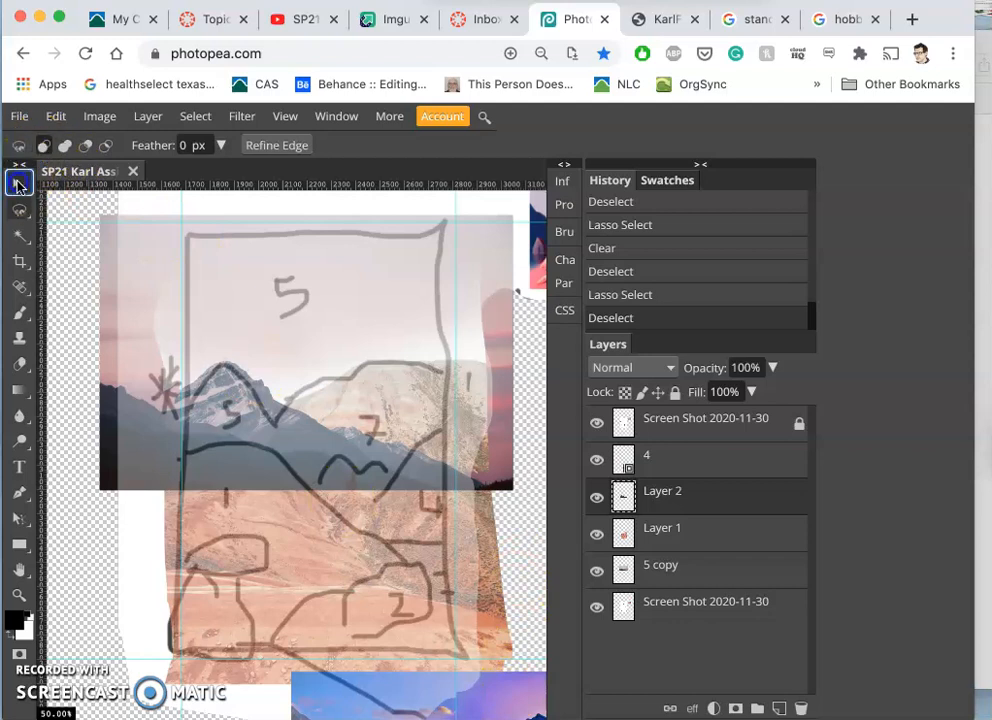
left_click(18, 182)
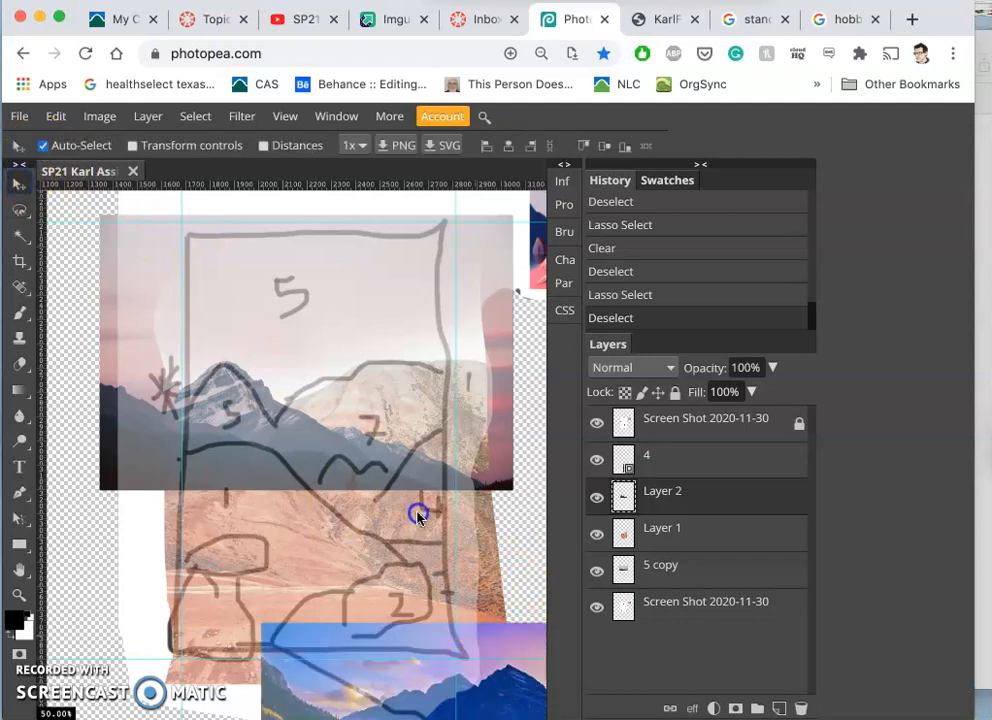
left_click_drag(416, 516, 378, 360)
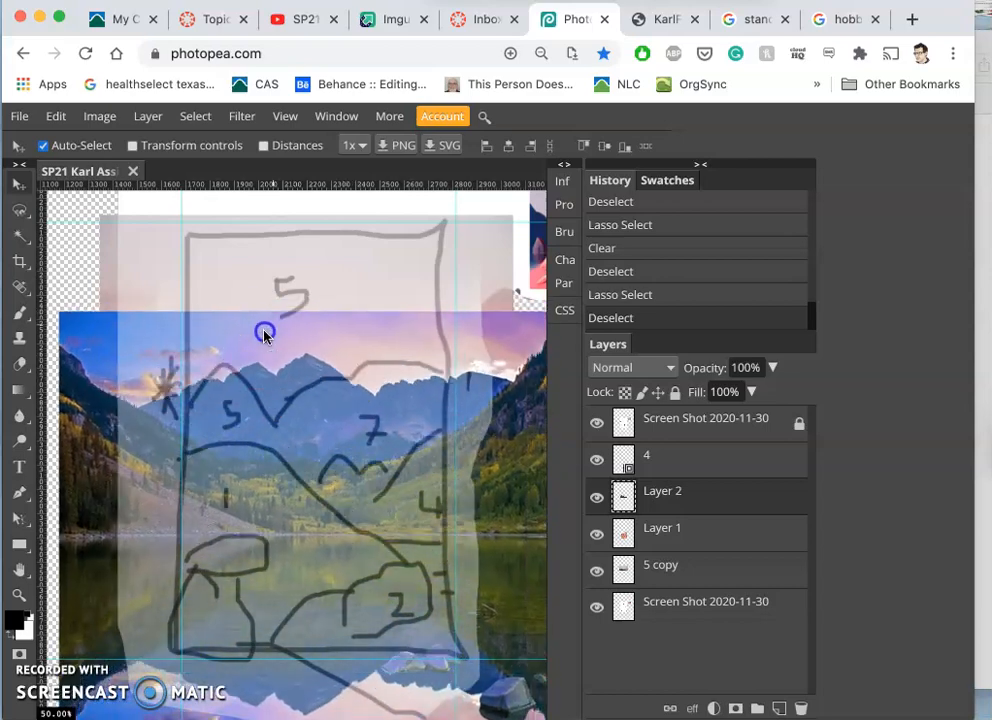
left_click_drag(264, 332, 232, 336)
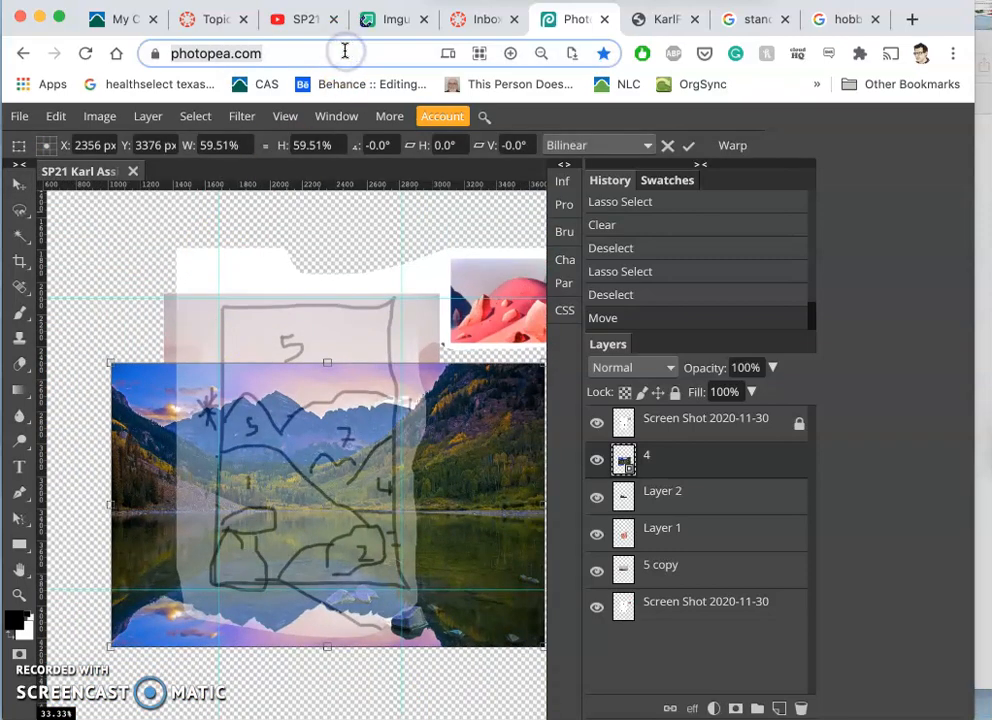
Step: Free Transform the lake photo down to about 43% and shift its peaks onto the sketch
left_click(540, 52)
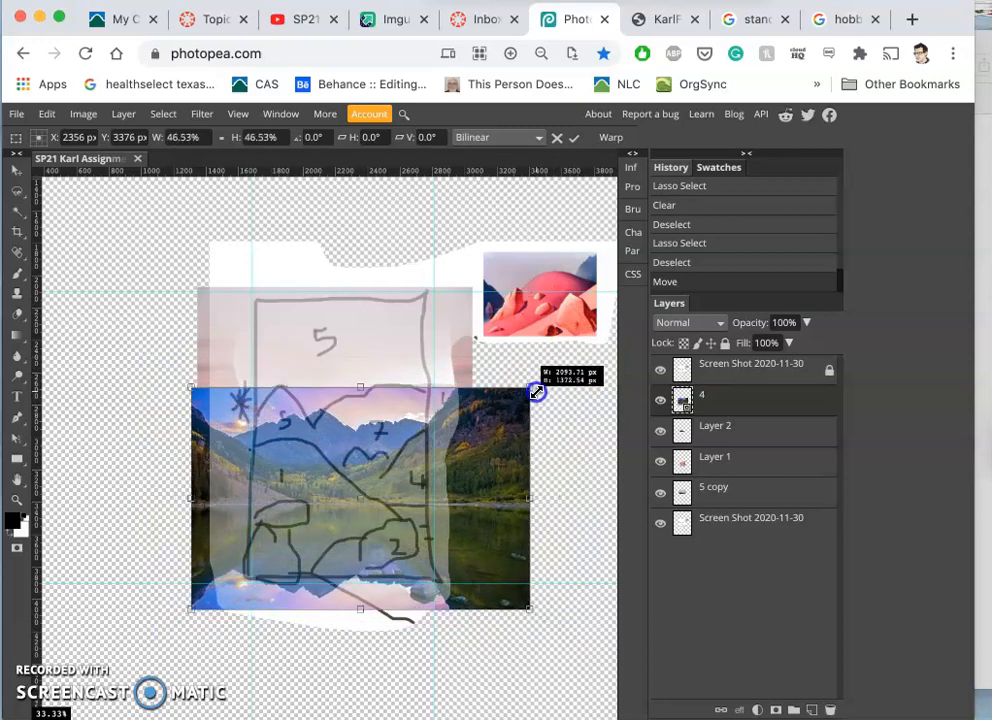
left_click_drag(536, 390, 528, 396)
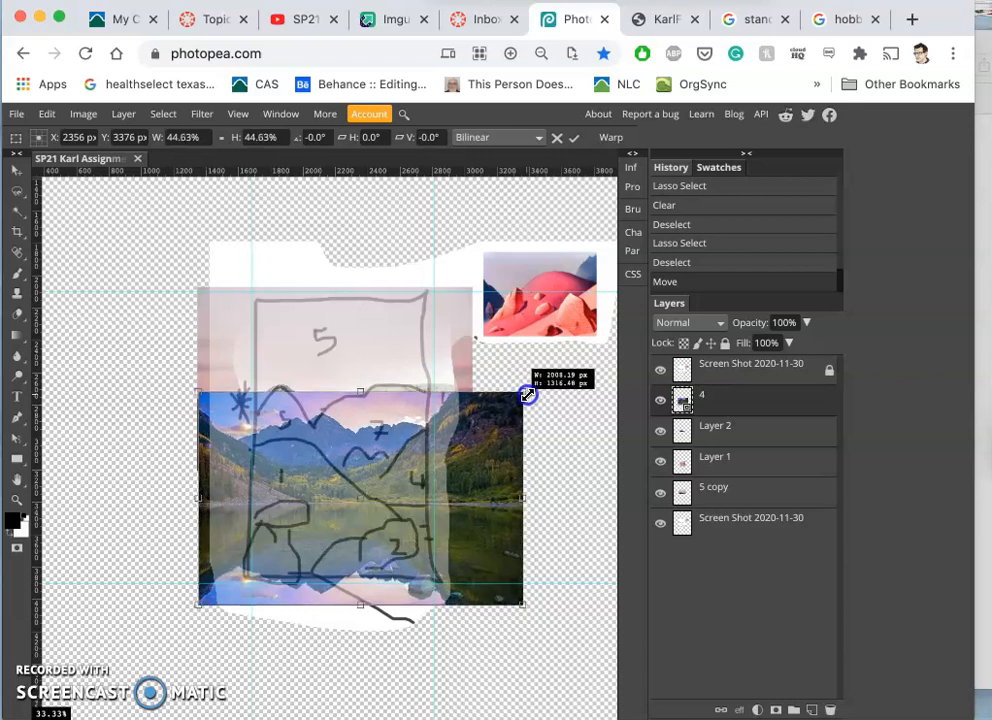
left_click_drag(528, 392, 520, 400)
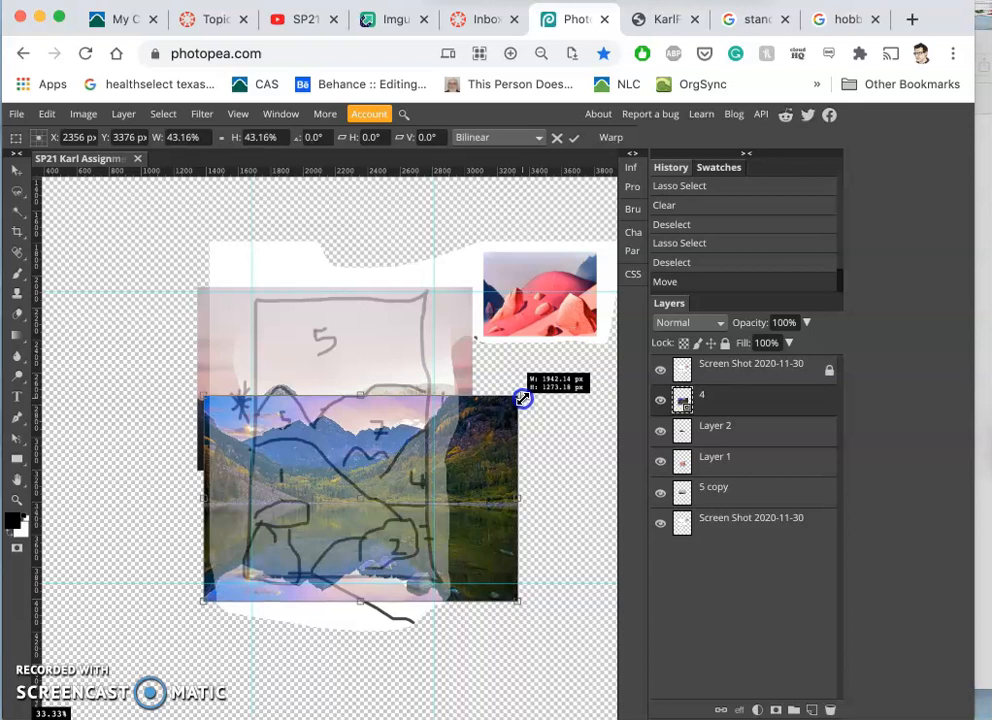
left_click_drag(524, 398, 532, 390)
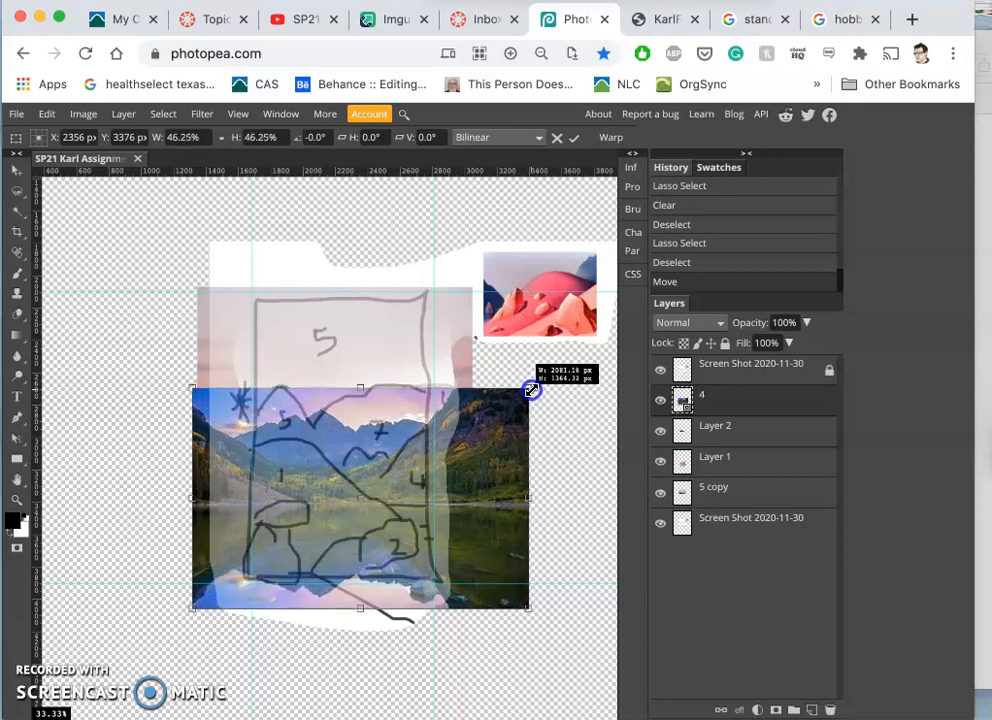
left_click_drag(530, 390, 520, 400)
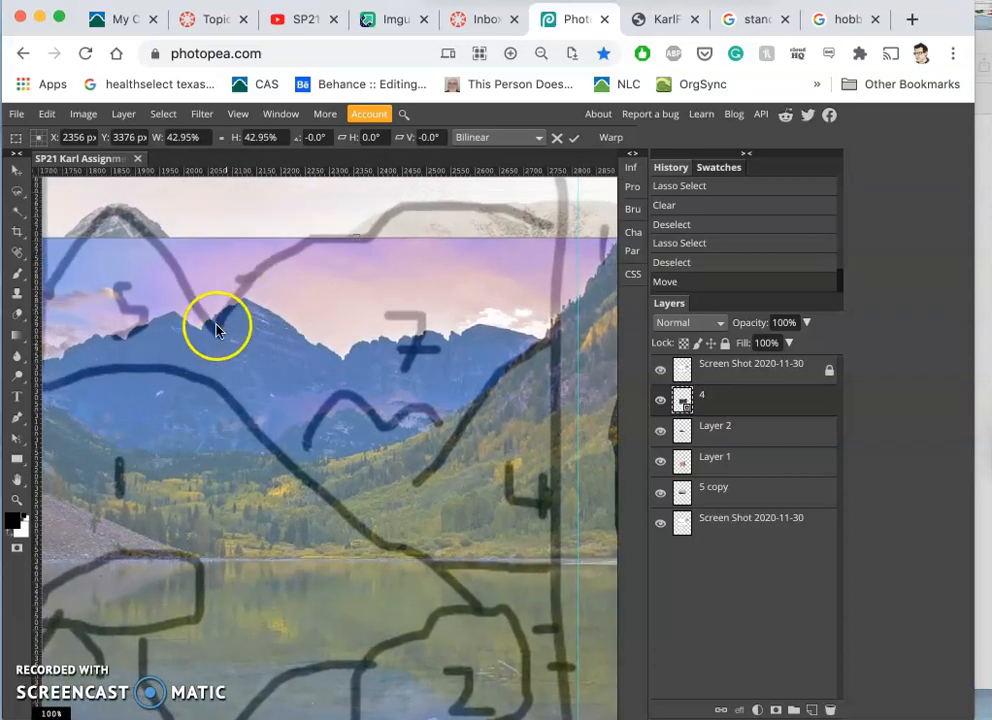
mouse_move(222, 308)
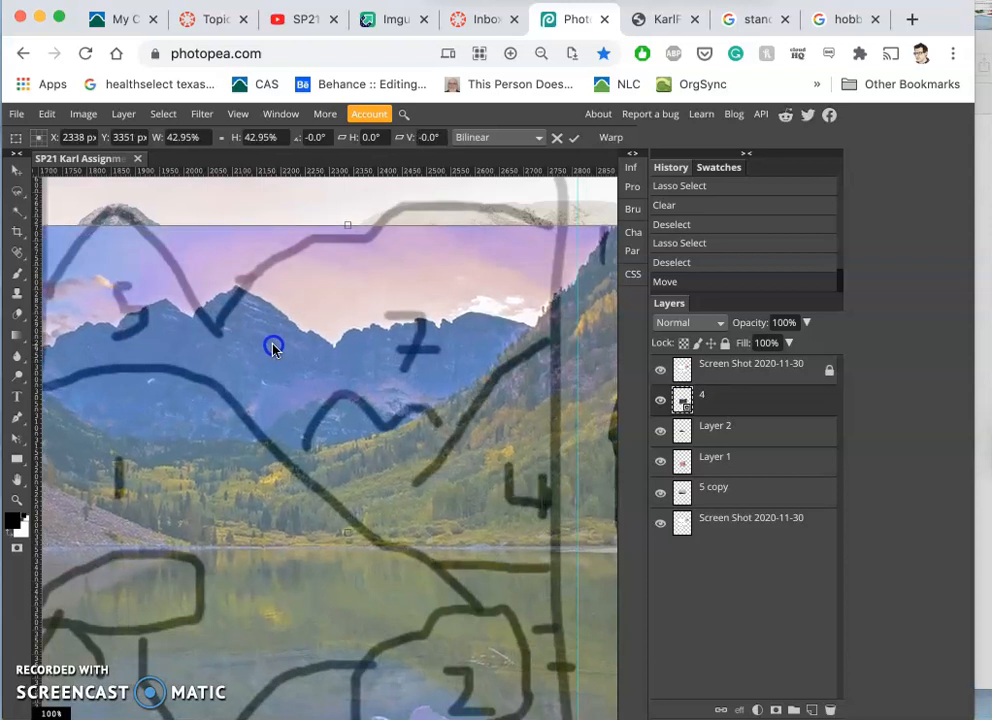
left_click_drag(276, 344, 278, 352)
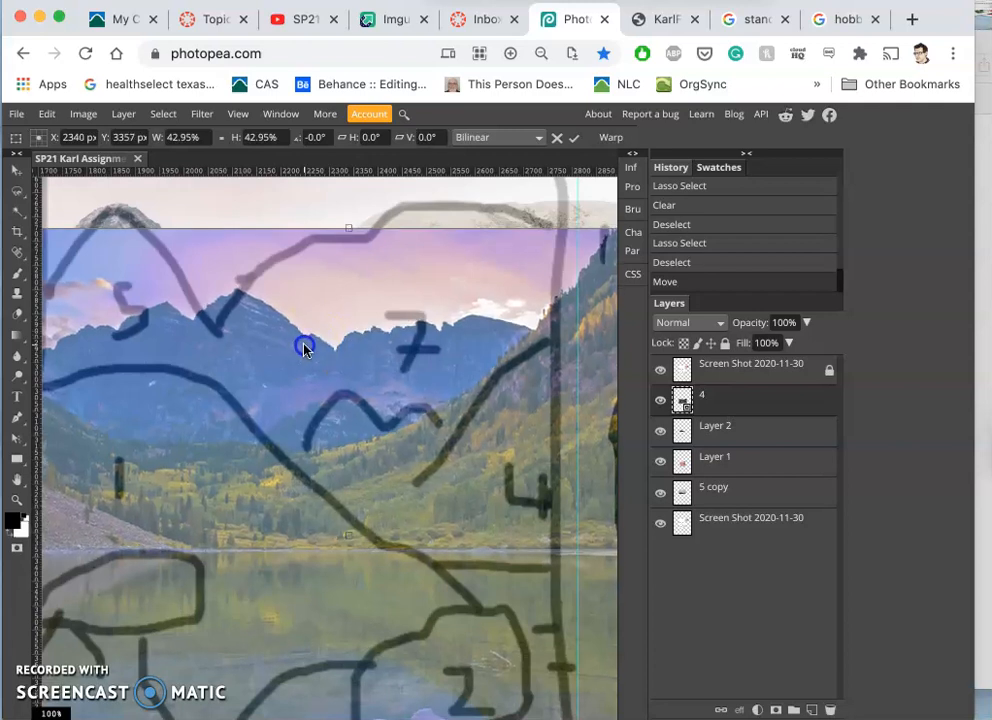
mouse_move(188, 330)
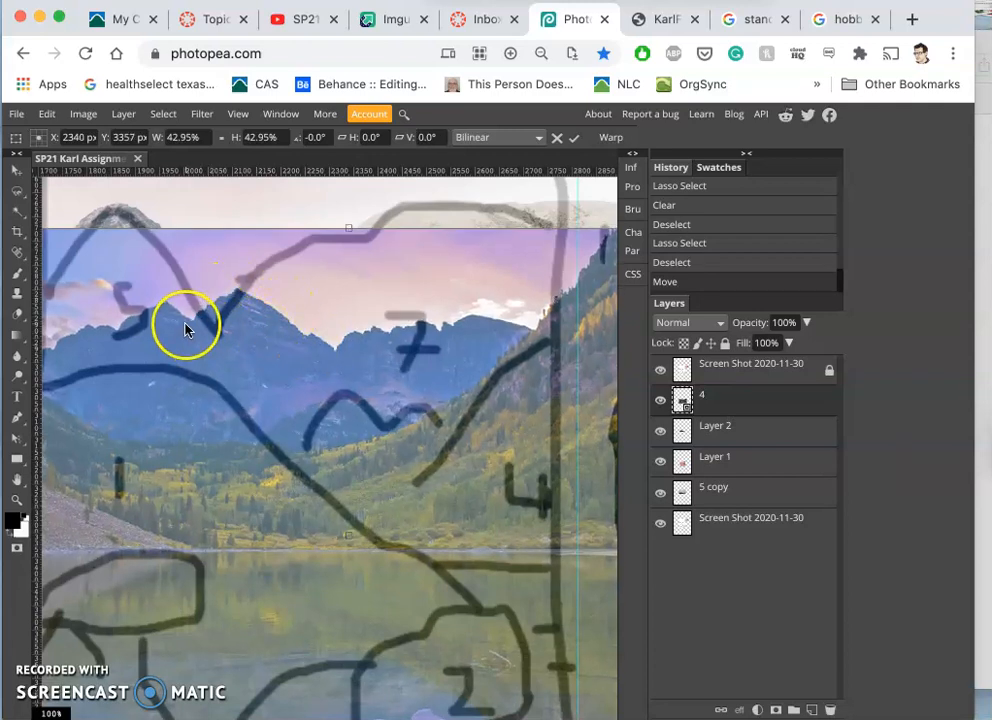
mouse_move(378, 390)
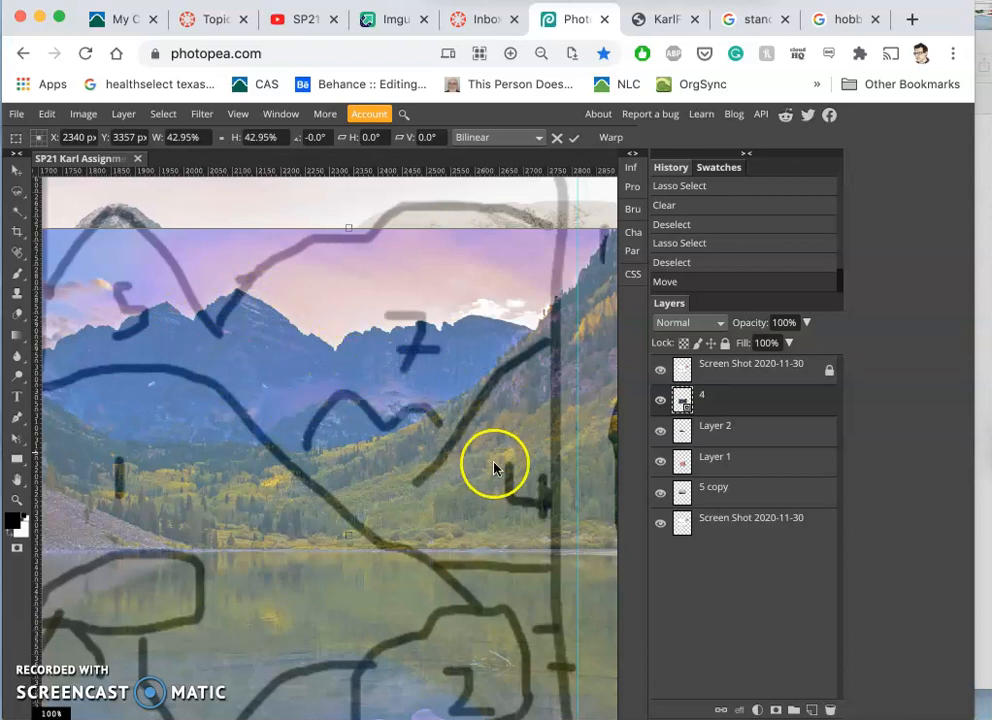
mouse_move(492, 468)
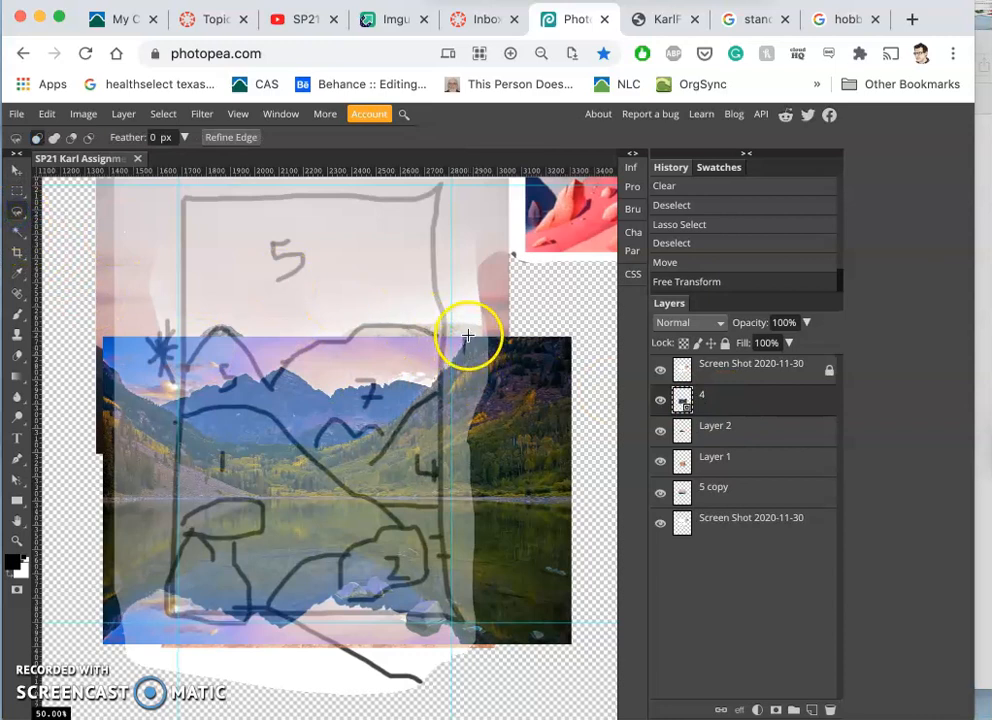
mouse_move(468, 456)
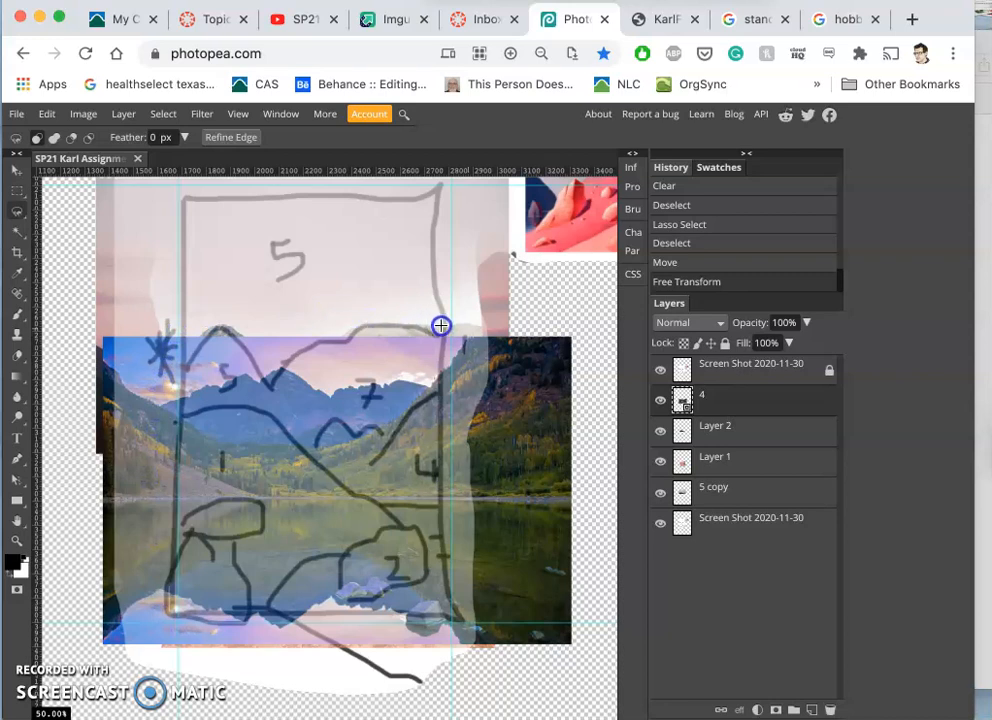
mouse_move(496, 328)
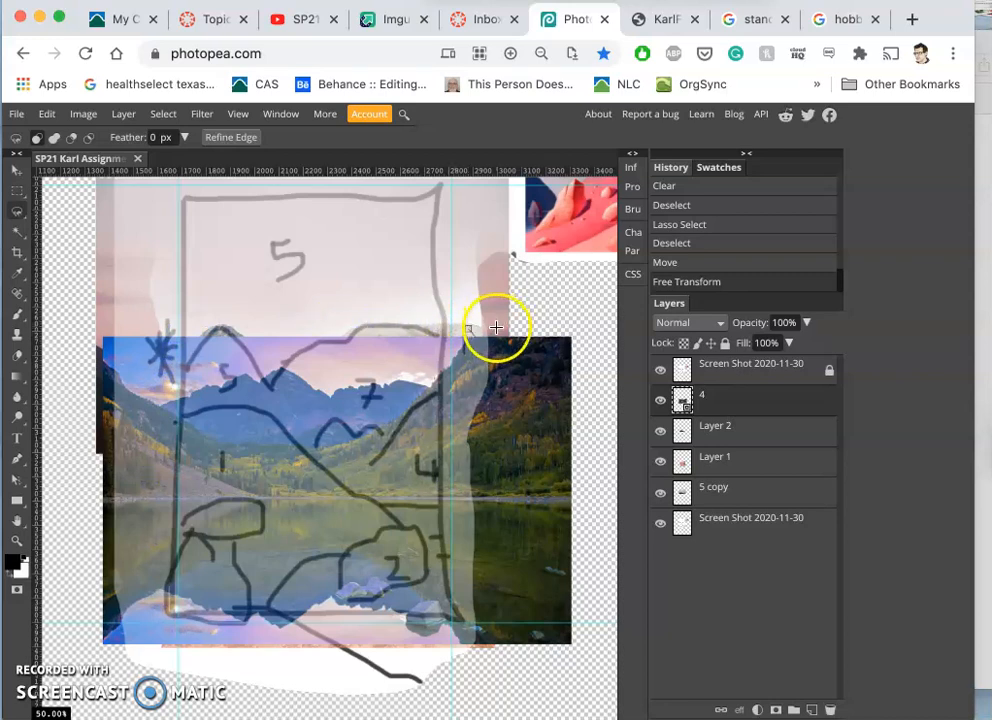
mouse_move(470, 328)
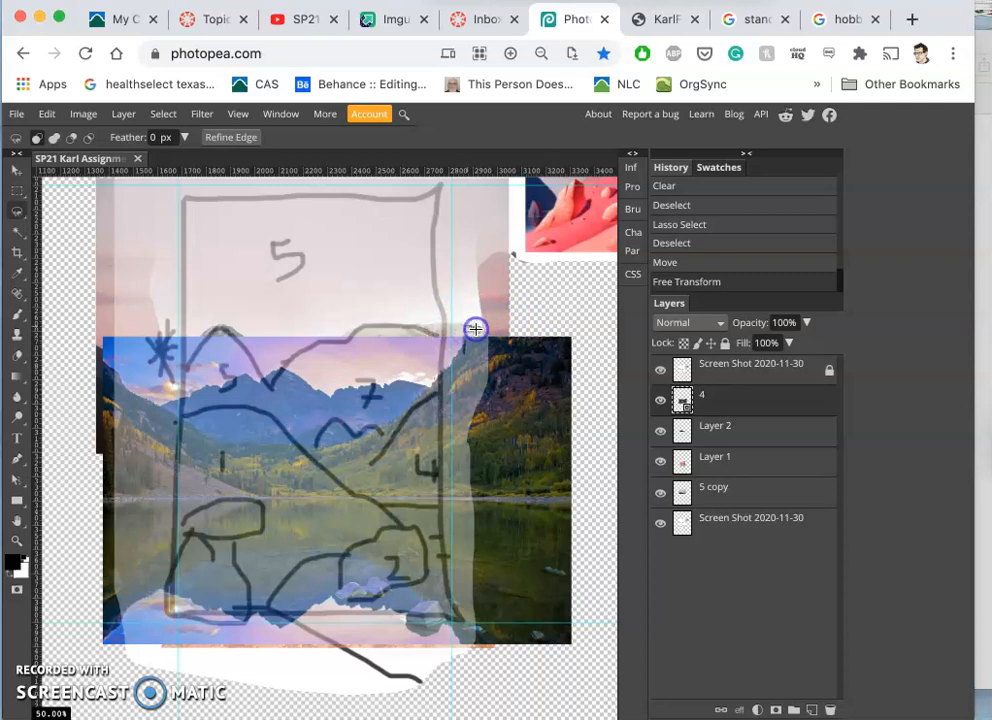
mouse_move(464, 290)
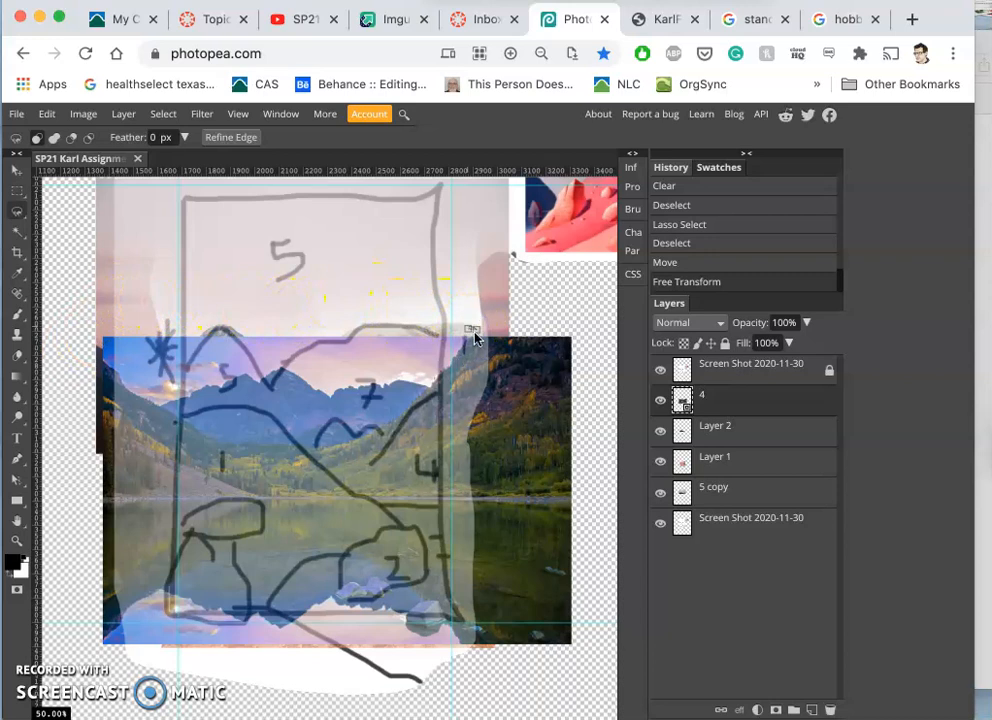
mouse_move(664, 262)
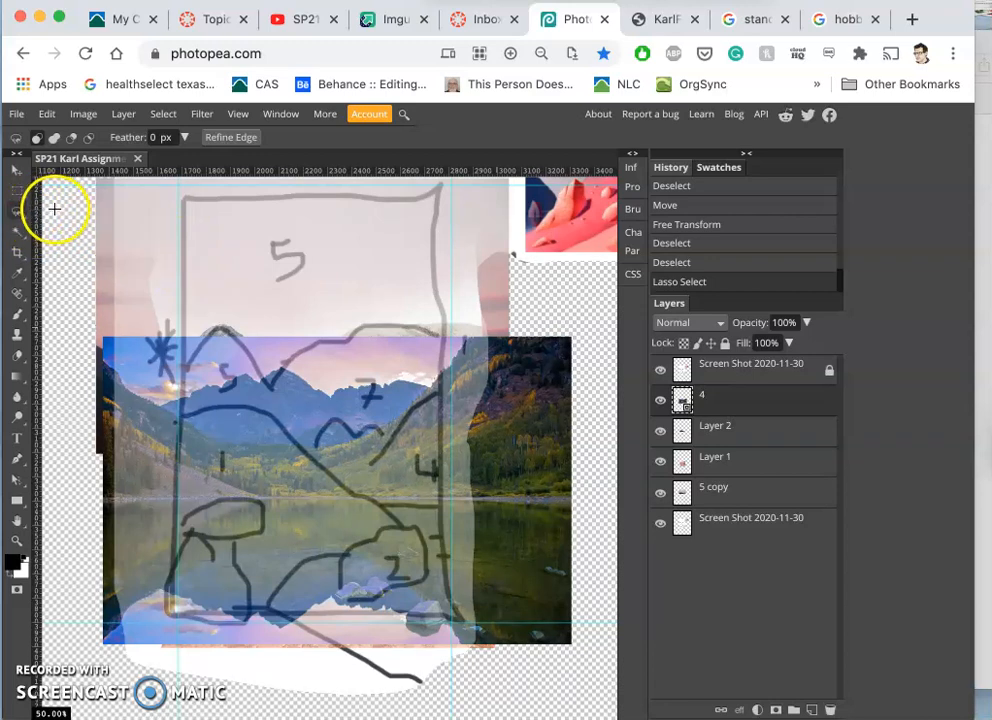
mouse_move(678, 264)
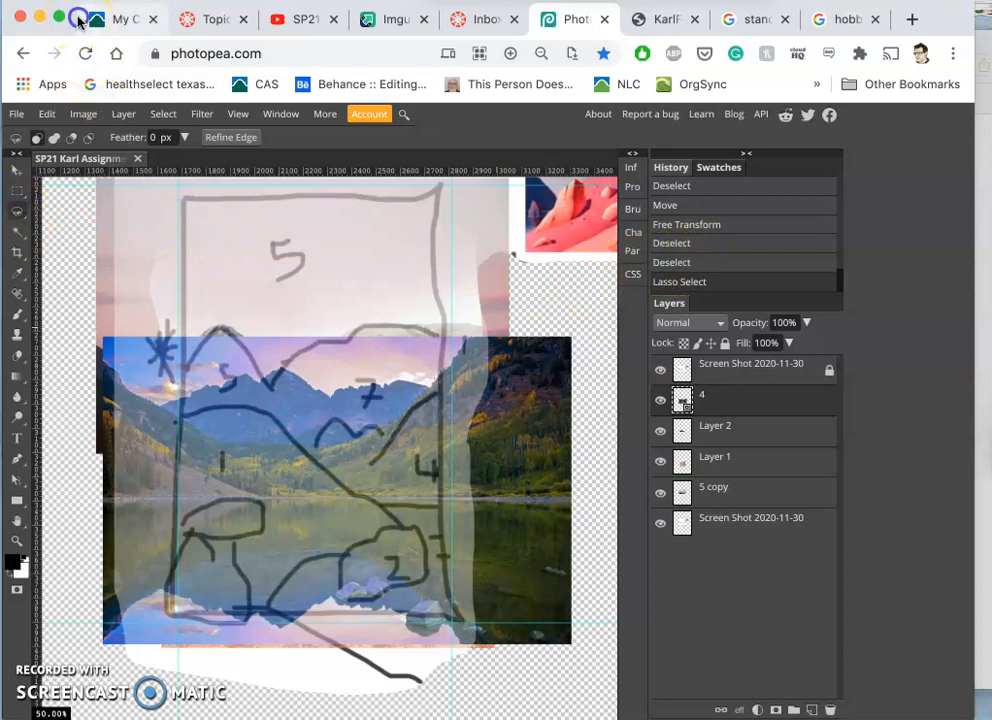
Step: Glance at the course list tab and return to the Photopea collage
left_click(290, 20)
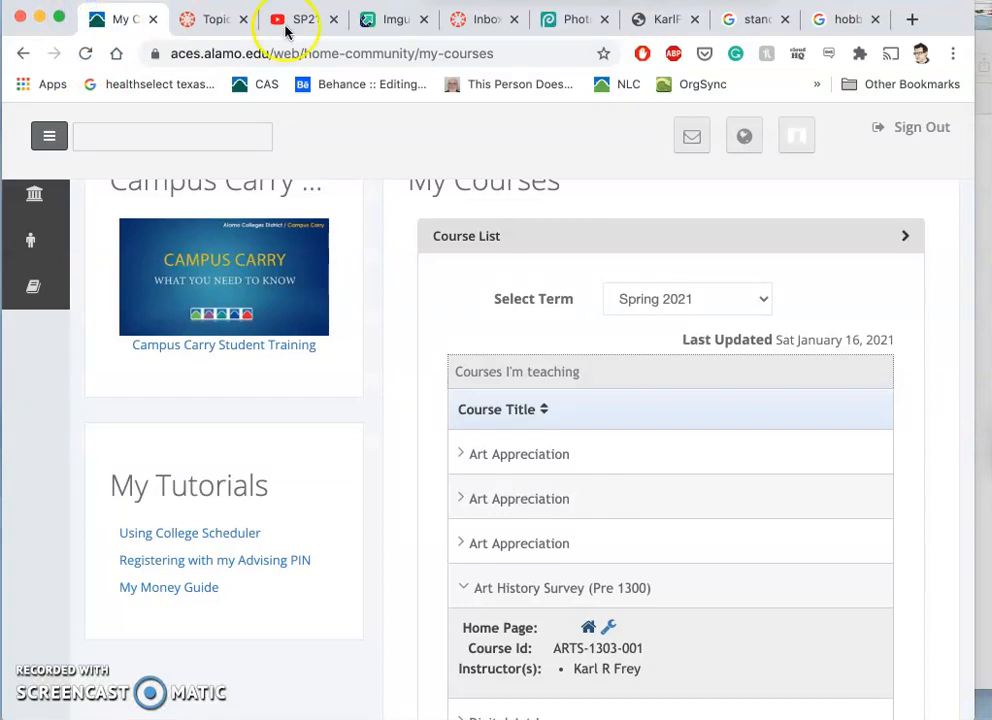
left_click(572, 20)
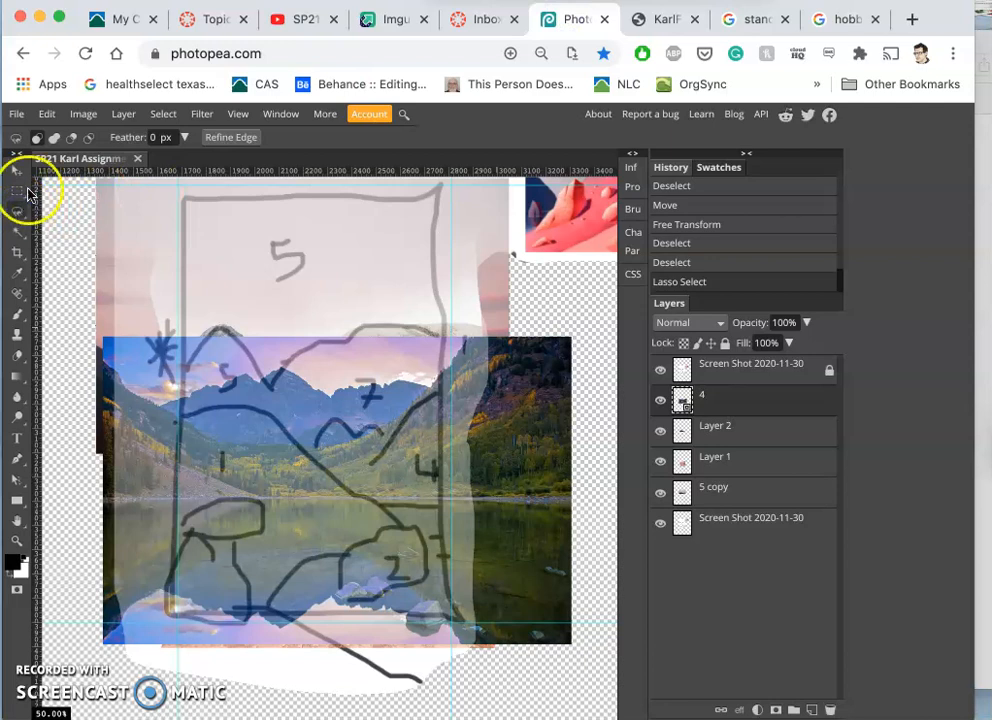
mouse_move(168, 196)
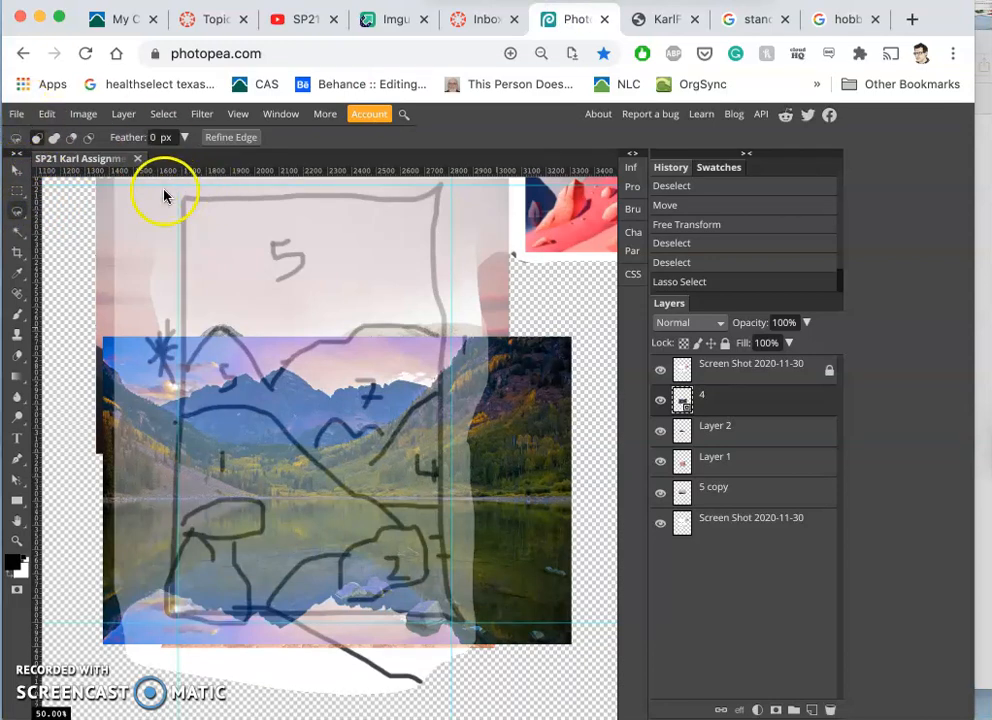
mouse_move(16, 118)
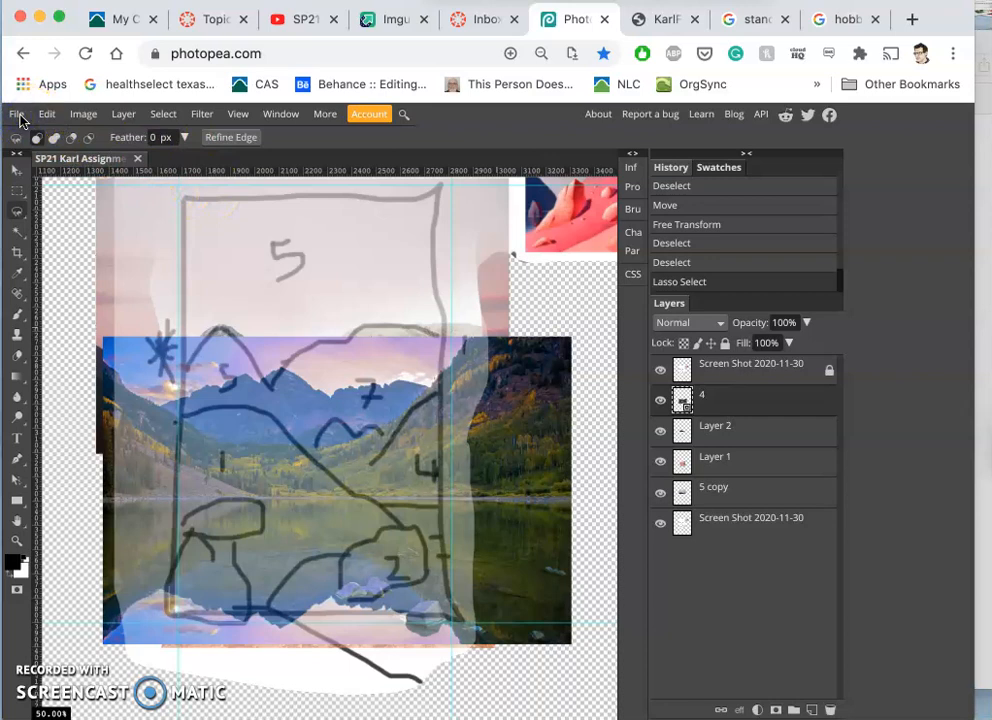
mouse_move(76, 14)
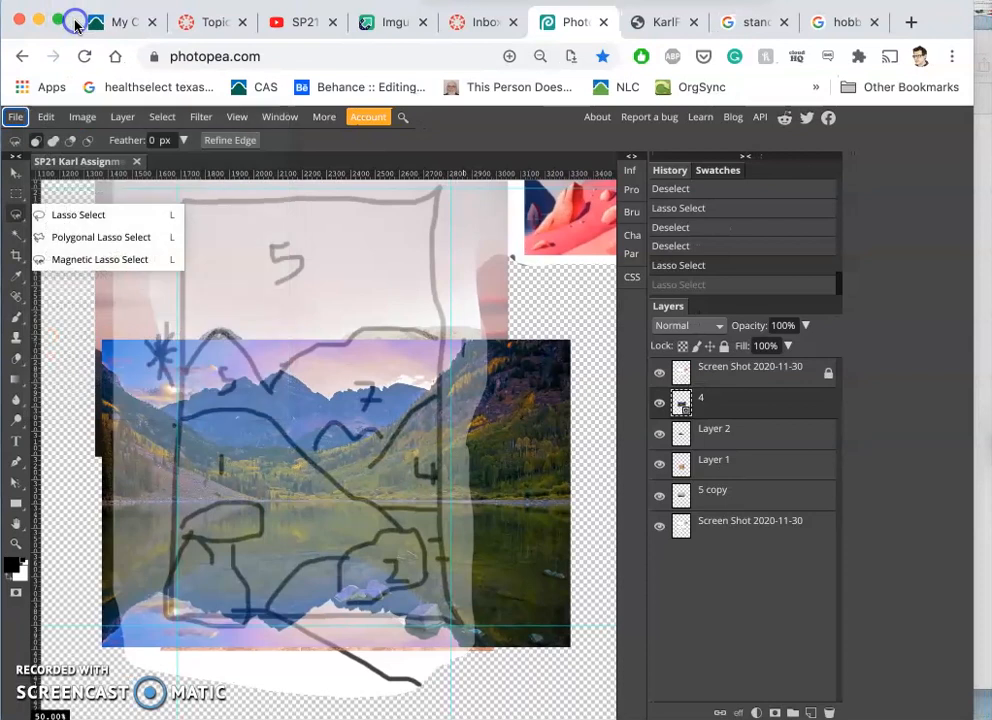
mouse_move(76, 214)
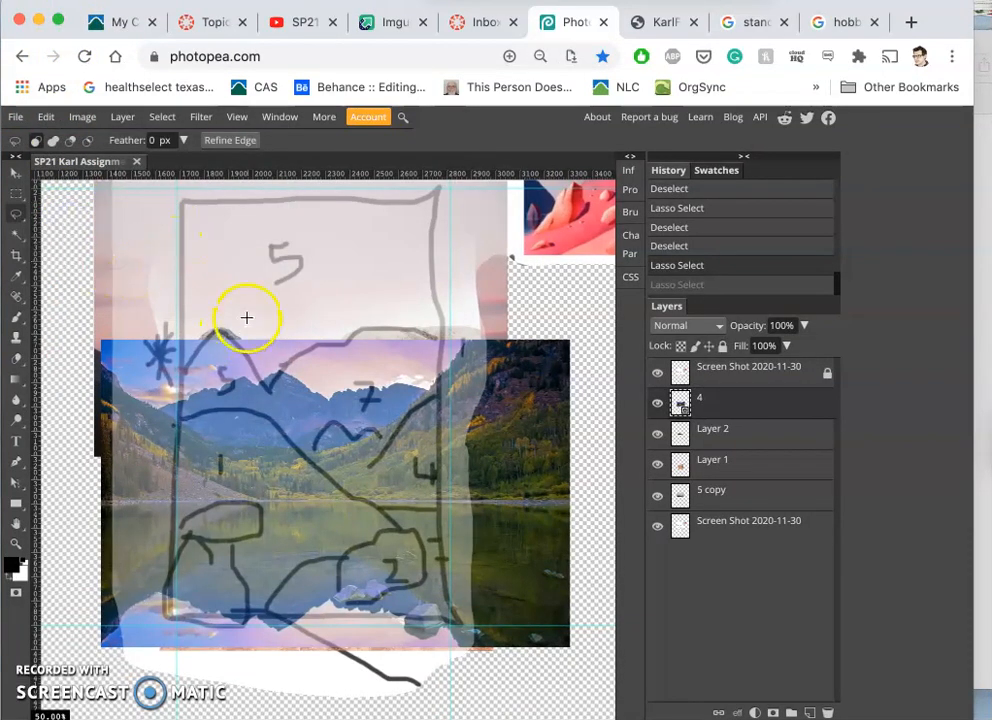
mouse_move(506, 348)
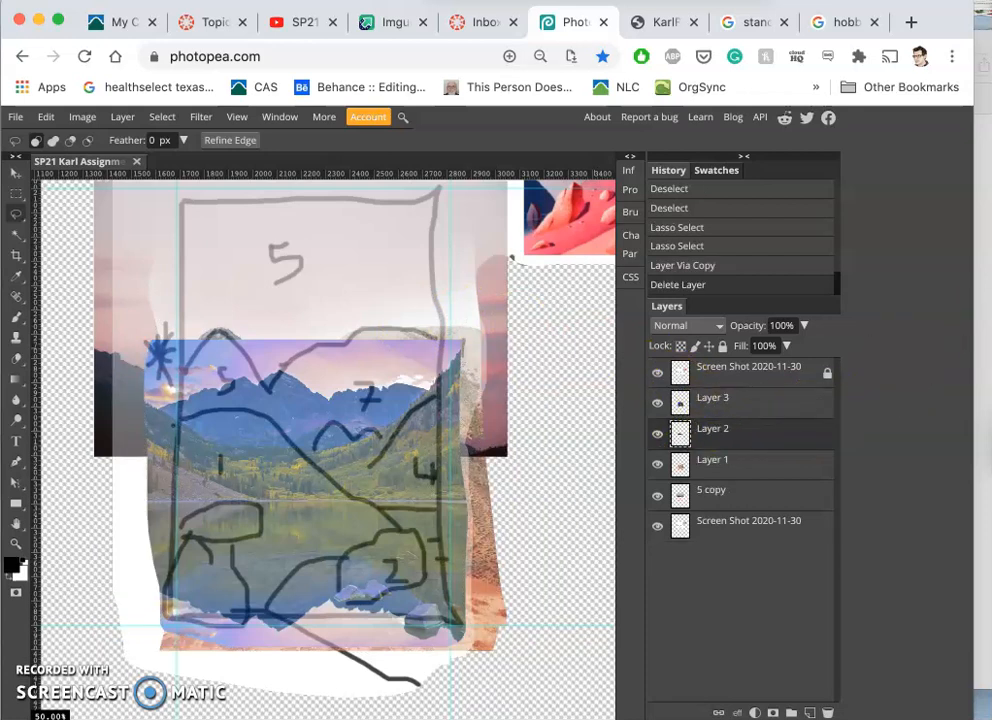
mouse_move(418, 368)
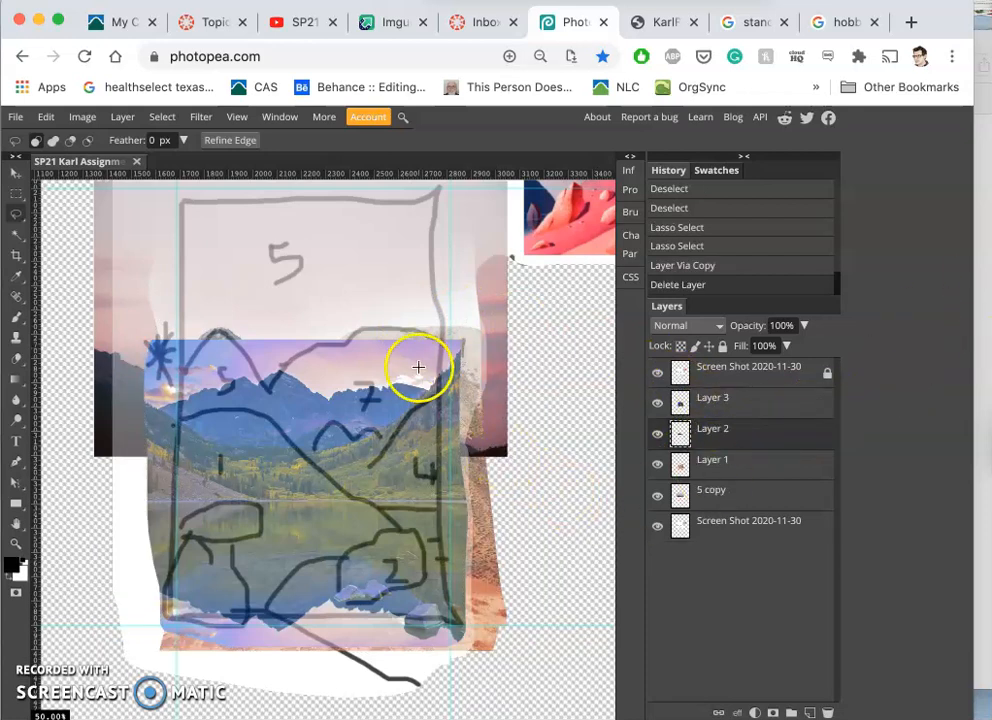
Step: Hide the sketch overlay layer via its eye icon
left_click(656, 374)
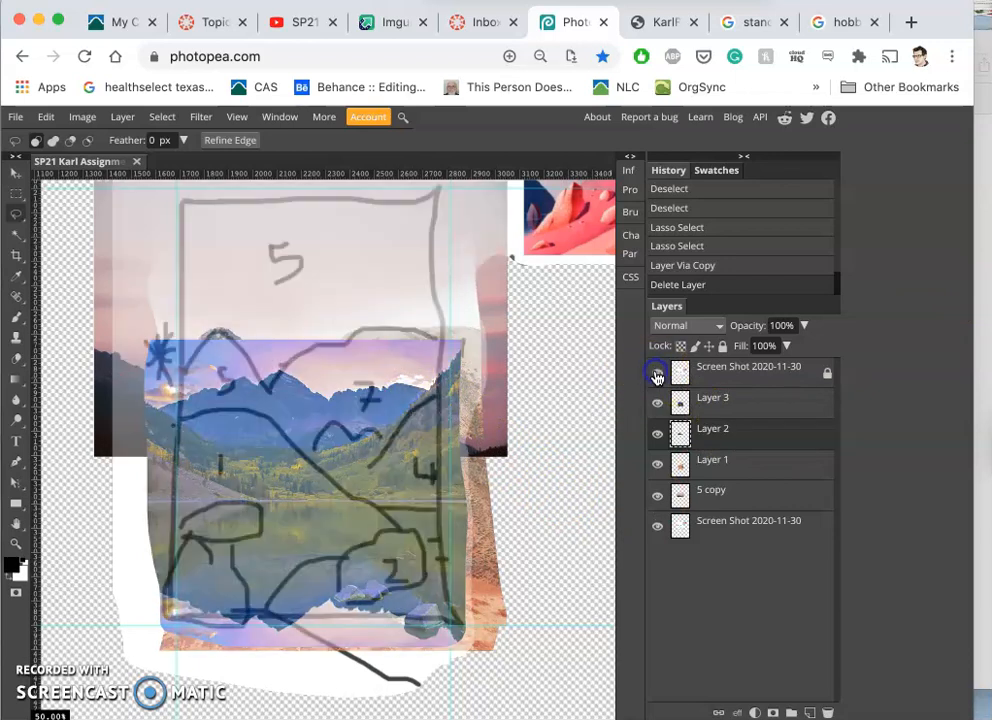
left_click(656, 376)
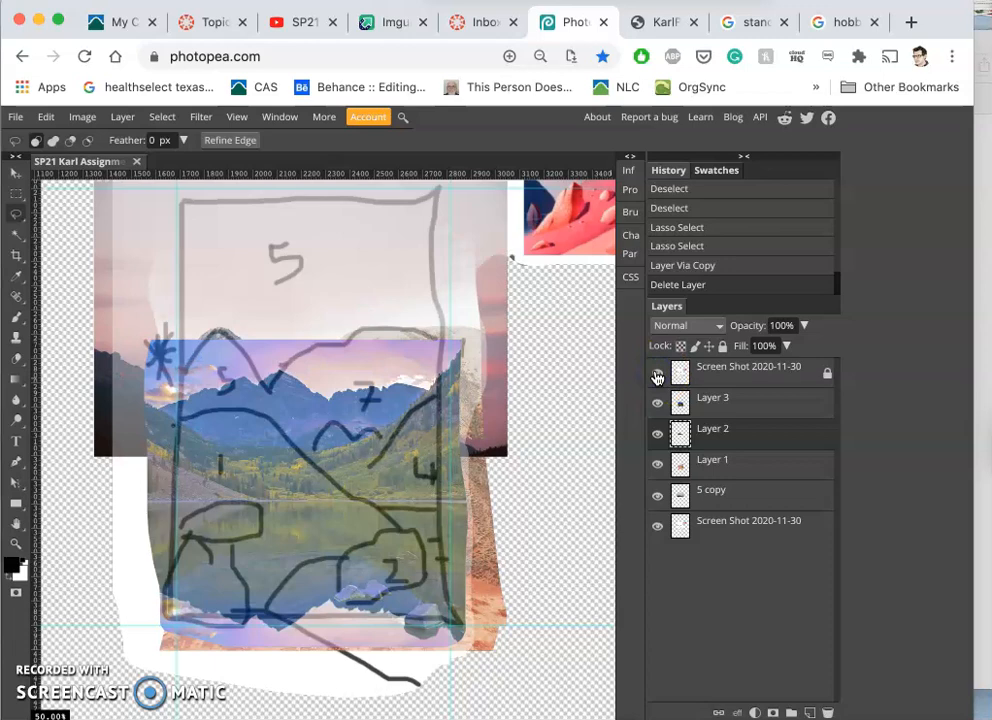
left_click(656, 376)
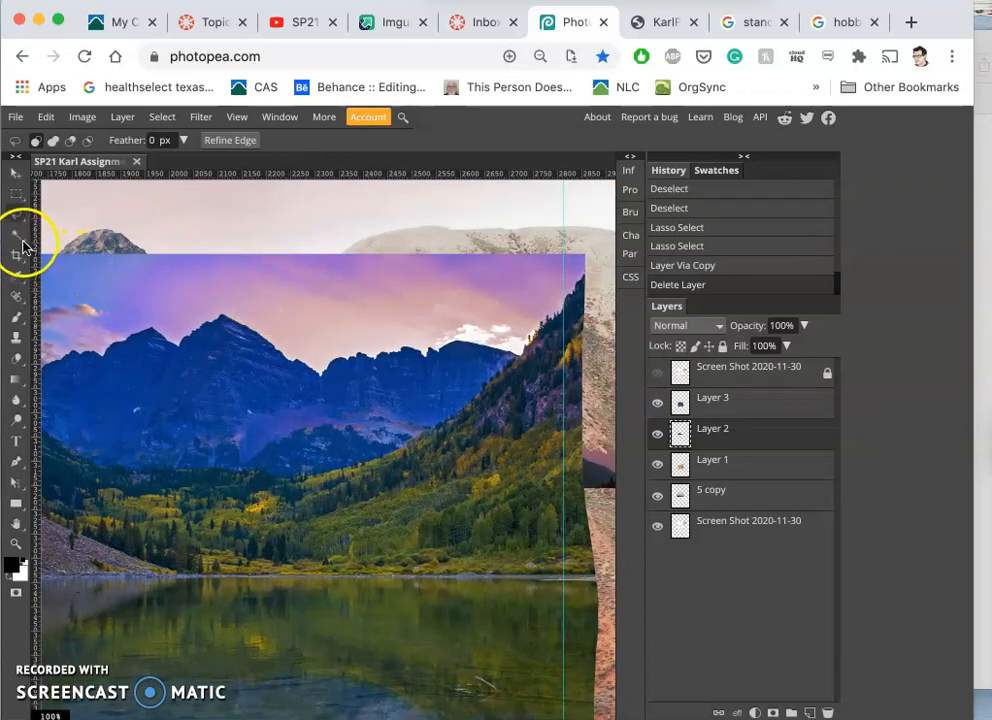
Step: Magic Wand-select the purple sky patches of the lake photo and delete them
left_click(16, 236)
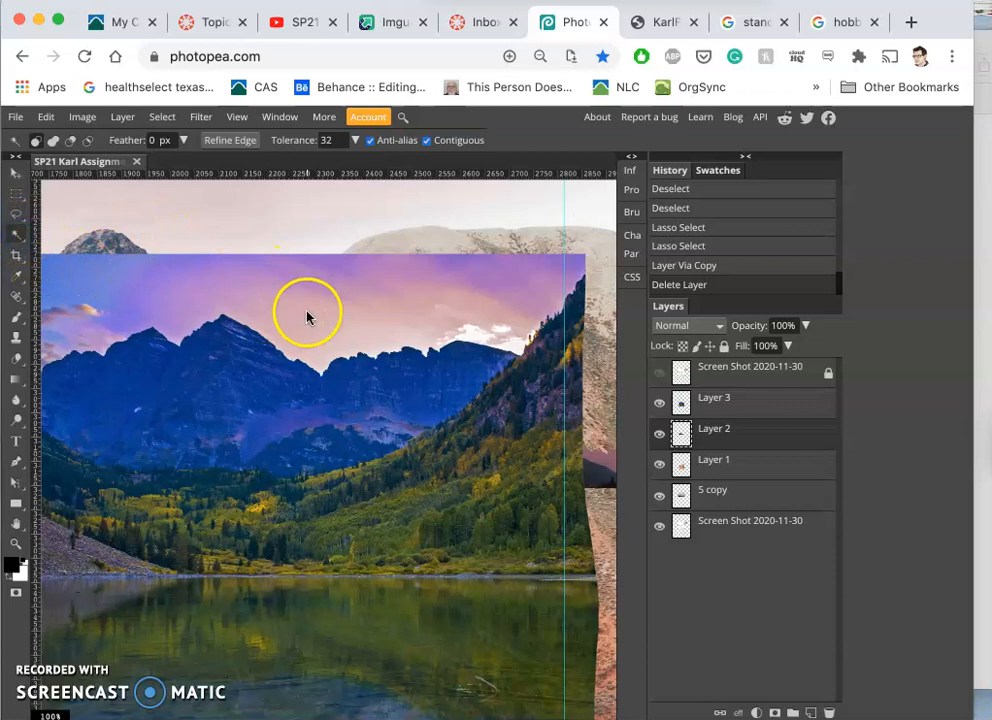
mouse_move(338, 308)
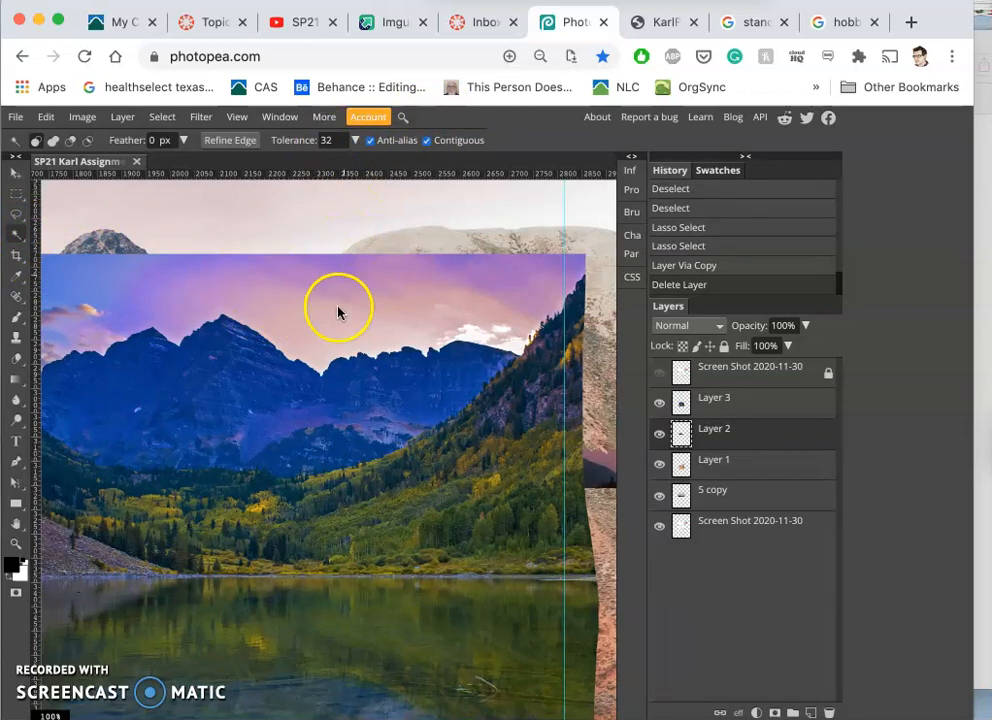
mouse_move(322, 330)
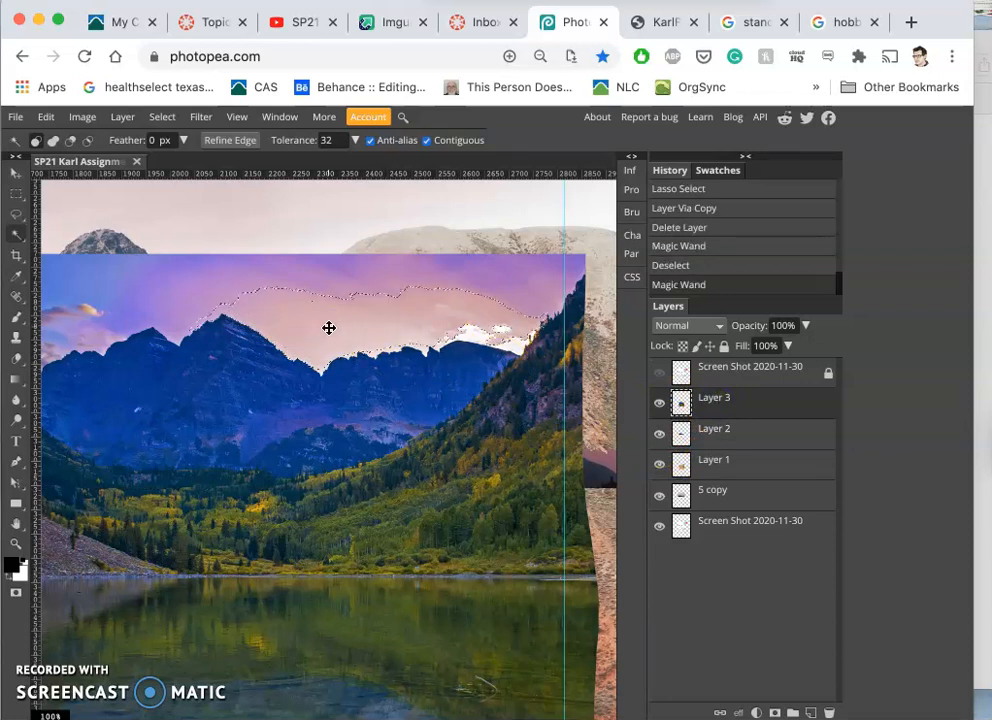
mouse_move(352, 332)
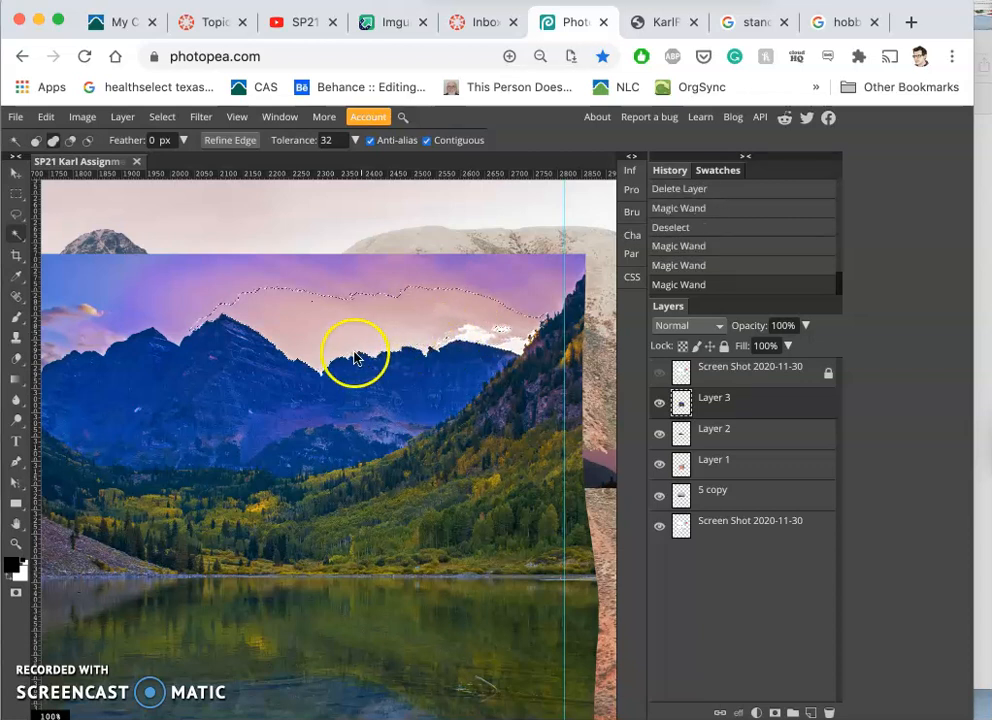
mouse_move(500, 330)
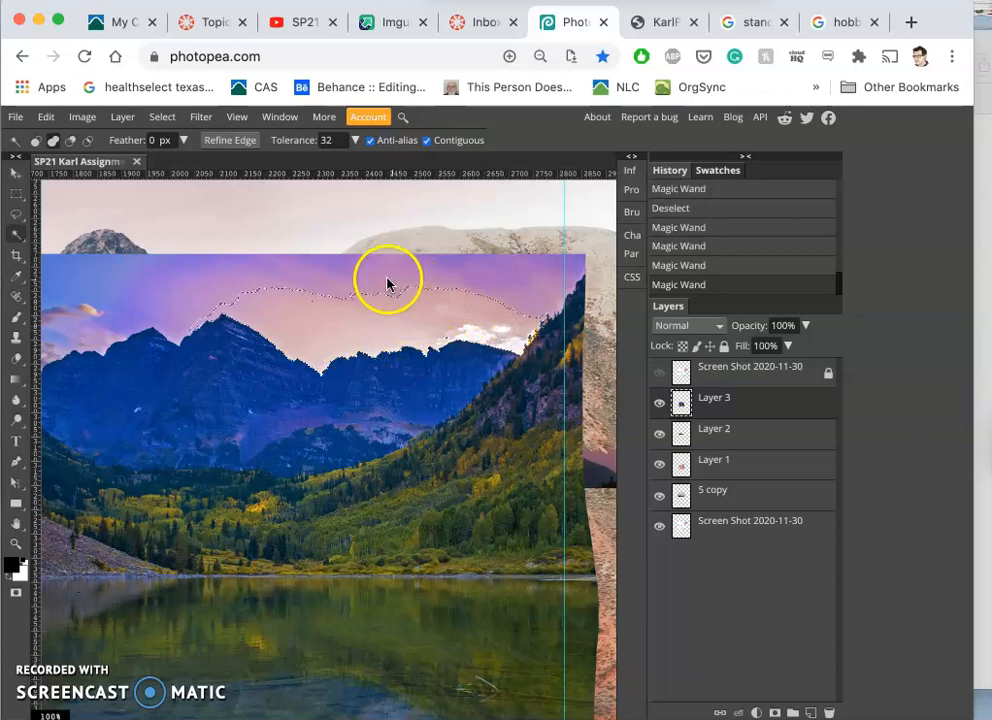
left_click(170, 284)
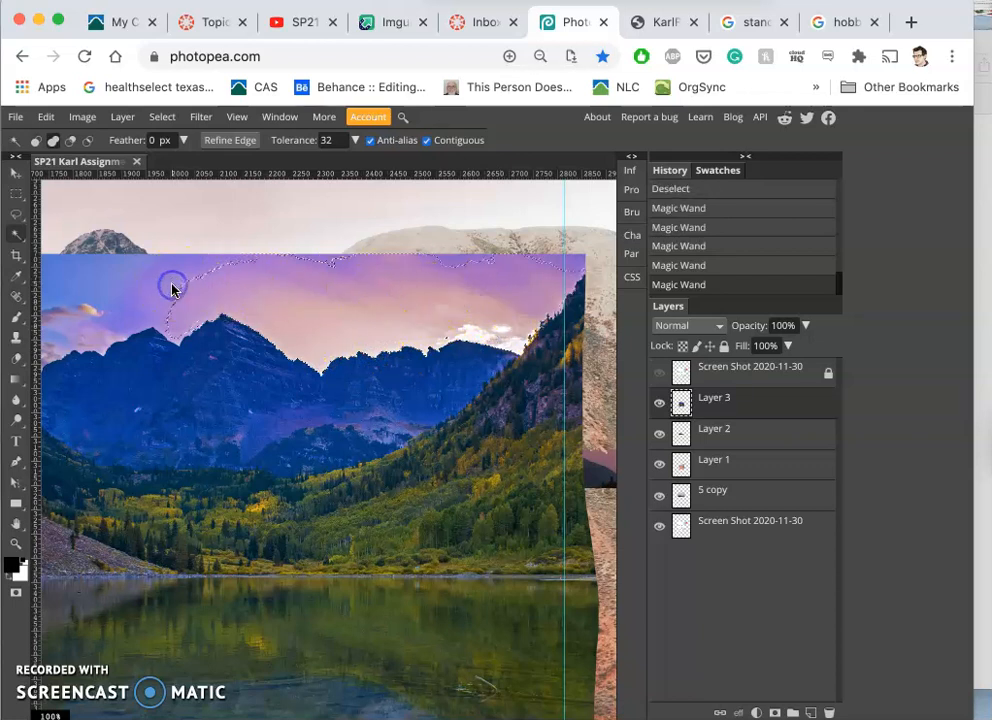
left_click(176, 340)
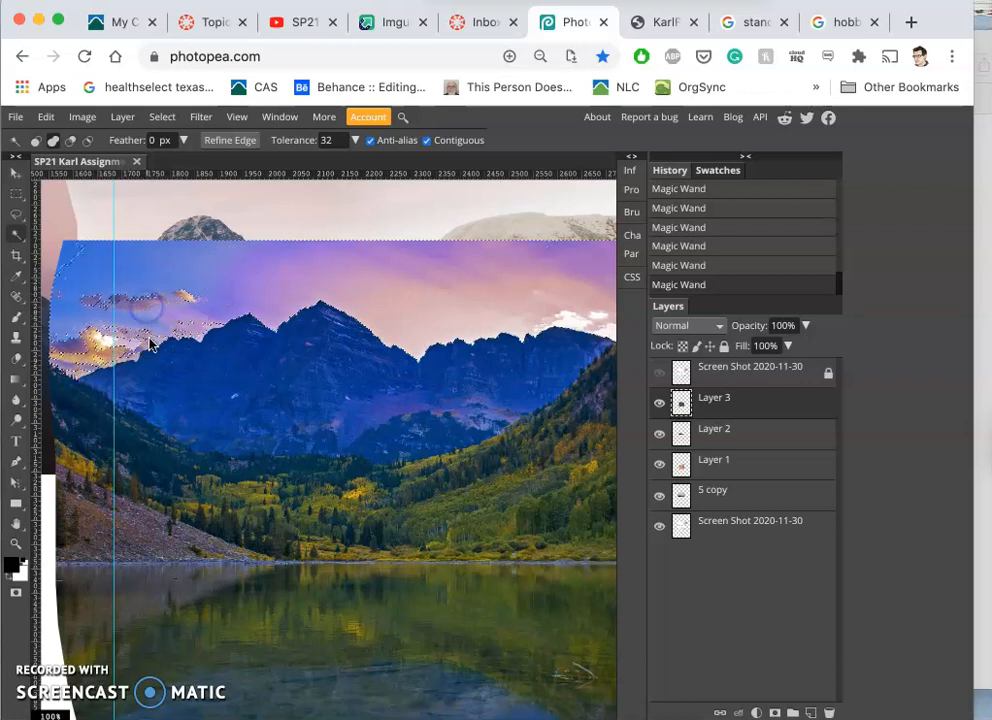
left_click(130, 348)
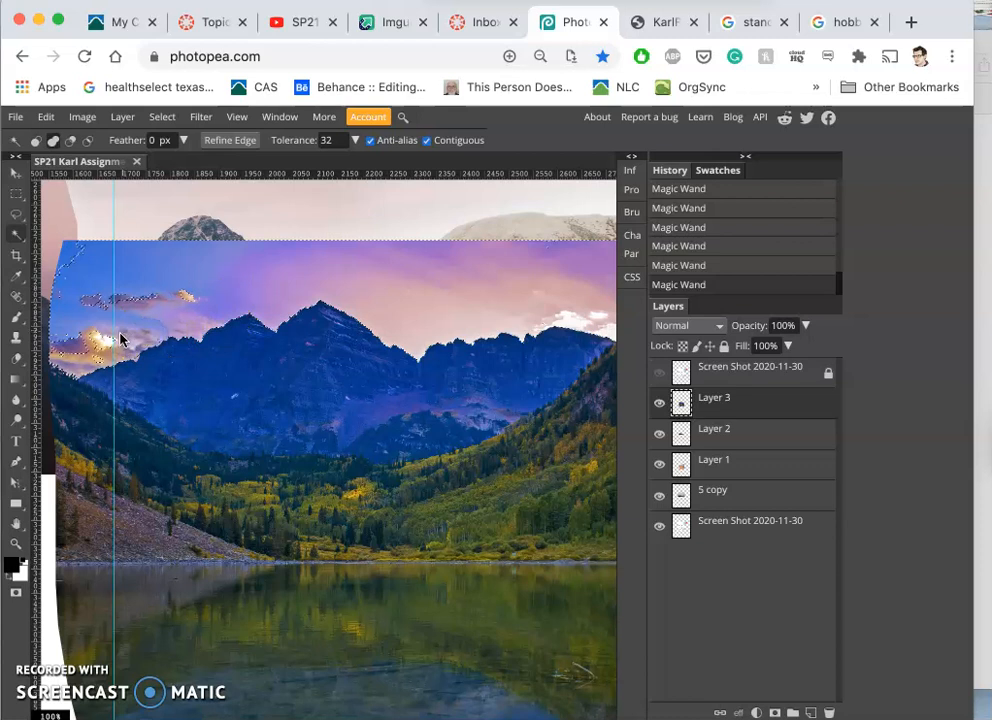
mouse_move(250, 244)
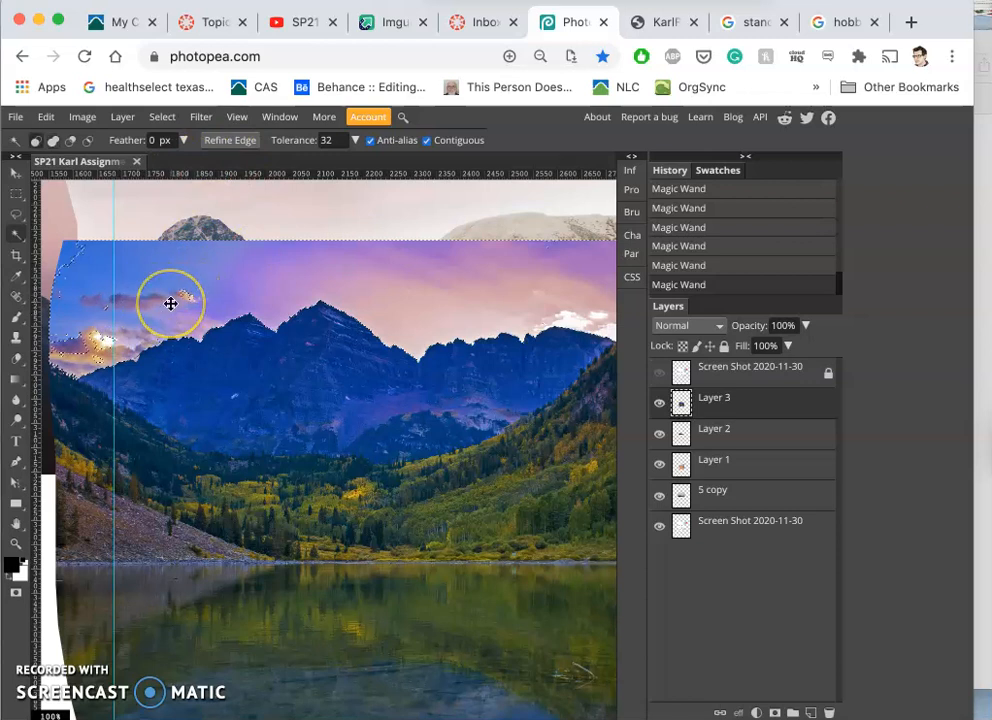
key("Delete")
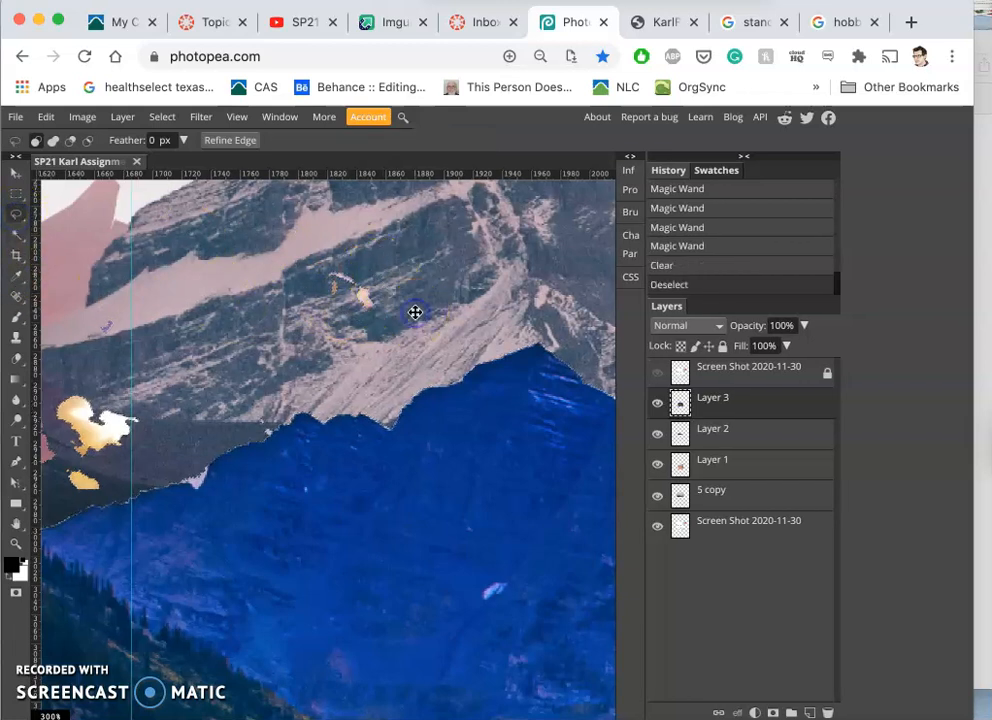
Step: Lasso the leftover sky scraps along the lake photo's ridge for deletion
left_click_drag(416, 312, 410, 260)
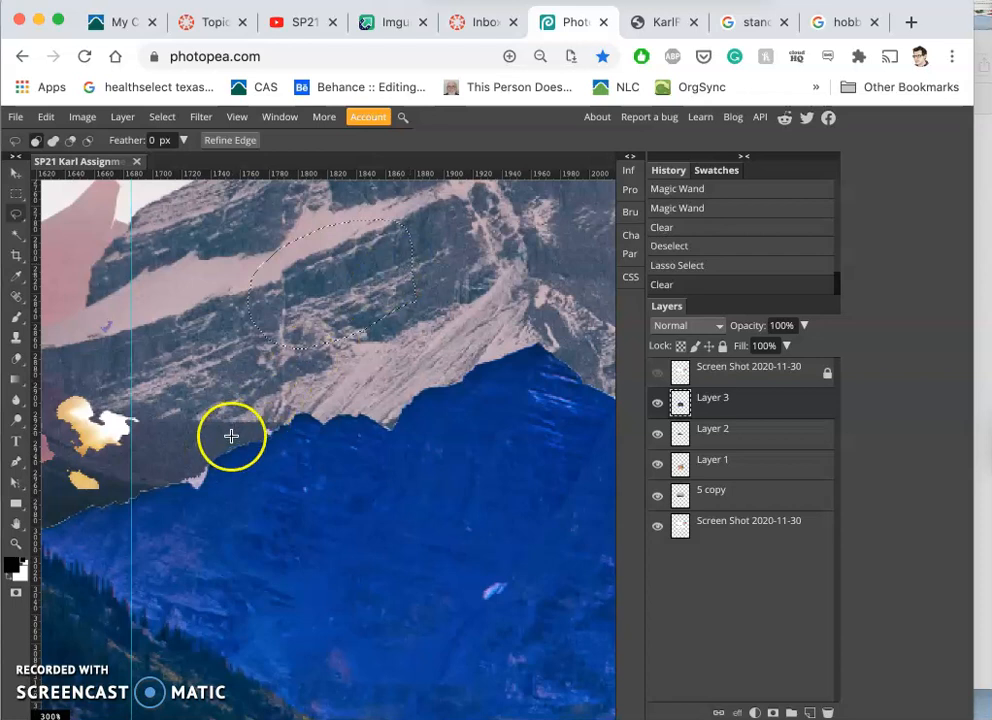
mouse_move(224, 458)
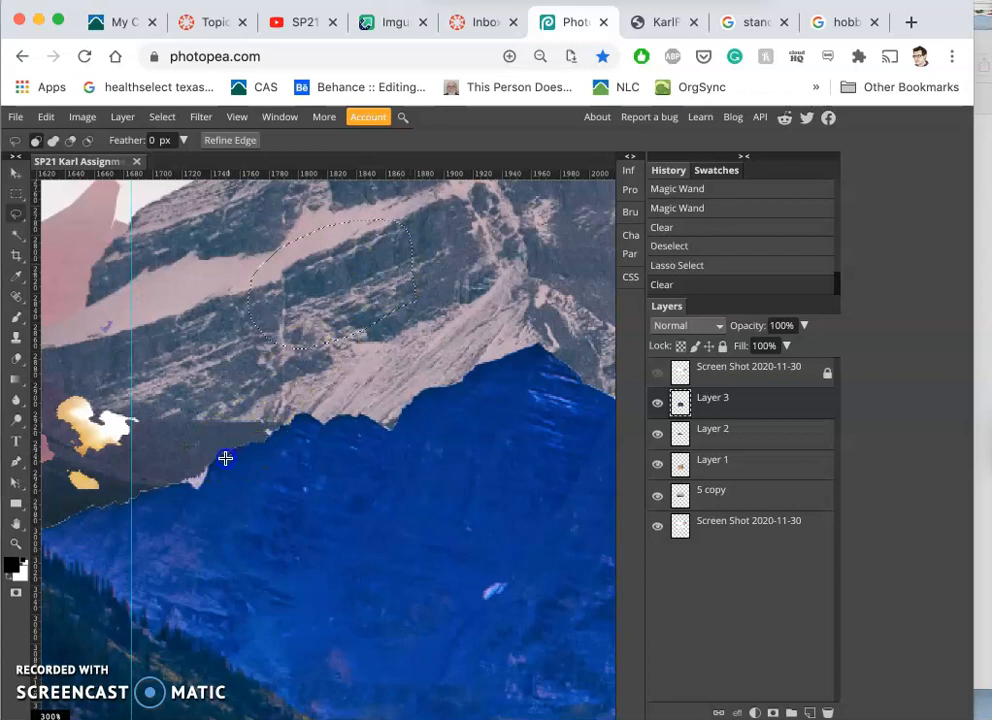
mouse_move(172, 492)
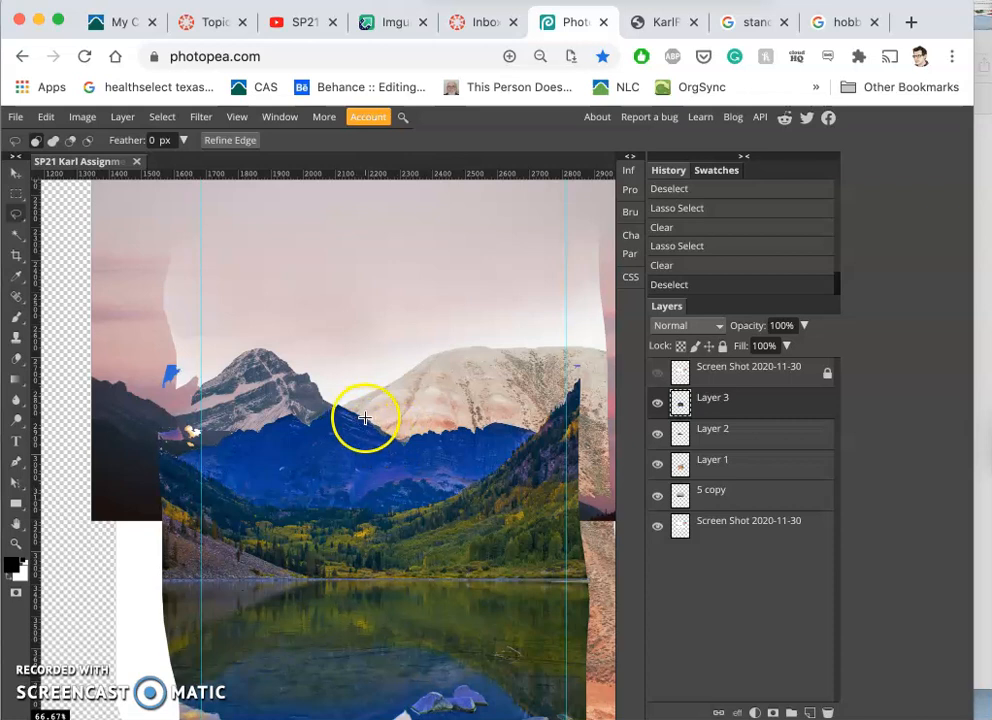
mouse_move(328, 438)
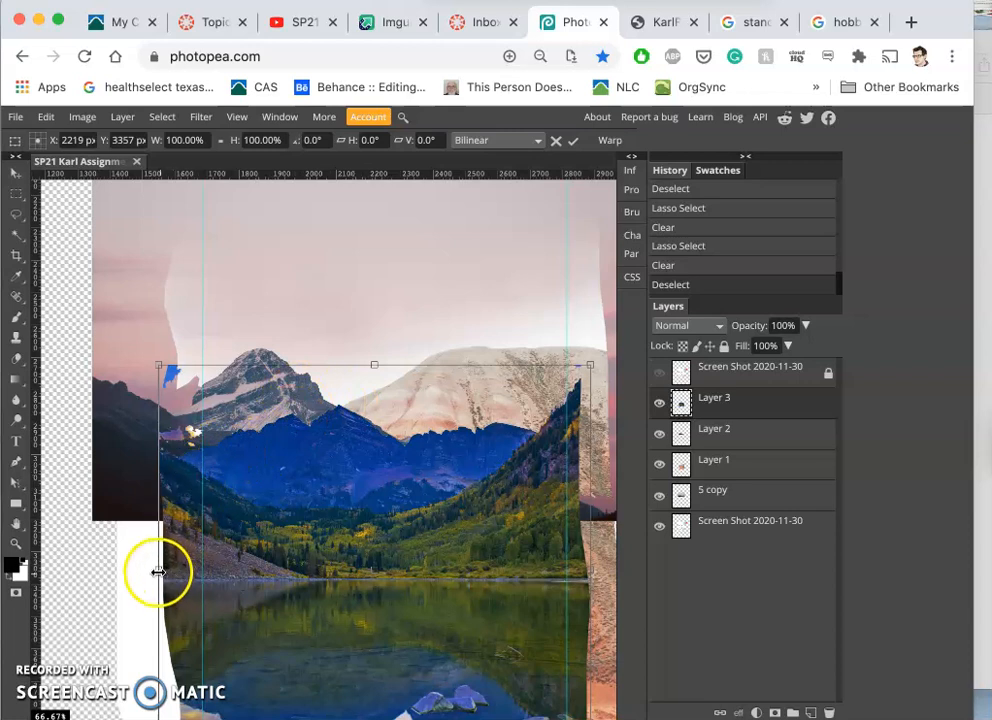
Step: Drag the lake photo's left edge inward and adjust its top-left corner to fit the panel
left_click_drag(158, 570, 184, 570)
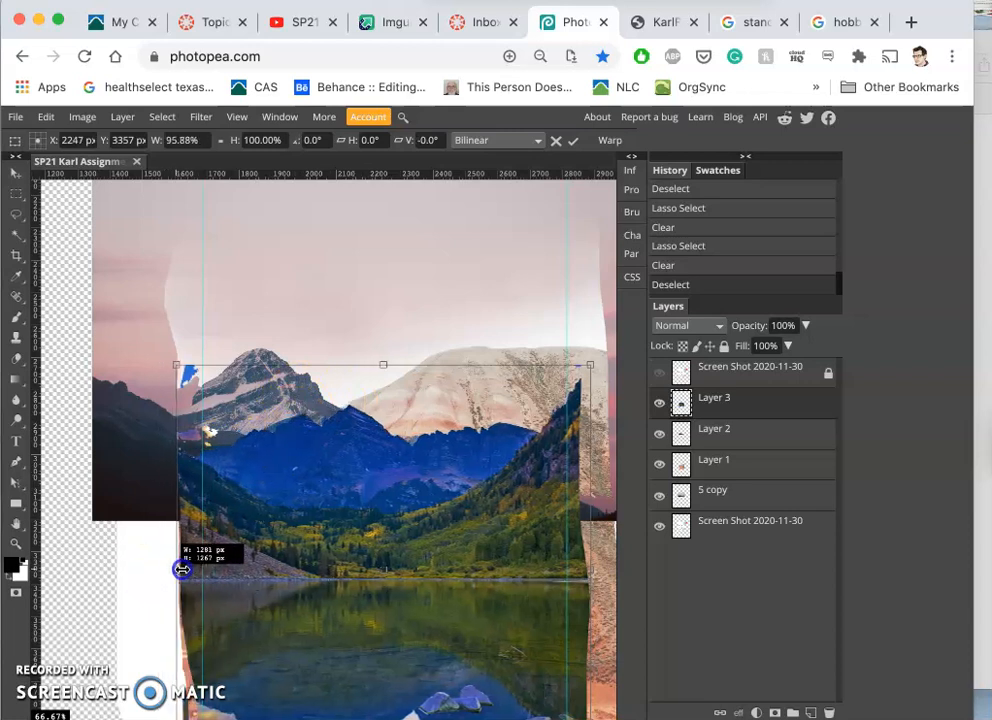
left_click_drag(184, 570, 198, 570)
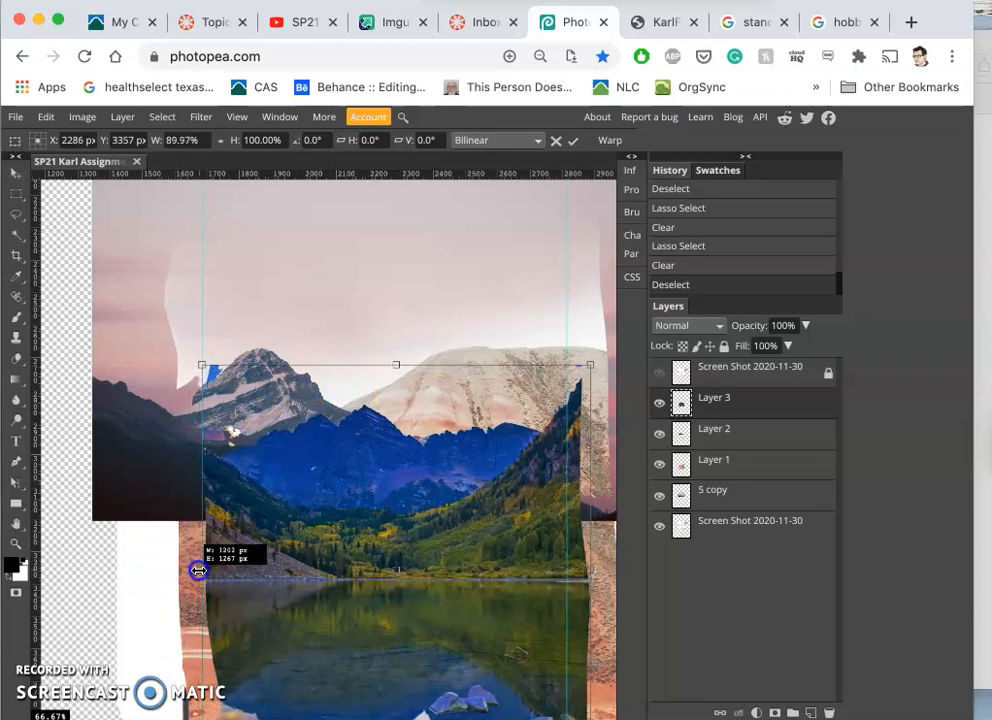
mouse_move(416, 392)
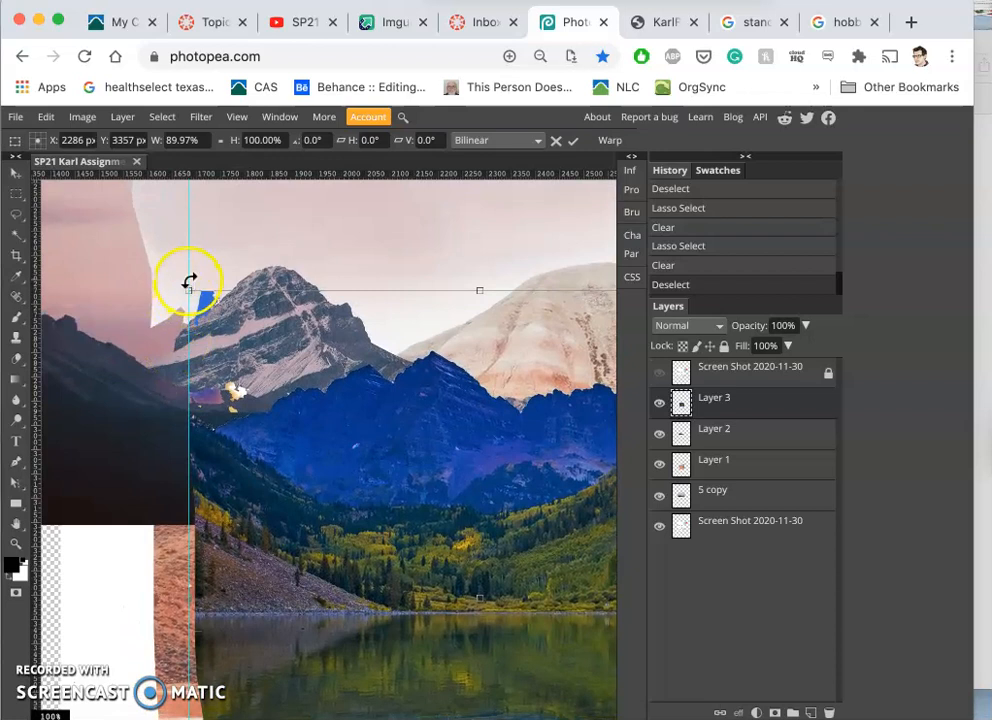
left_click_drag(188, 290, 178, 288)
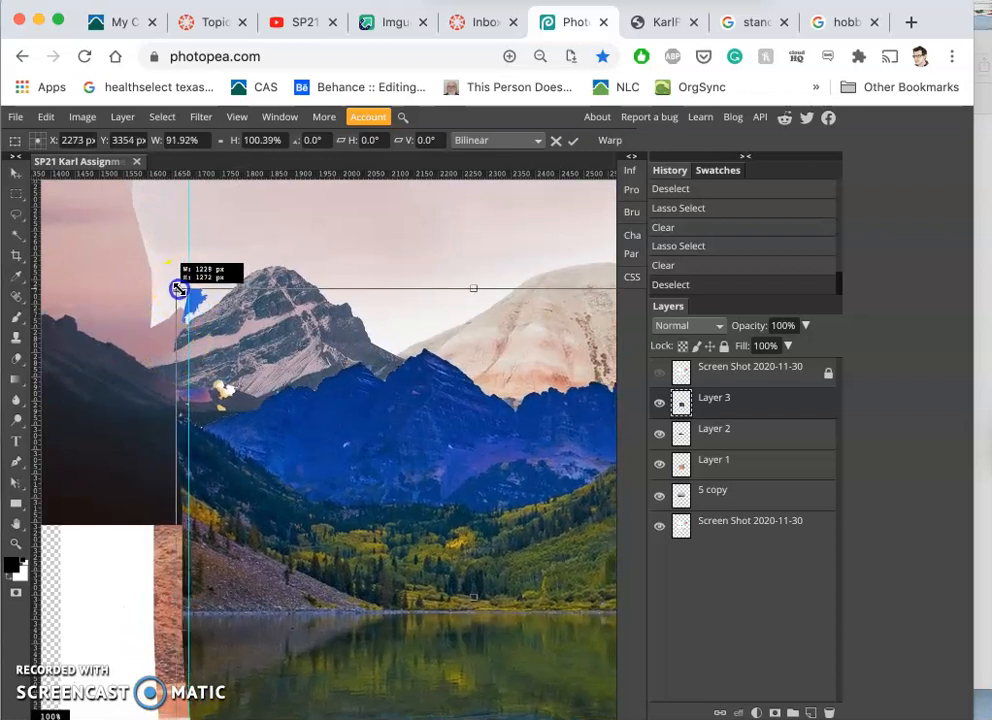
left_click_drag(176, 288, 162, 280)
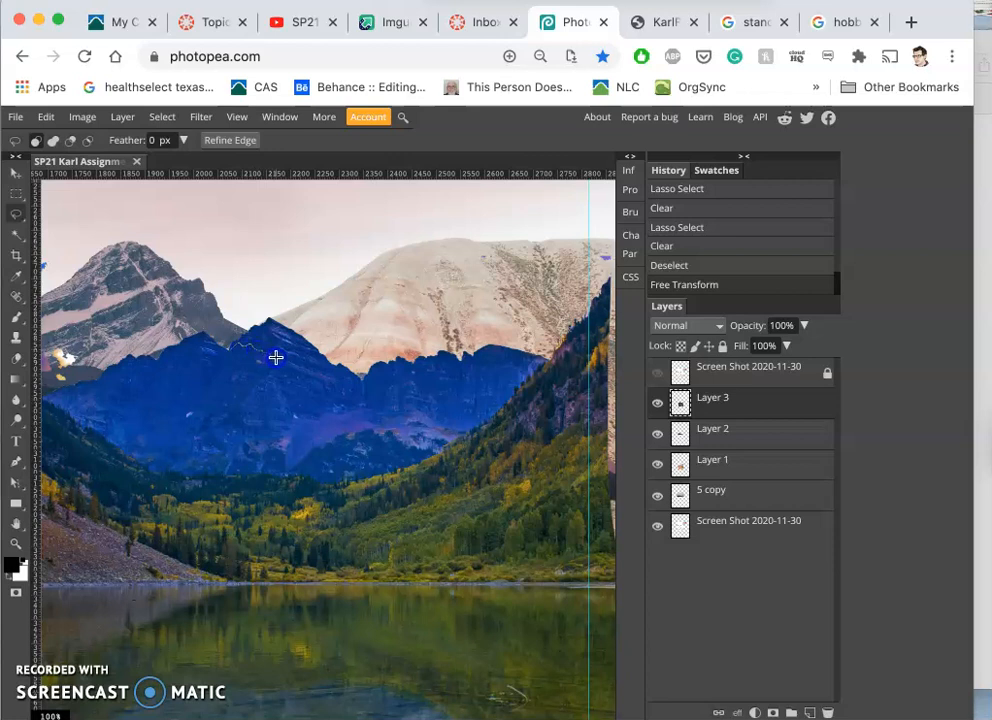
mouse_move(304, 356)
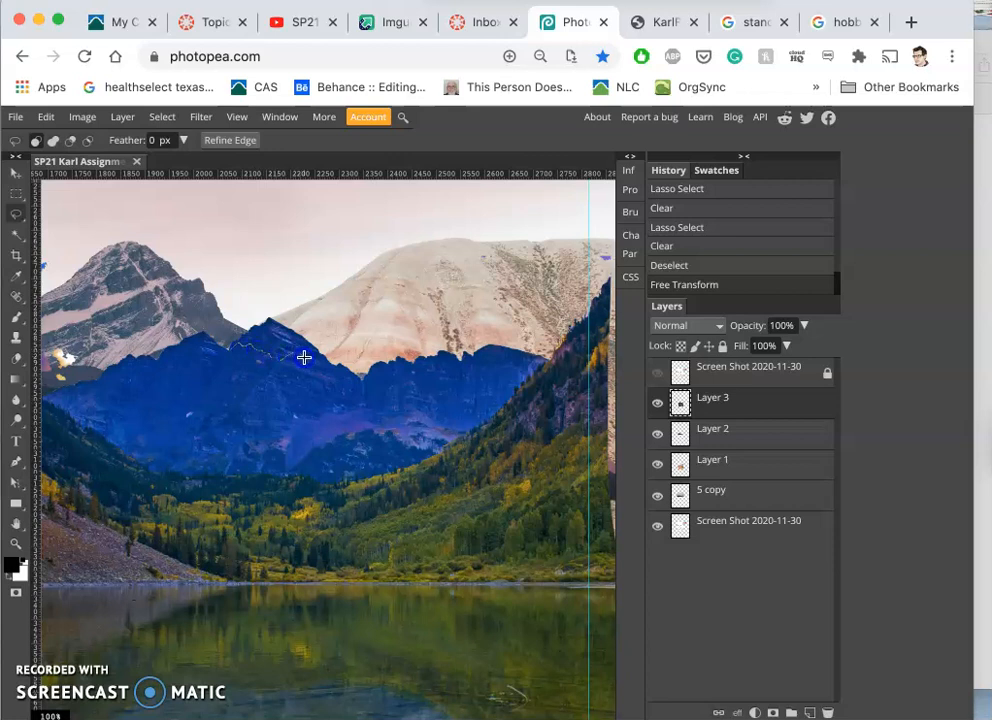
mouse_move(328, 364)
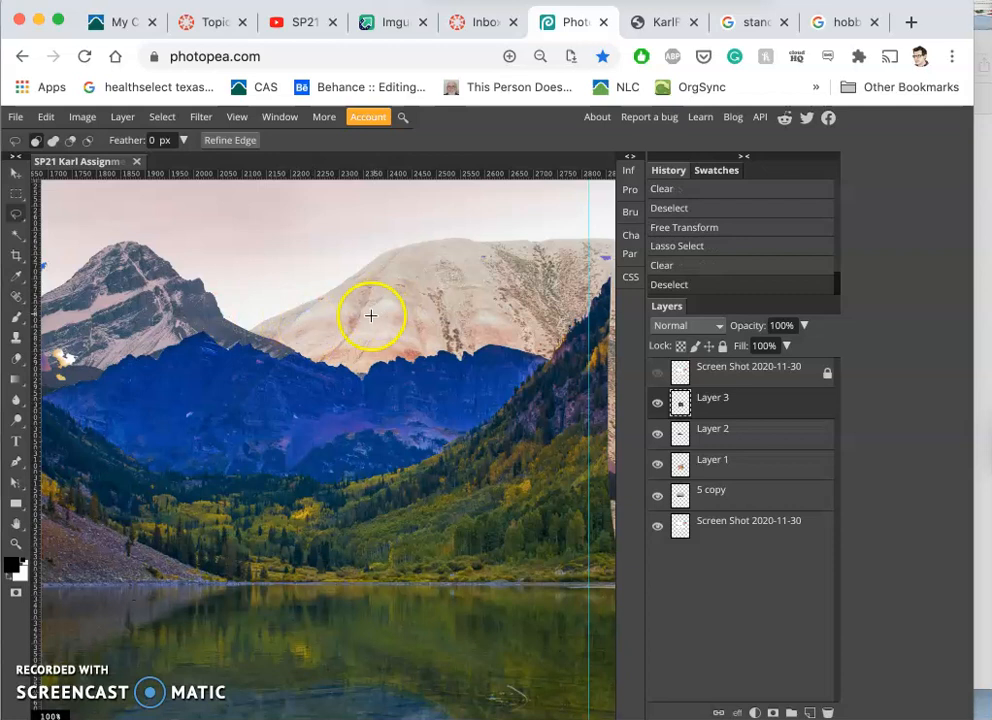
mouse_move(276, 358)
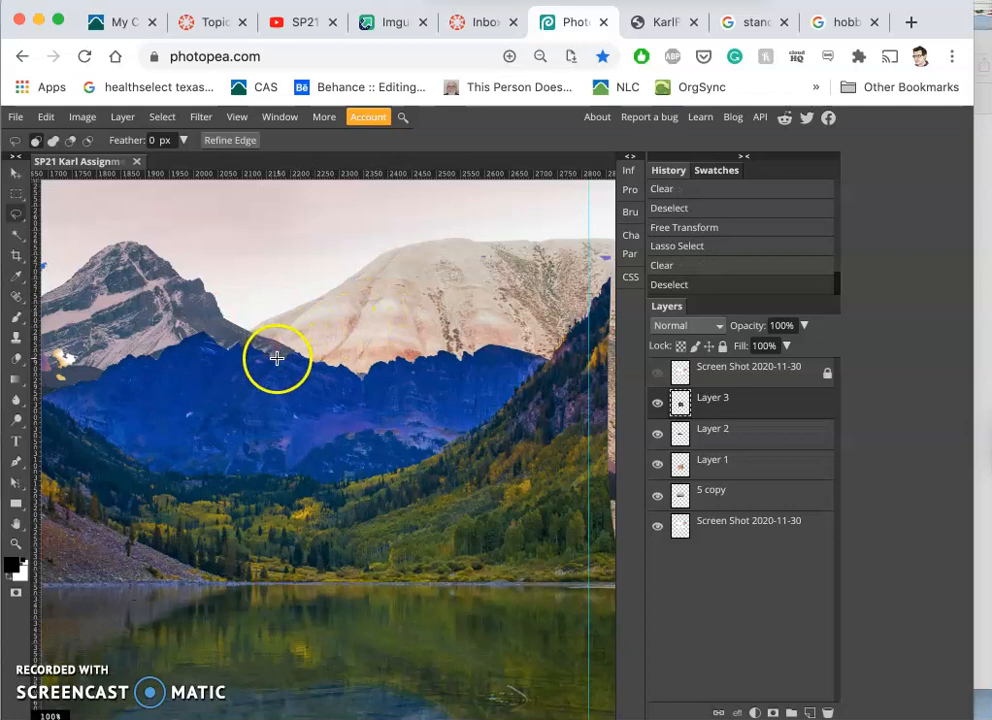
mouse_move(316, 384)
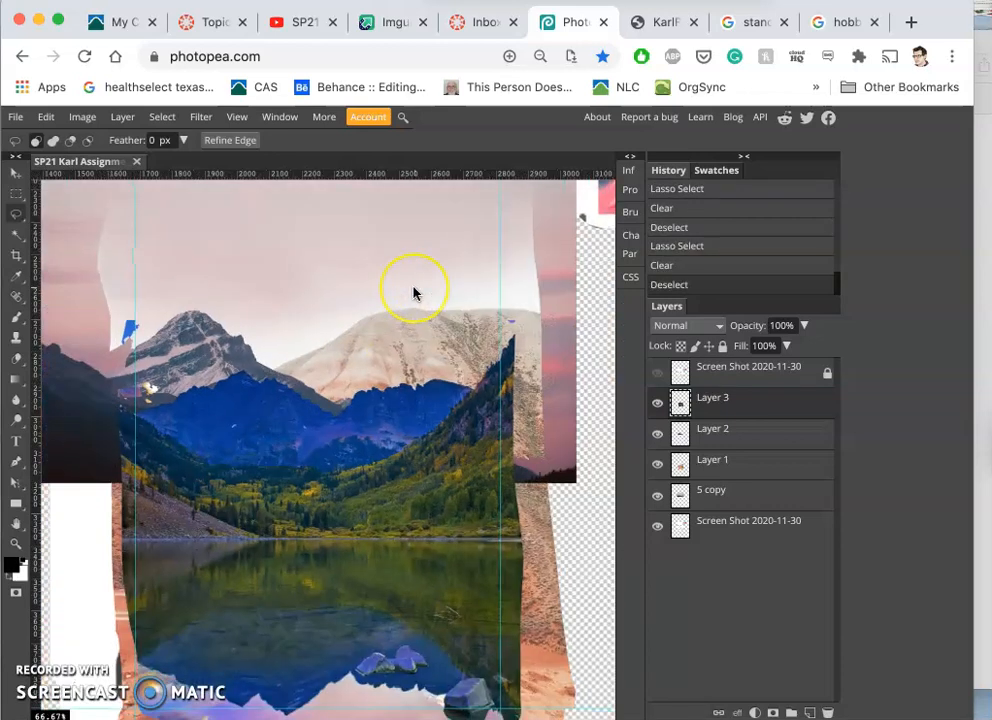
mouse_move(406, 352)
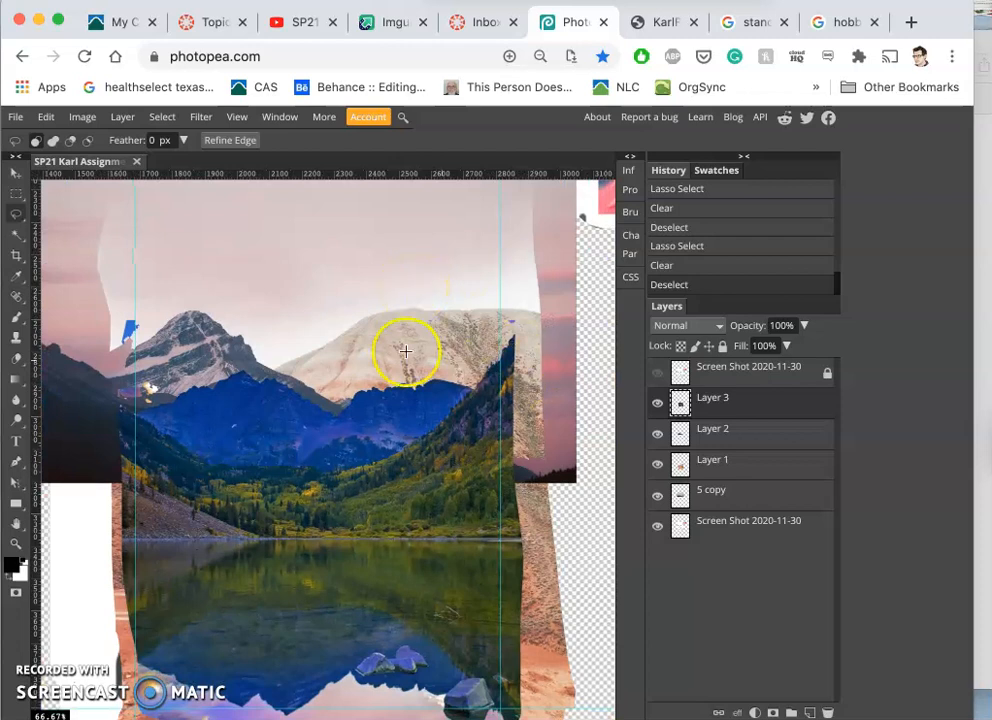
mouse_move(190, 358)
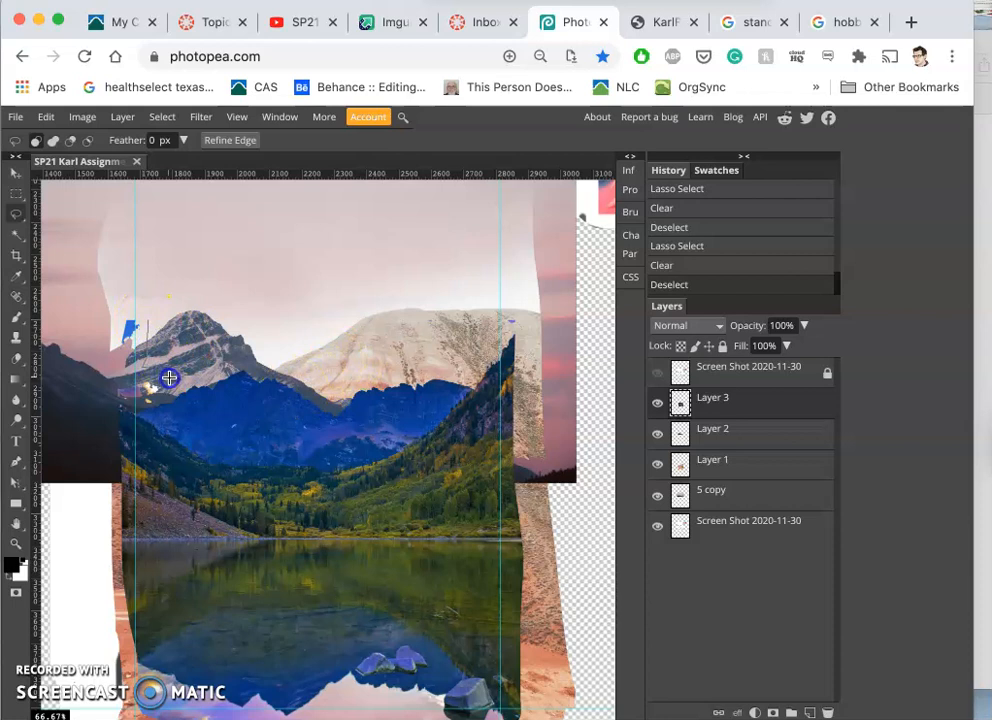
mouse_move(124, 396)
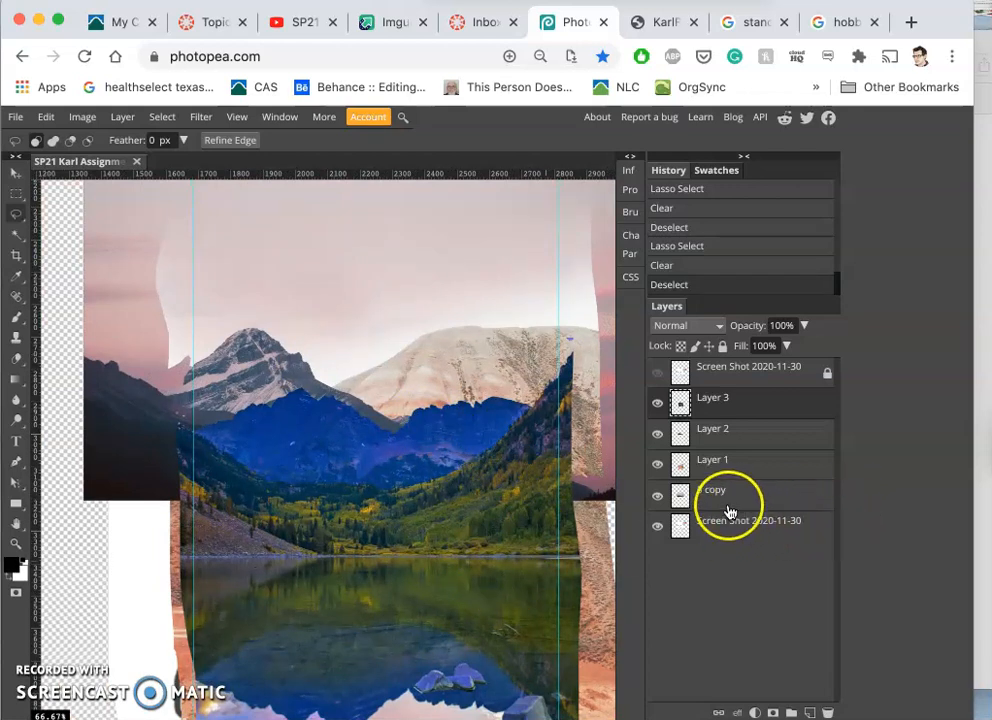
Step: Show the top Screen Shot sketch layer over the collage via its eye icon
left_click(16, 116)
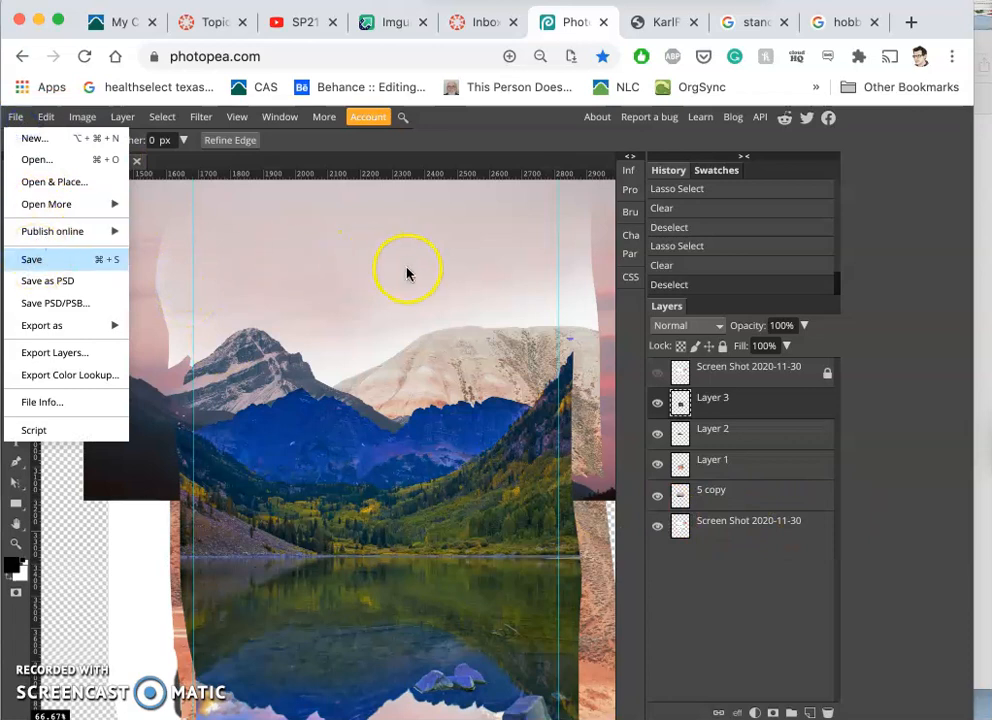
mouse_move(780, 372)
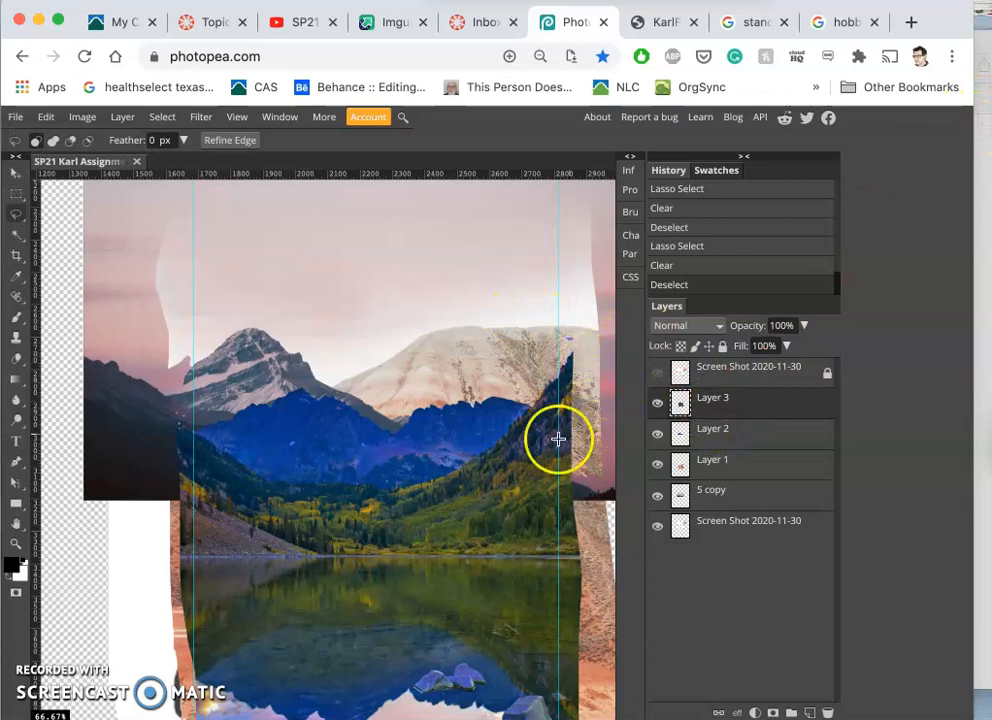
left_click(656, 376)
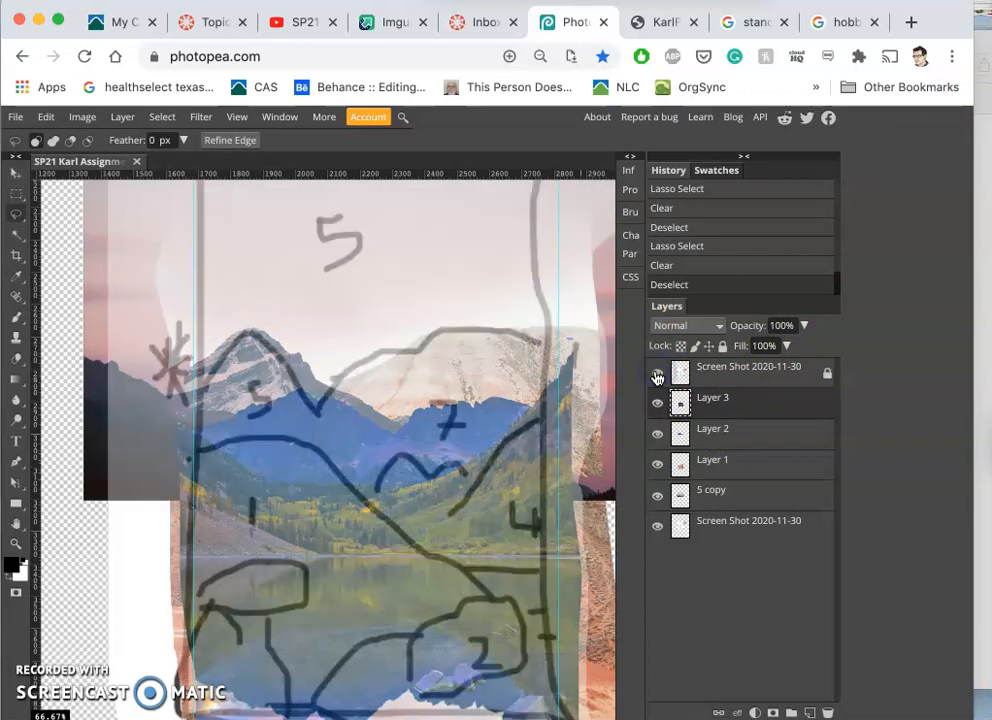
left_click(656, 376)
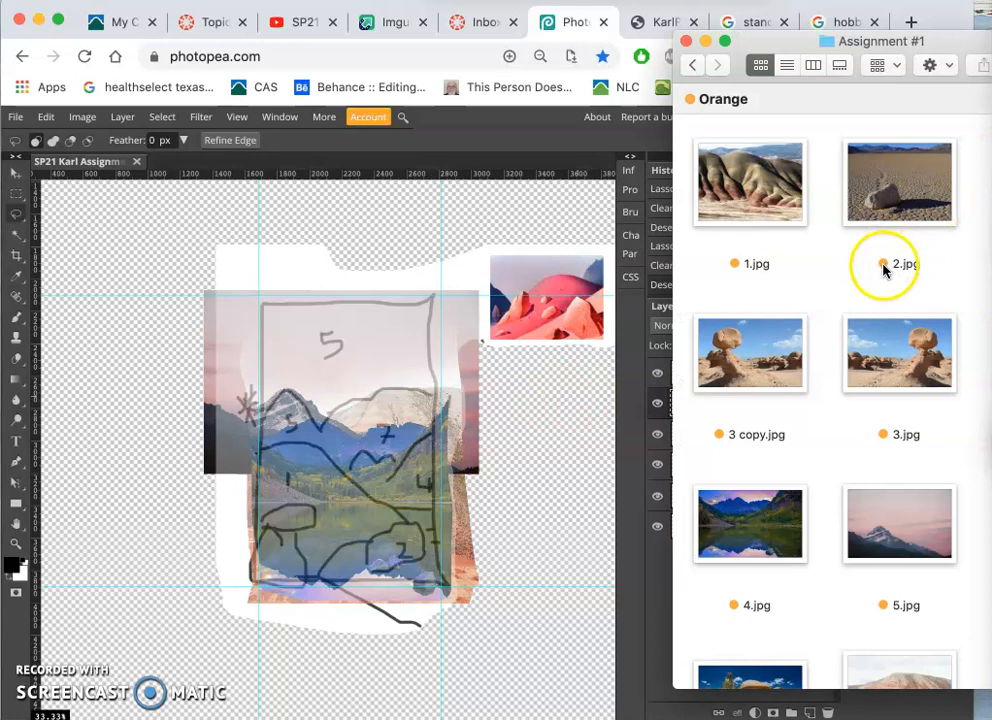
mouse_move(820, 318)
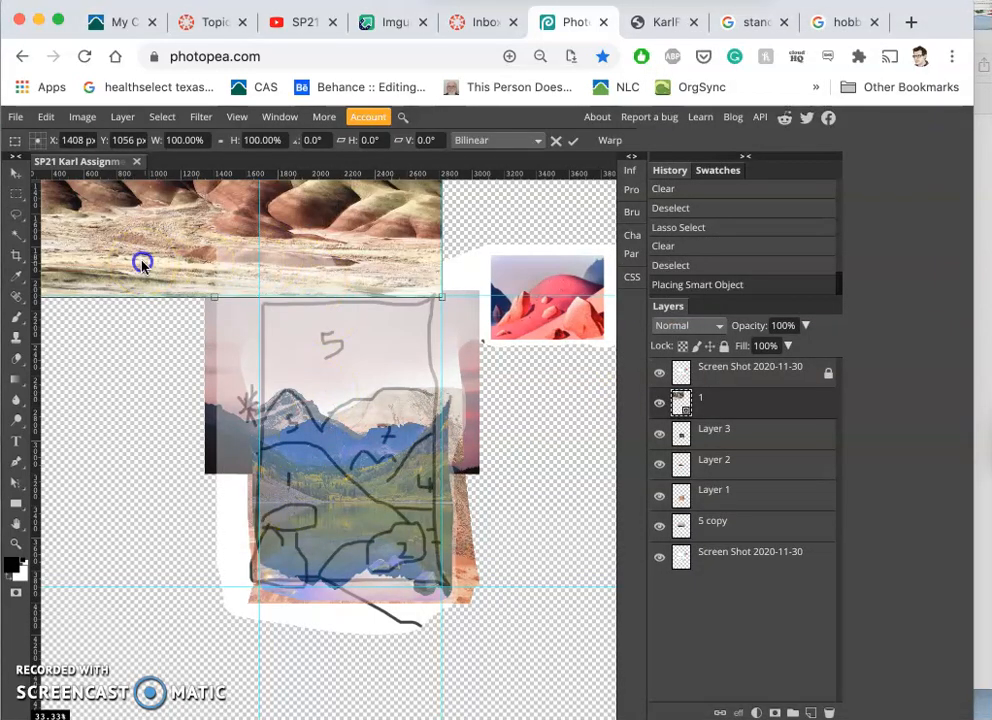
Step: Enlarge the placed painted hills photo and move it down over the sketch
left_click_drag(144, 262, 256, 578)
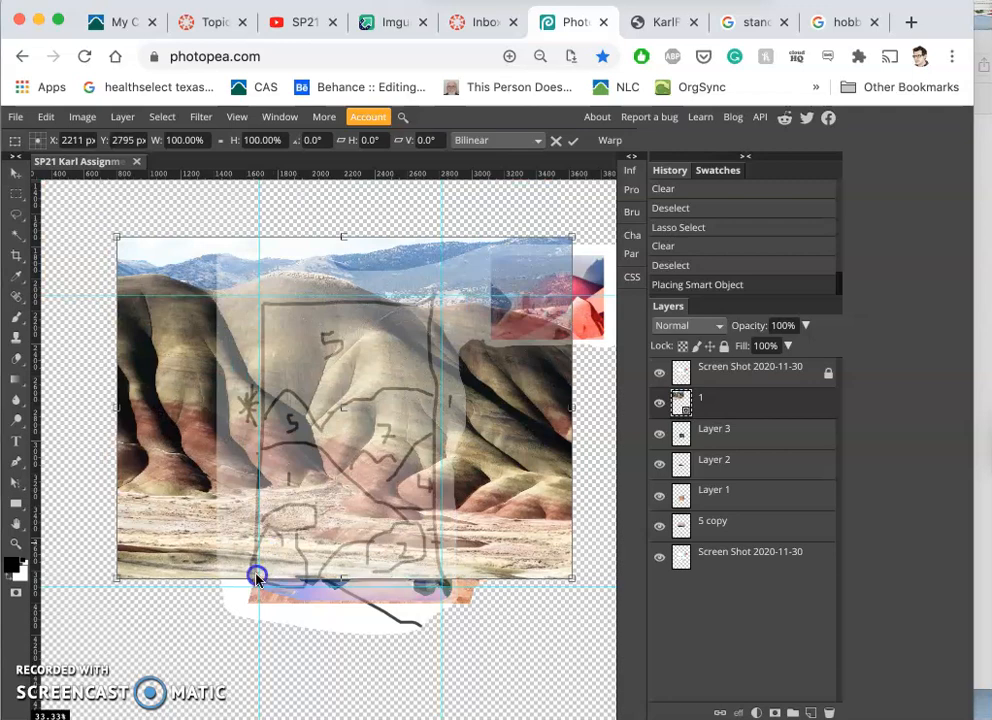
left_click_drag(258, 578, 248, 664)
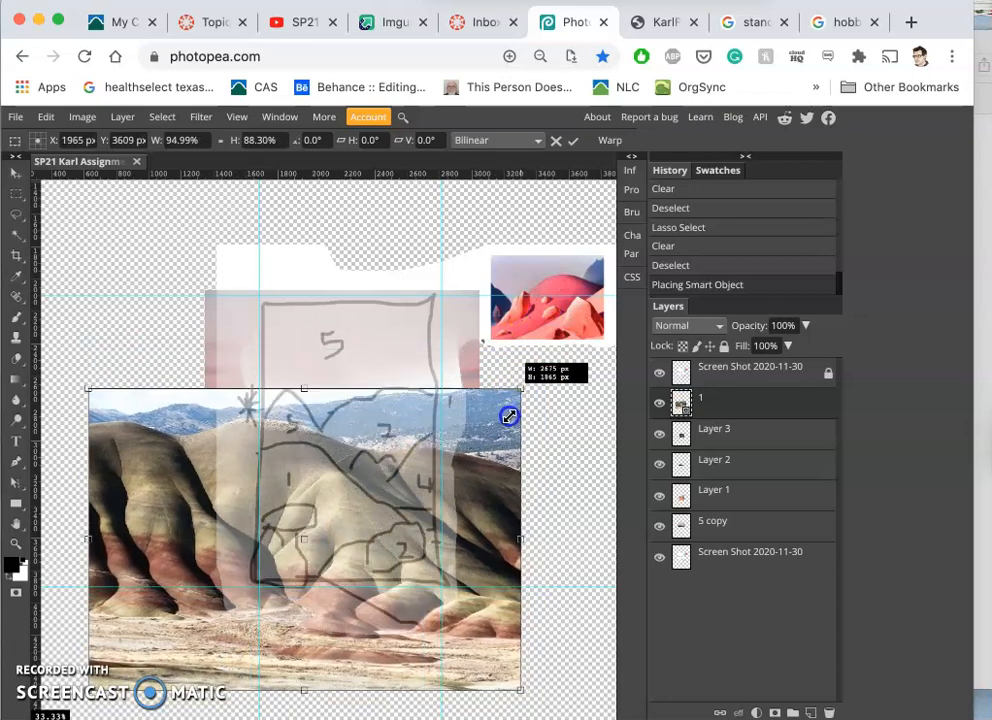
left_click_drag(510, 414, 518, 408)
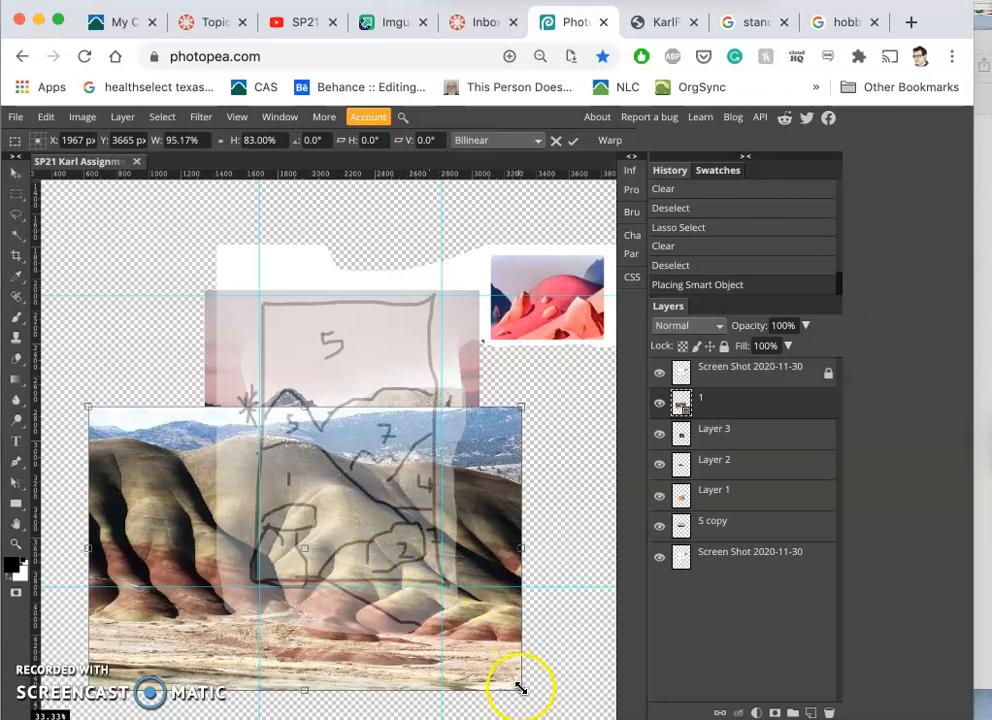
left_click_drag(520, 690, 508, 656)
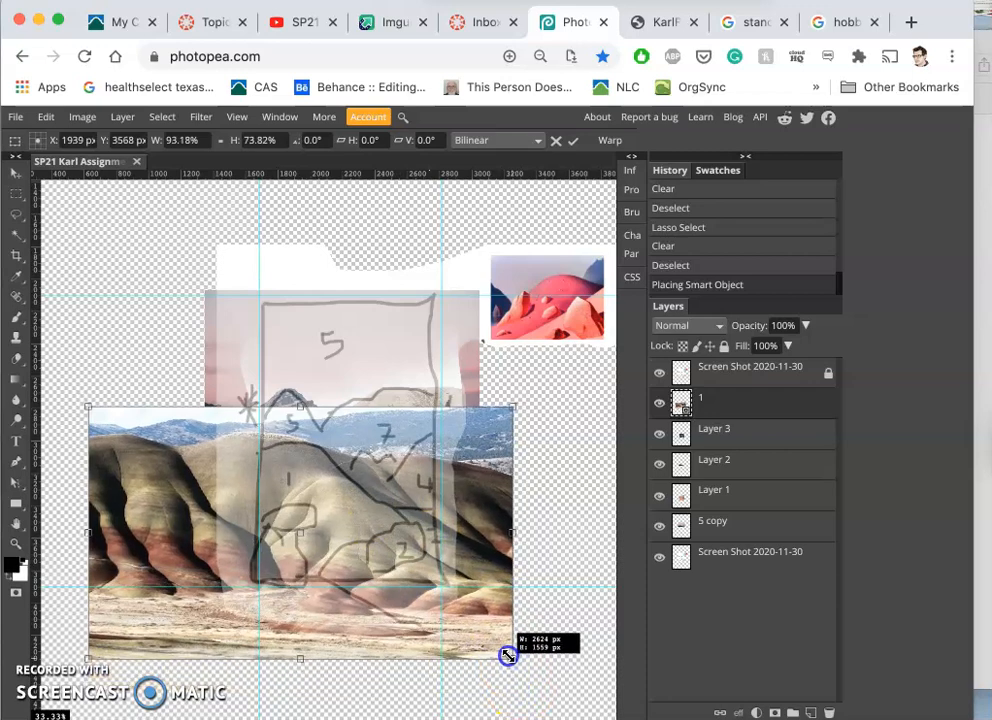
left_click_drag(508, 656, 474, 628)
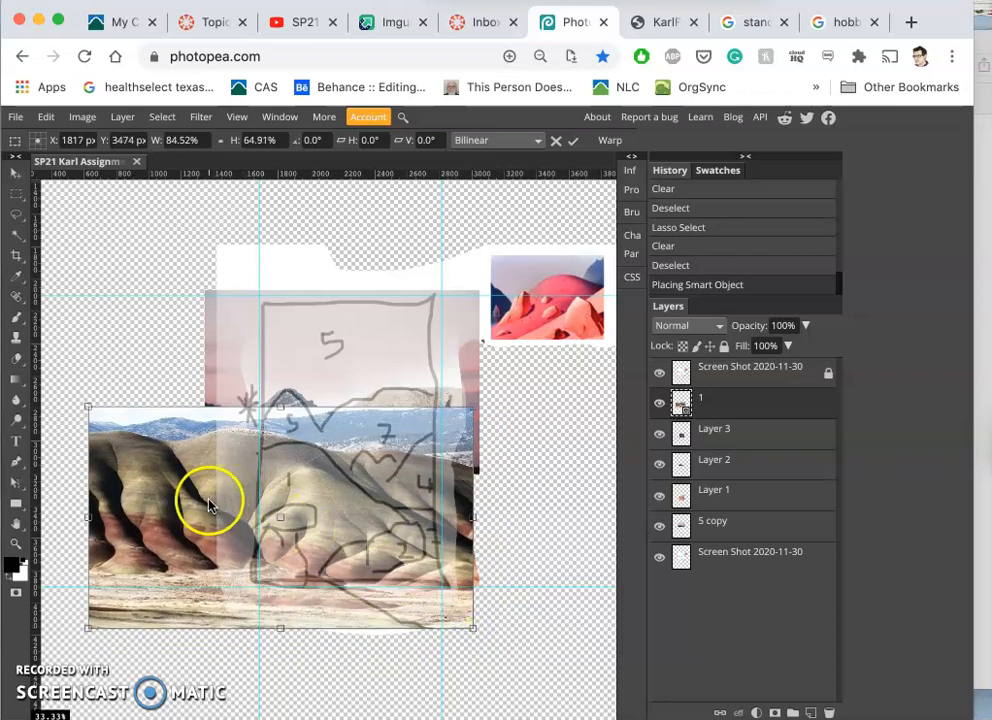
Step: Nudge the hills photo over the lower layout and fine-tune its size
left_click_drag(210, 500, 222, 502)
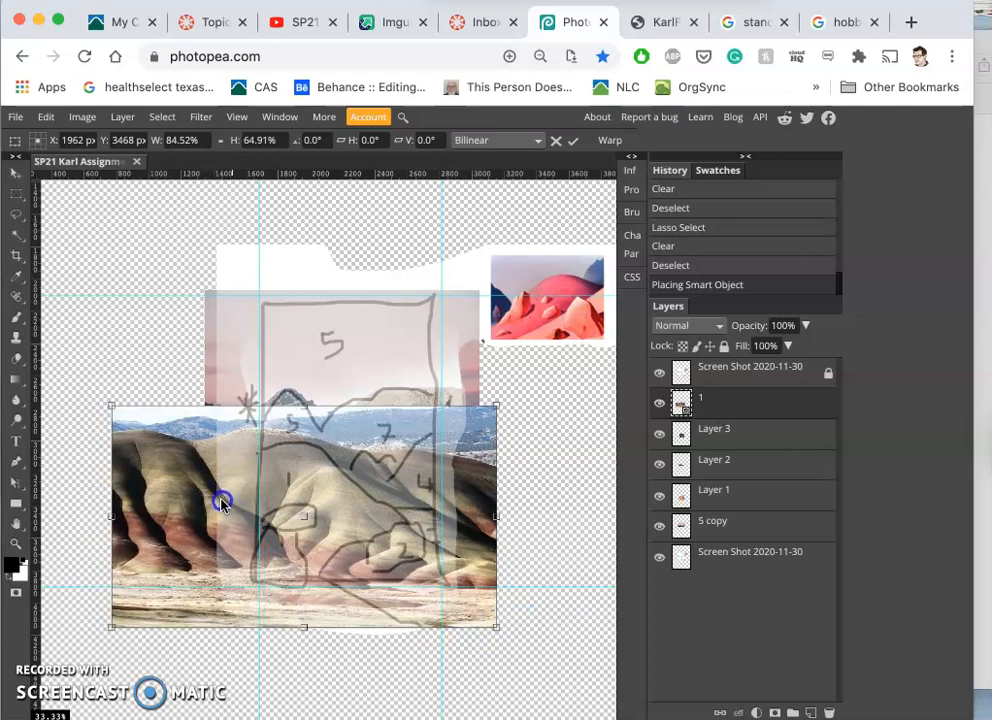
left_click_drag(222, 502, 190, 476)
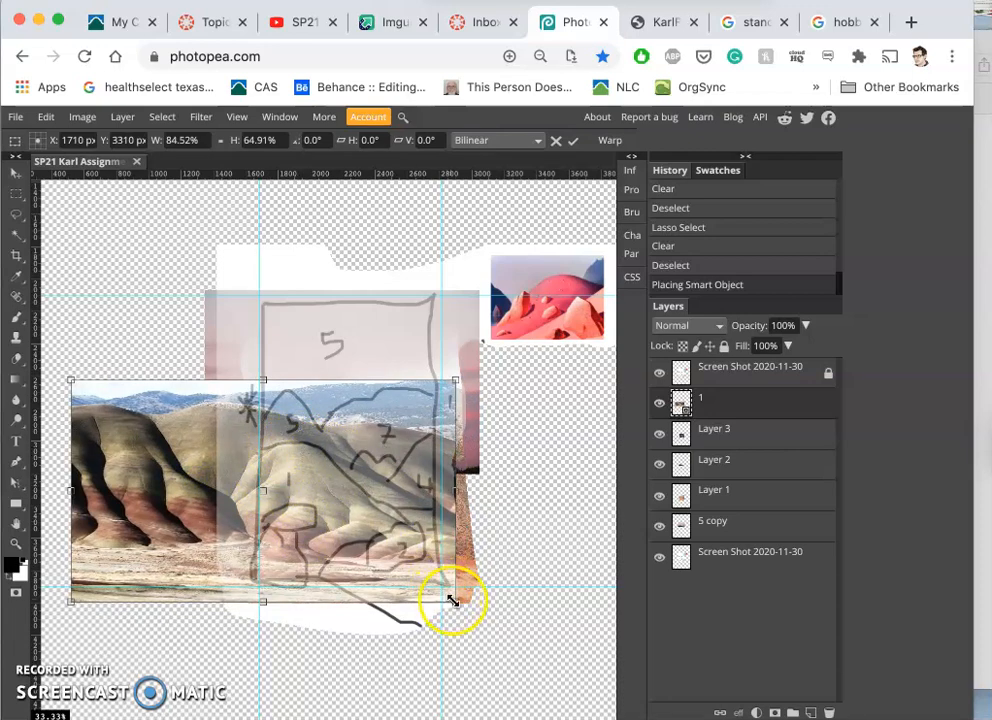
left_click_drag(452, 600, 450, 616)
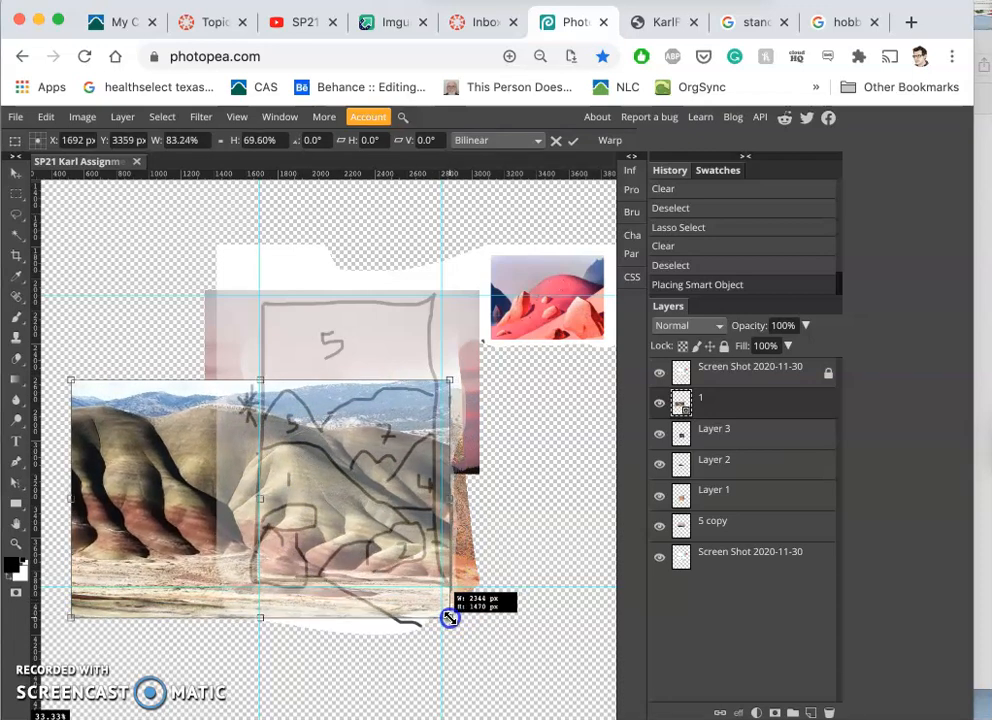
left_click_drag(450, 616, 452, 620)
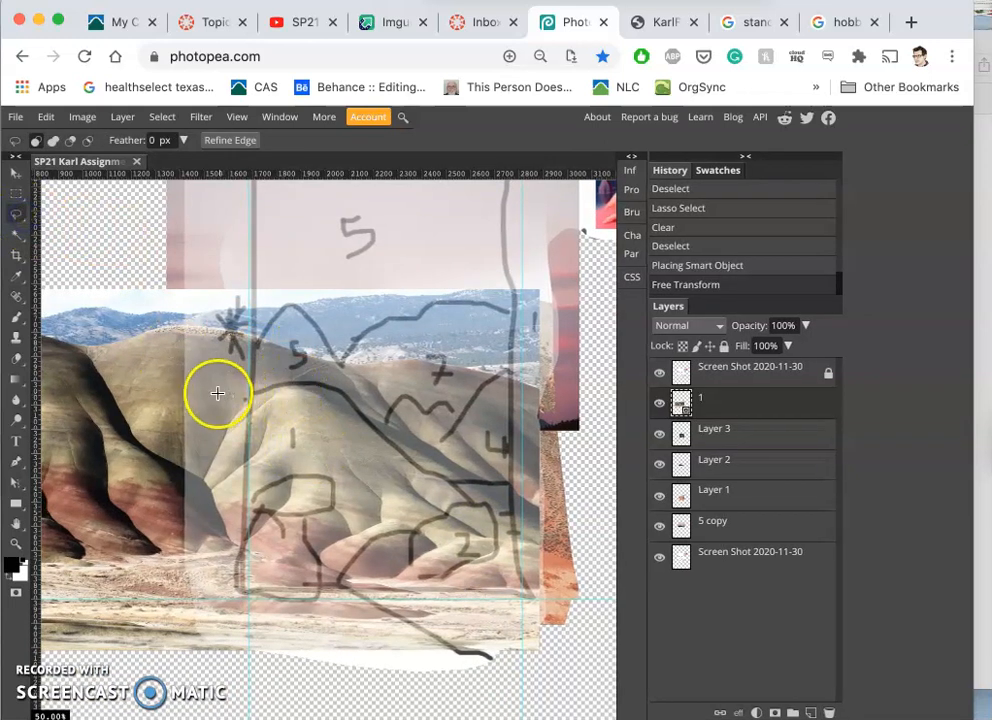
mouse_move(362, 388)
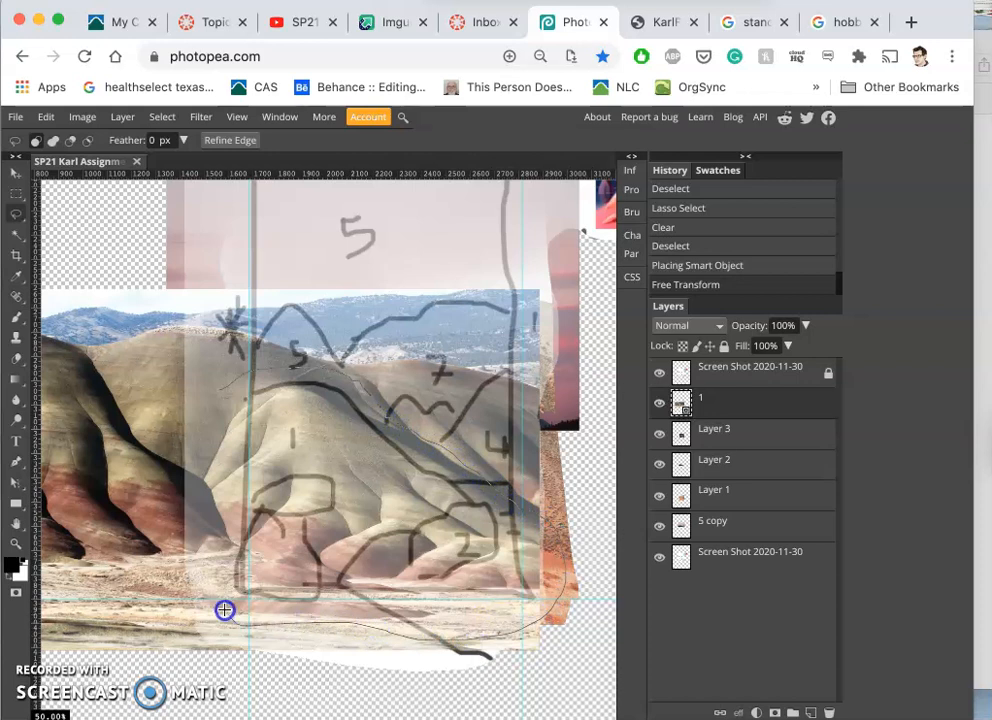
mouse_move(228, 400)
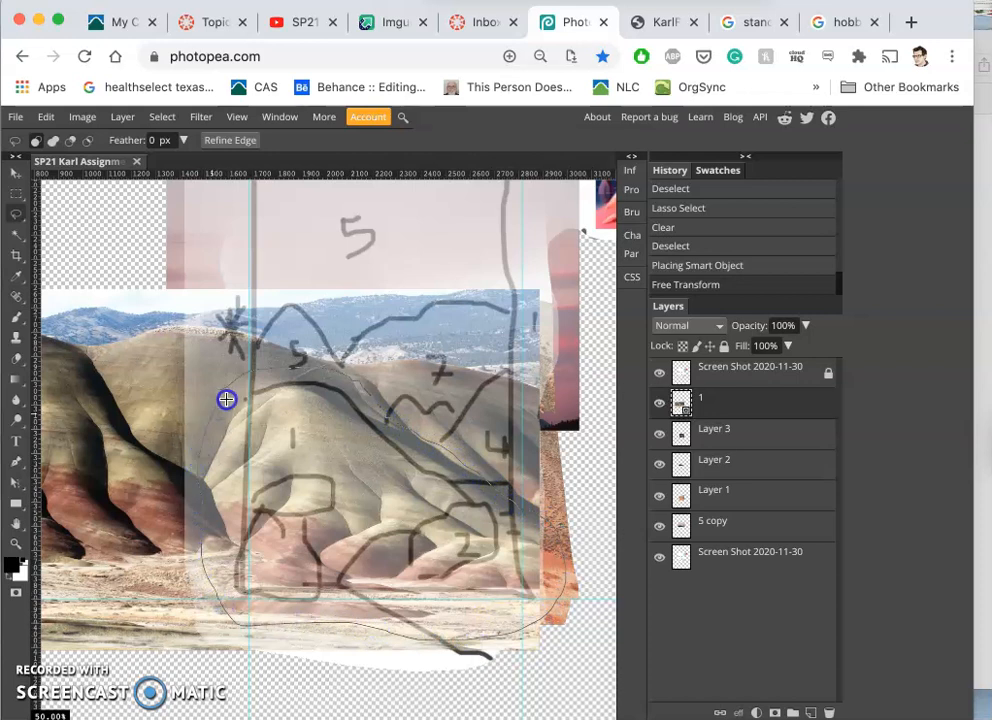
mouse_move(232, 384)
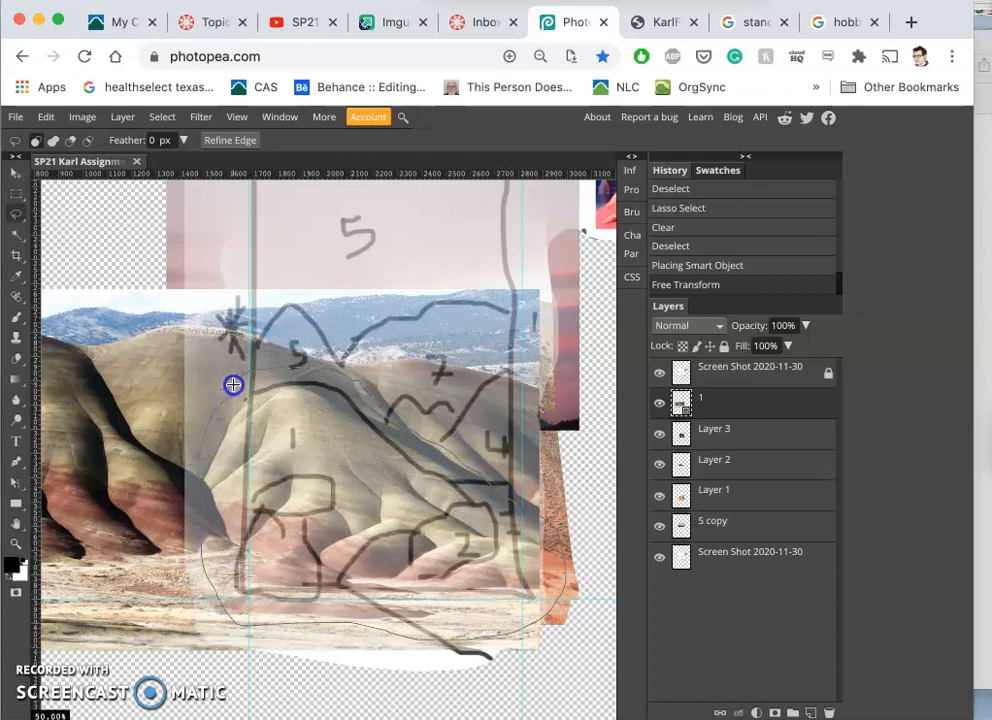
Step: Lasso the central painted hill onto its own layer and delete the full hills photo layer
left_click_drag(232, 384, 308, 488)
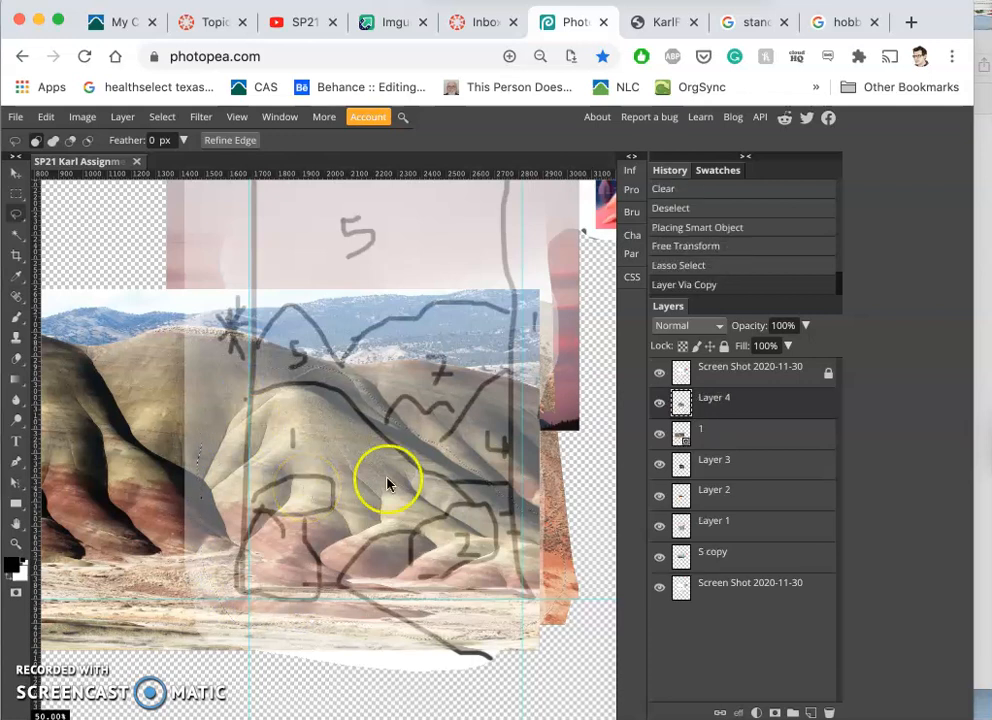
left_click(712, 432)
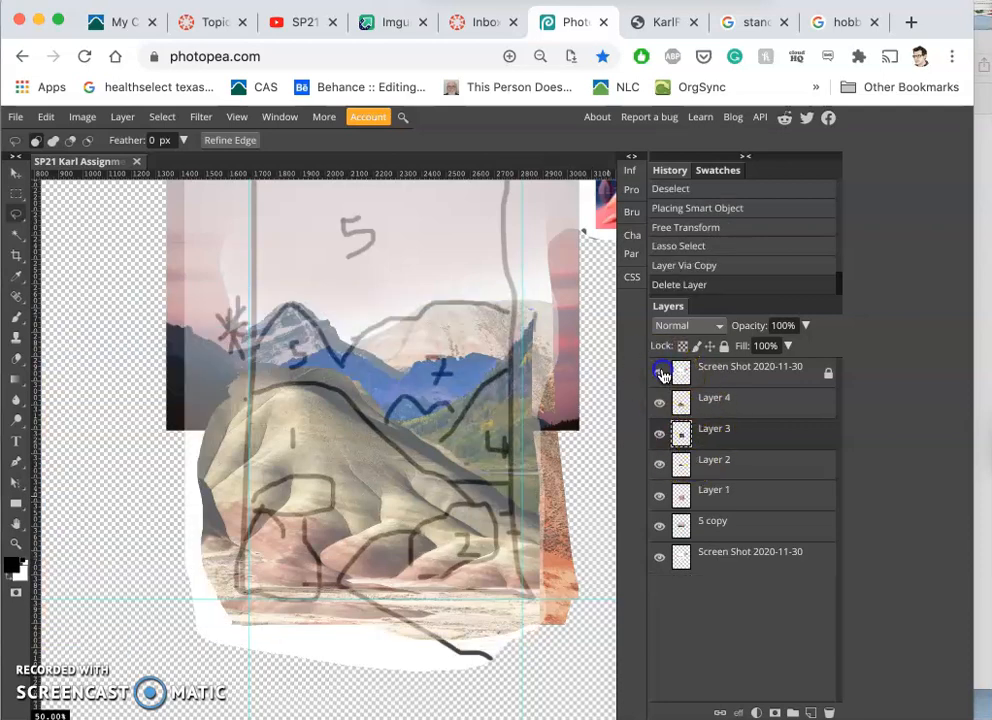
Step: Hide the numbered layout sketch layer
left_click(660, 374)
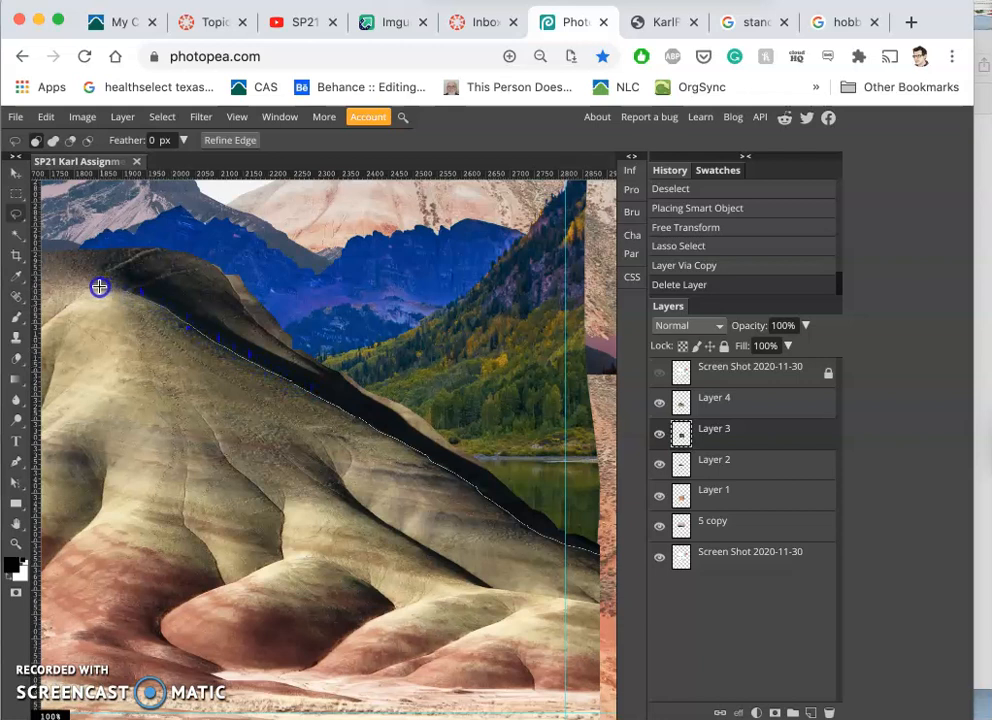
mouse_move(380, 240)
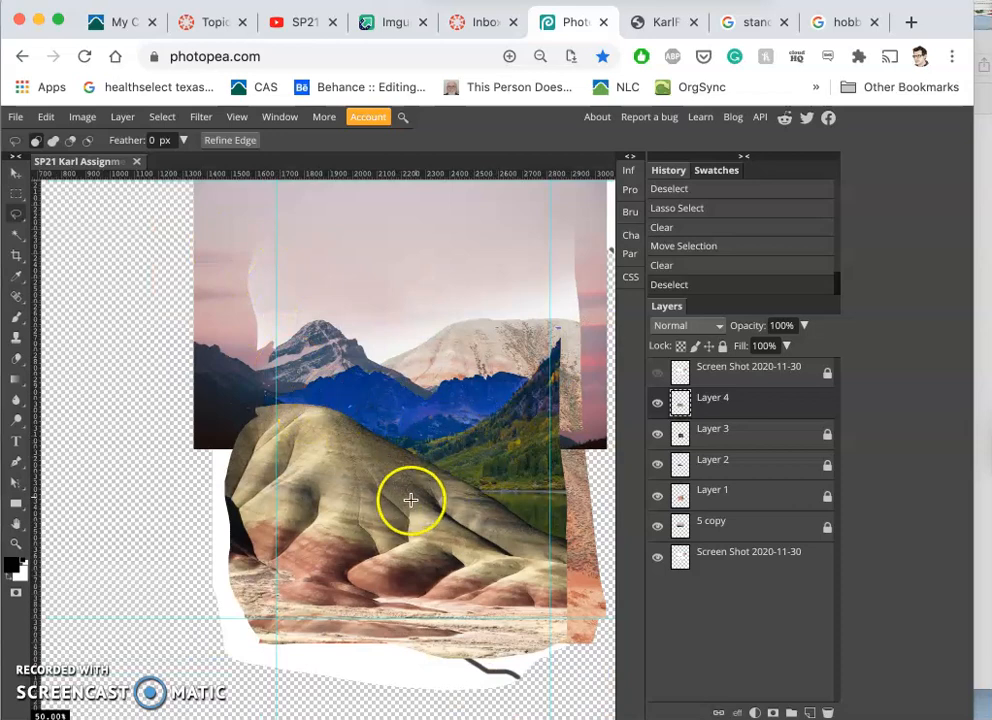
left_click_drag(410, 500, 432, 528)
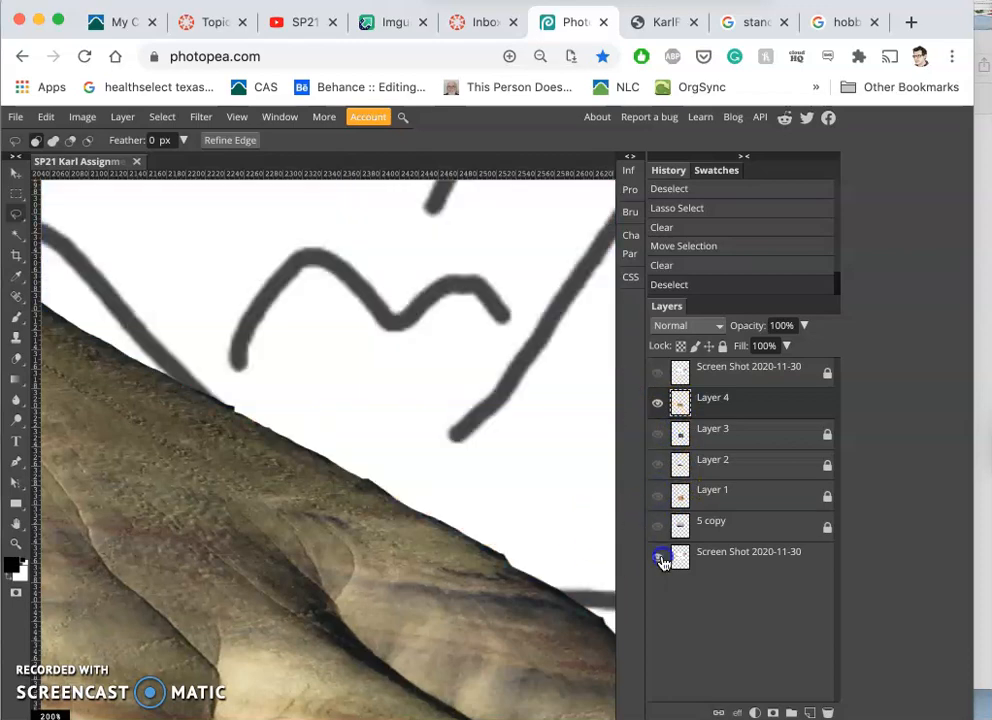
left_click(658, 558)
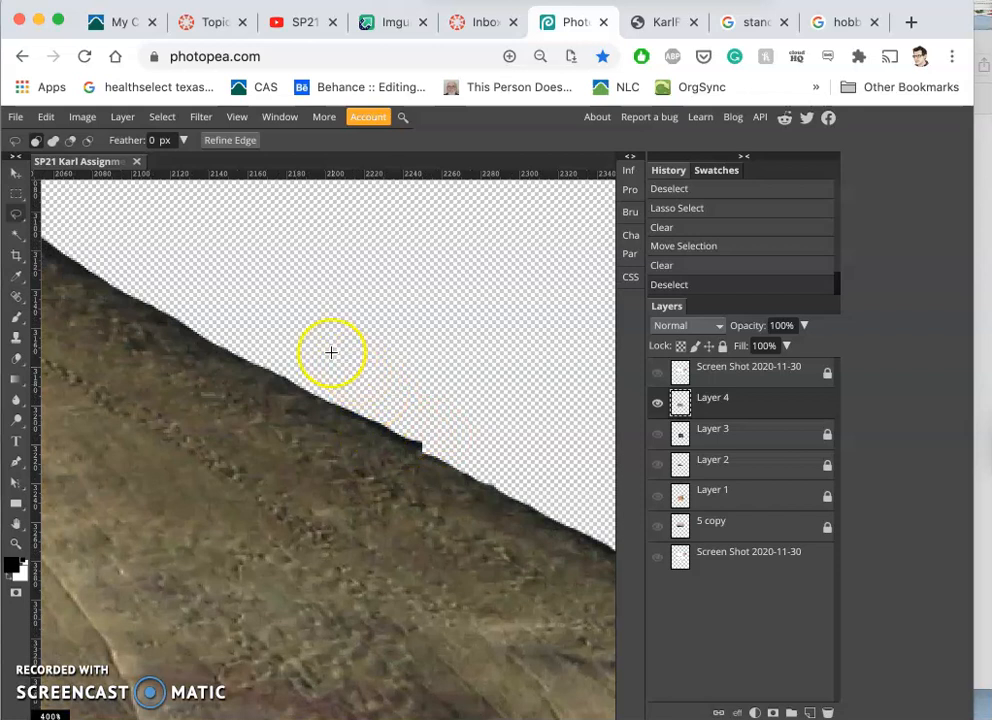
mouse_move(52, 248)
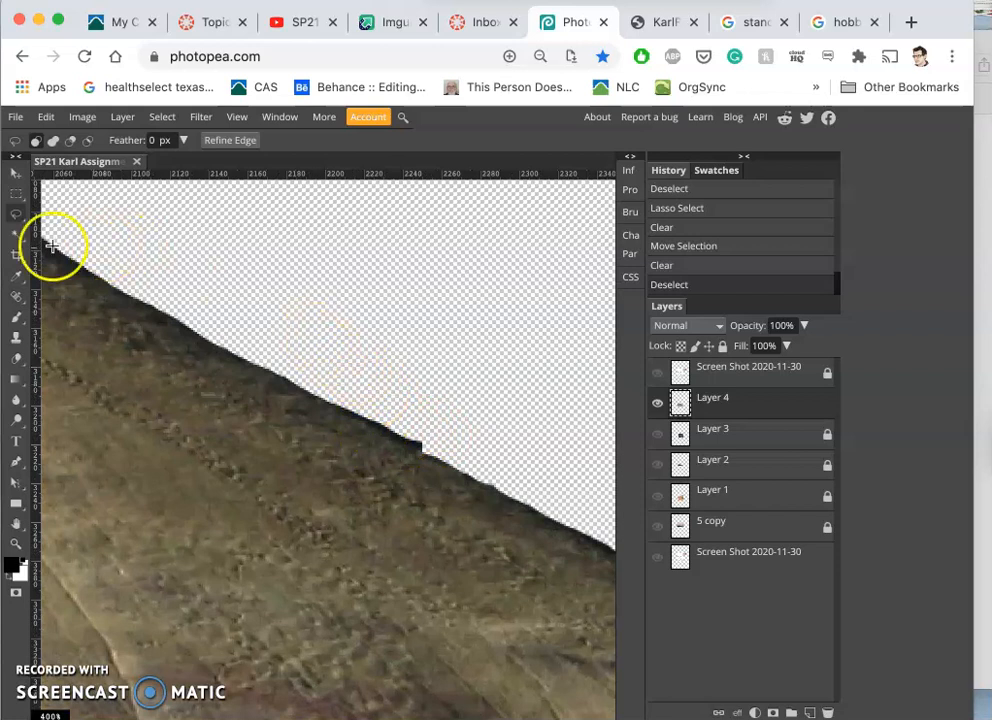
left_click(16, 234)
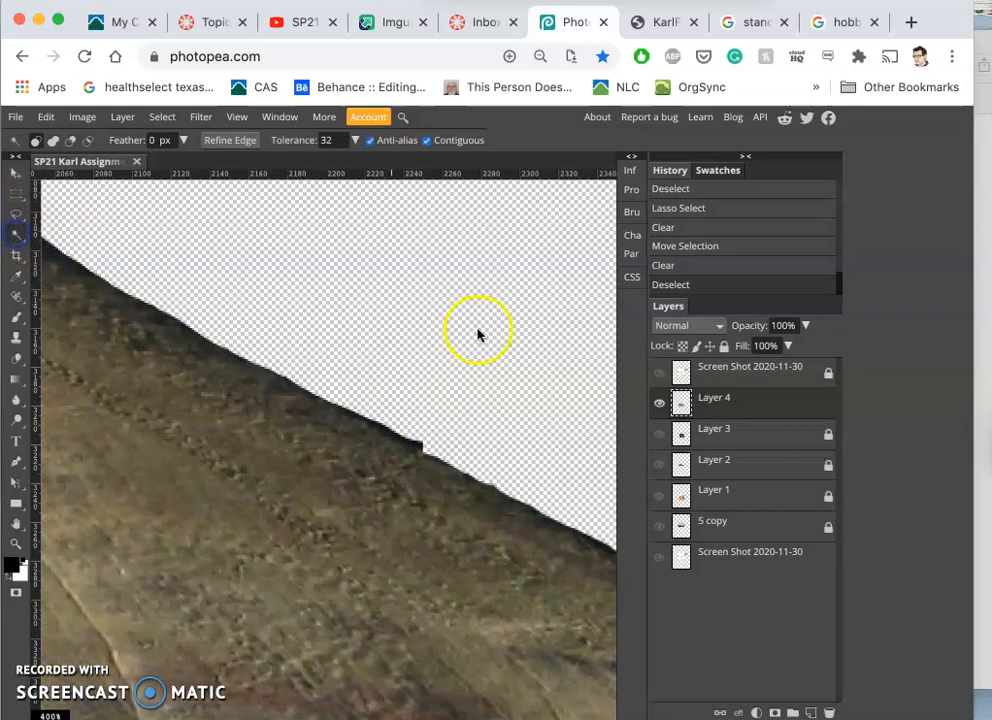
mouse_move(264, 252)
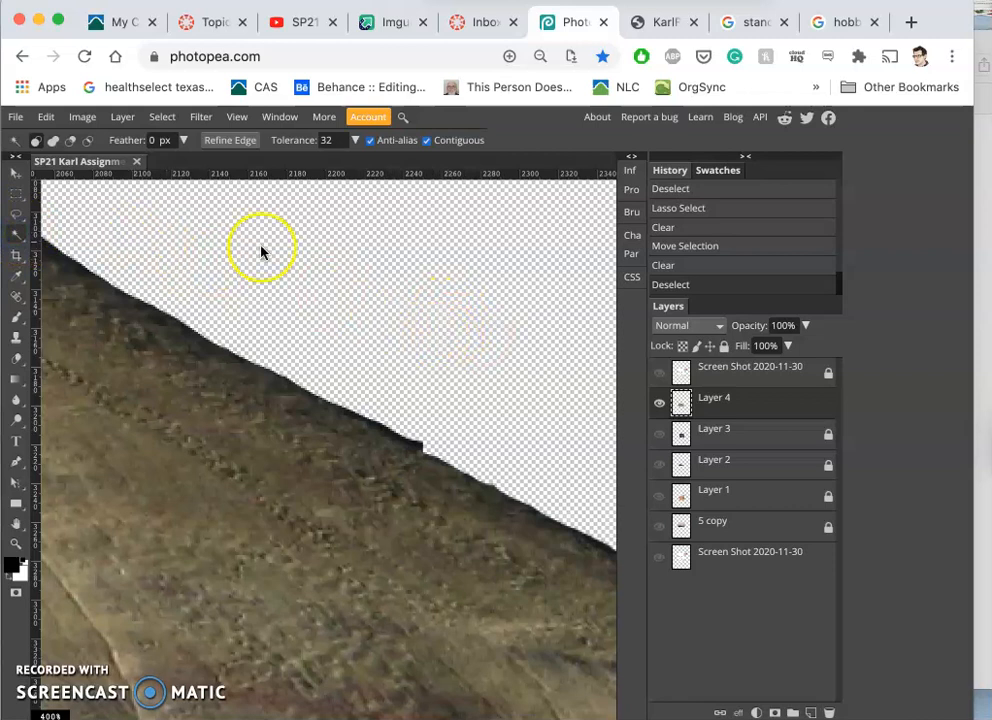
mouse_move(420, 350)
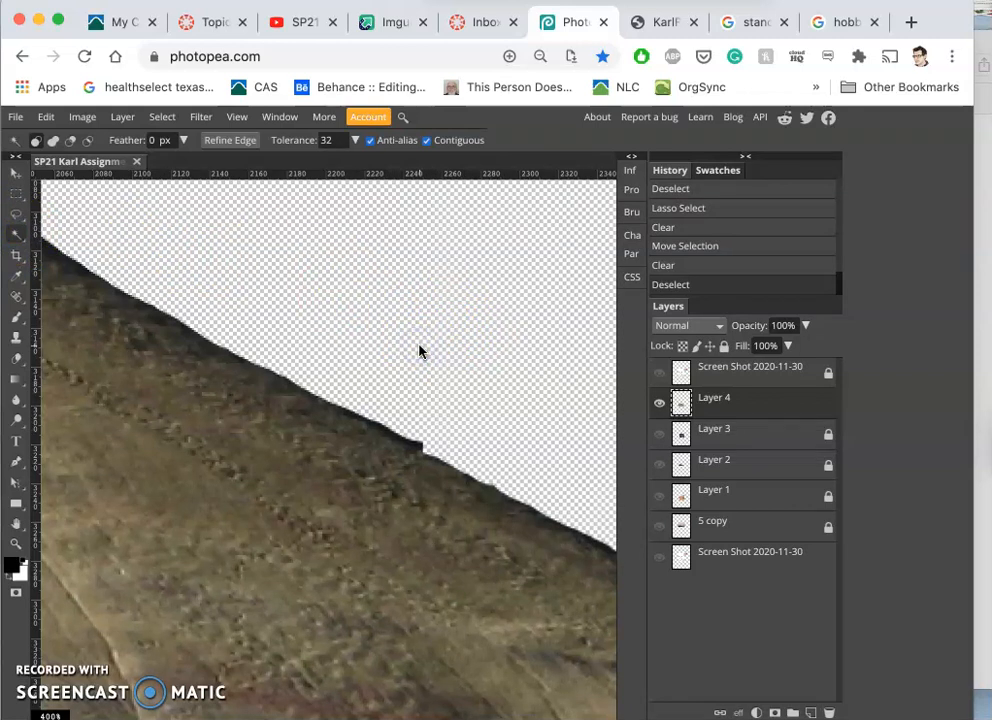
left_click(228, 200)
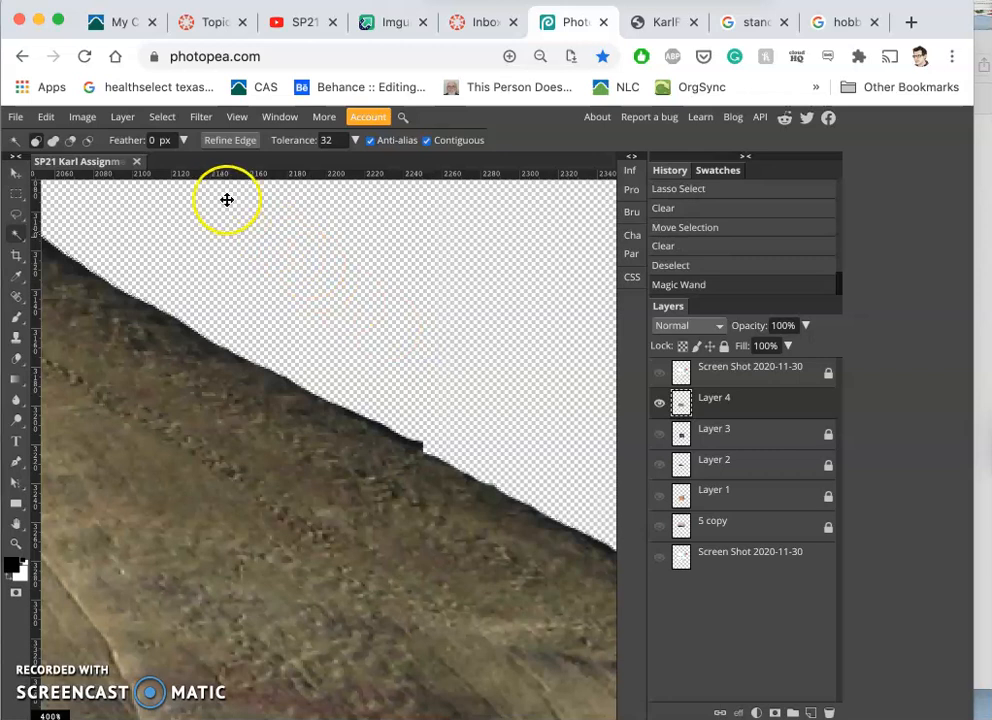
mouse_move(162, 198)
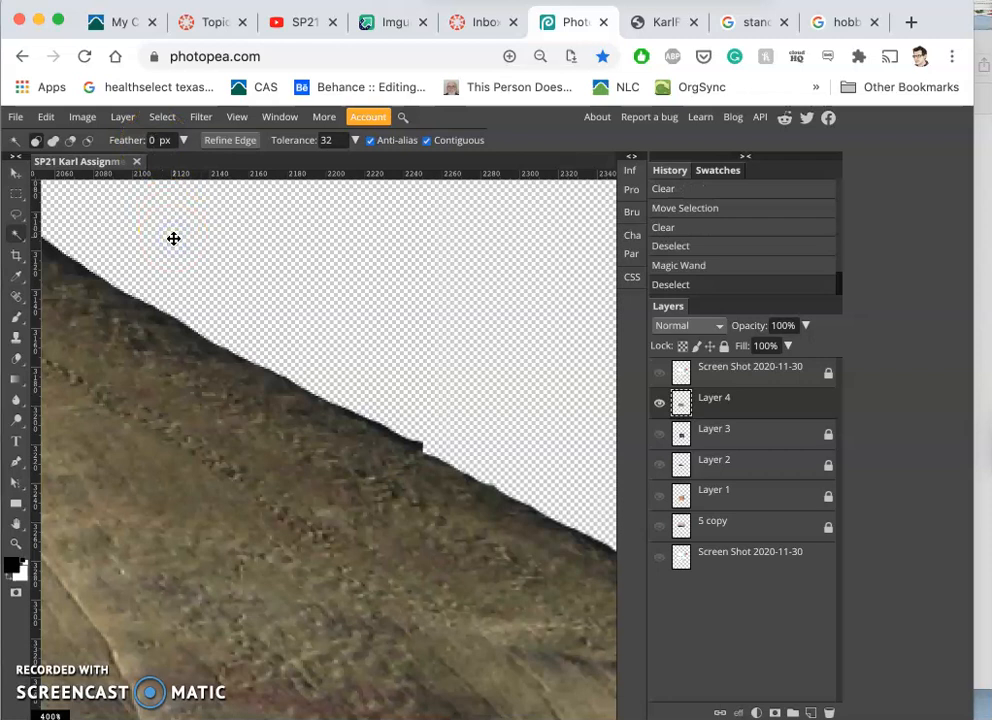
mouse_move(300, 236)
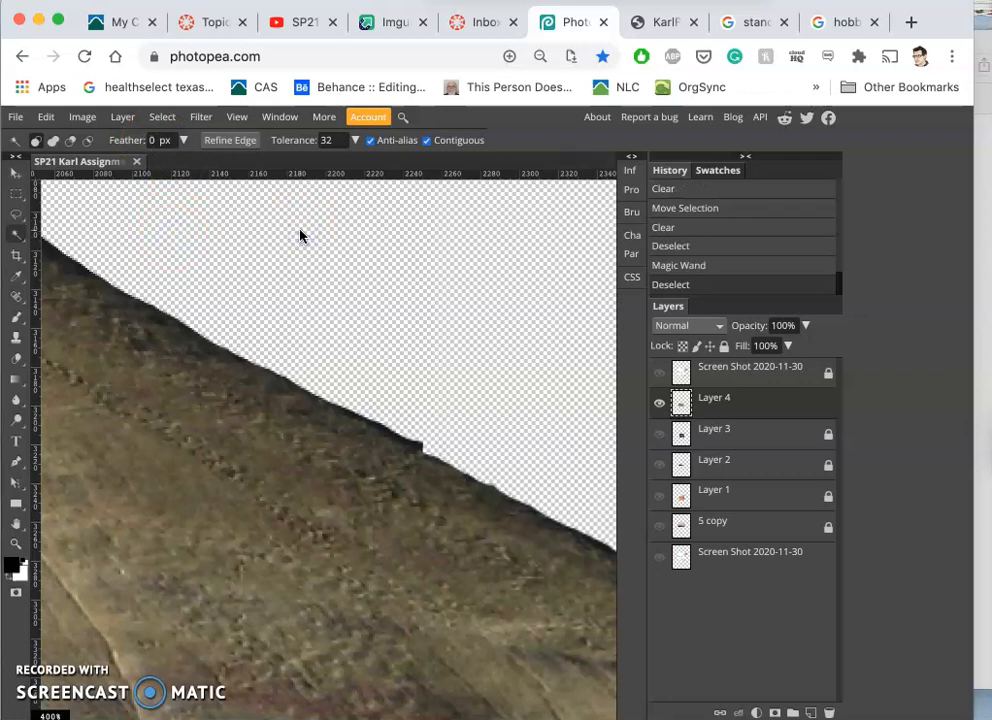
Step: Clear leftover pixels above the hill's ridge using lasso and Magic Wand selections
left_click(44, 230)
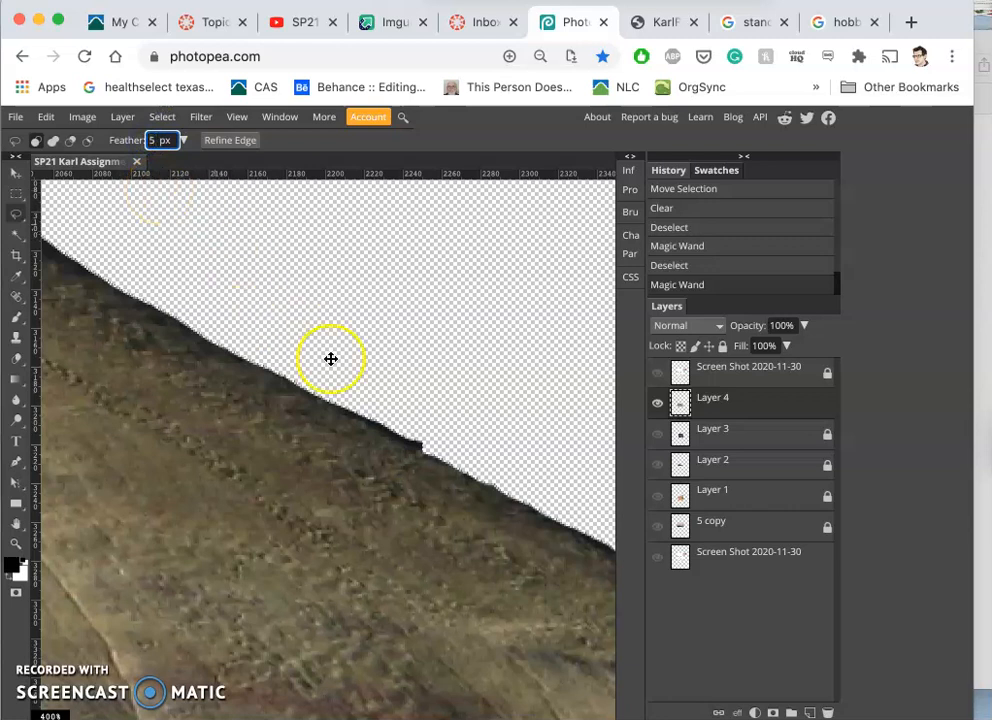
mouse_move(448, 448)
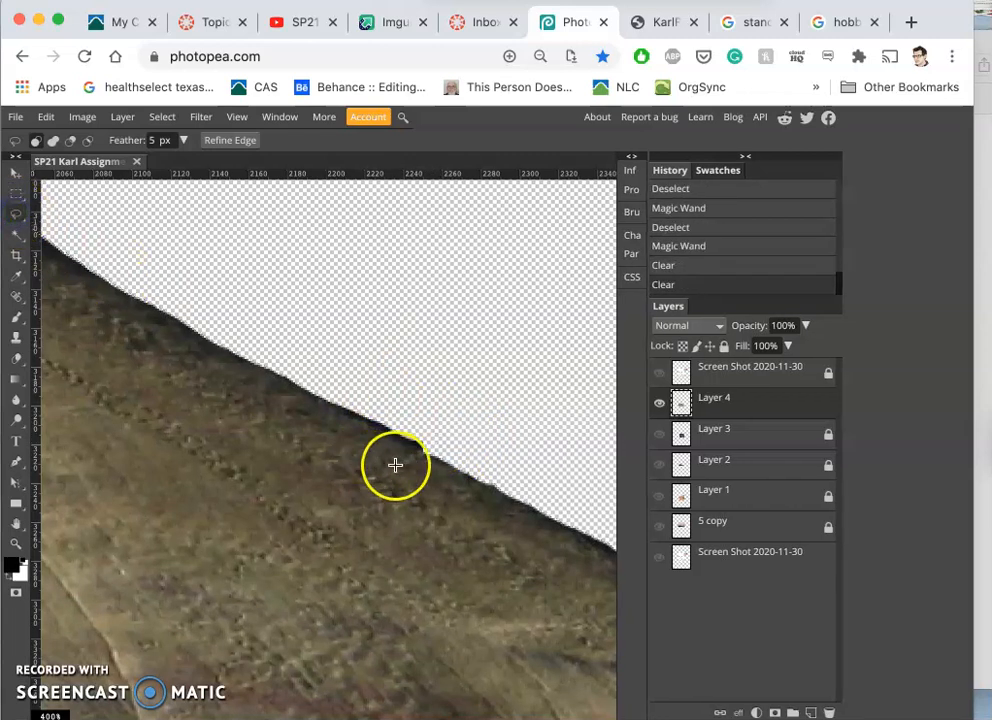
mouse_move(424, 462)
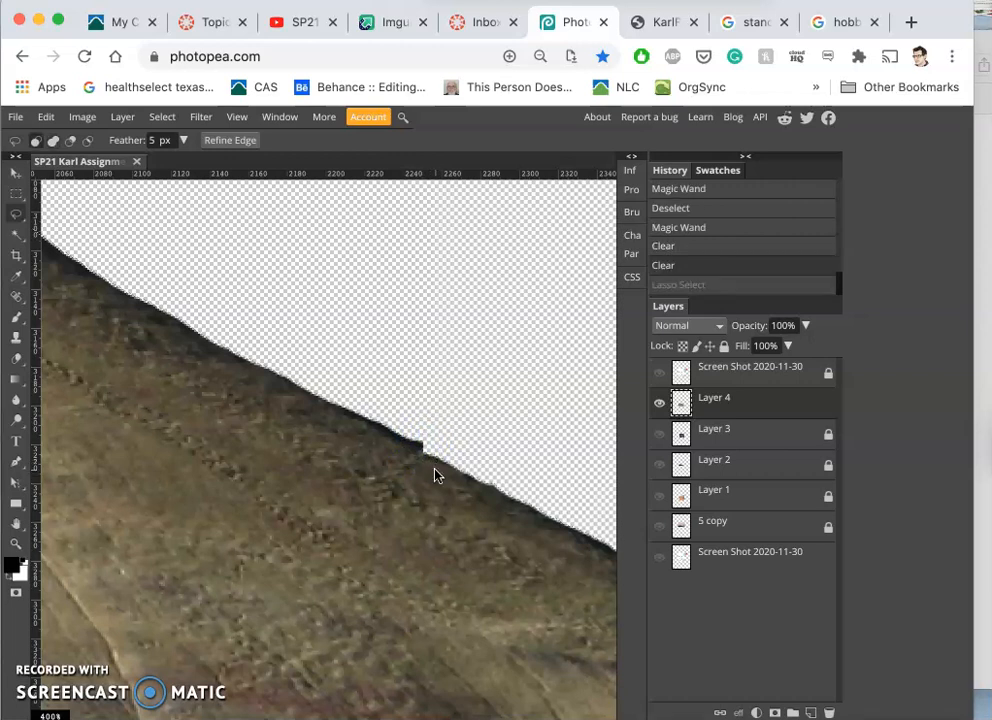
mouse_move(422, 476)
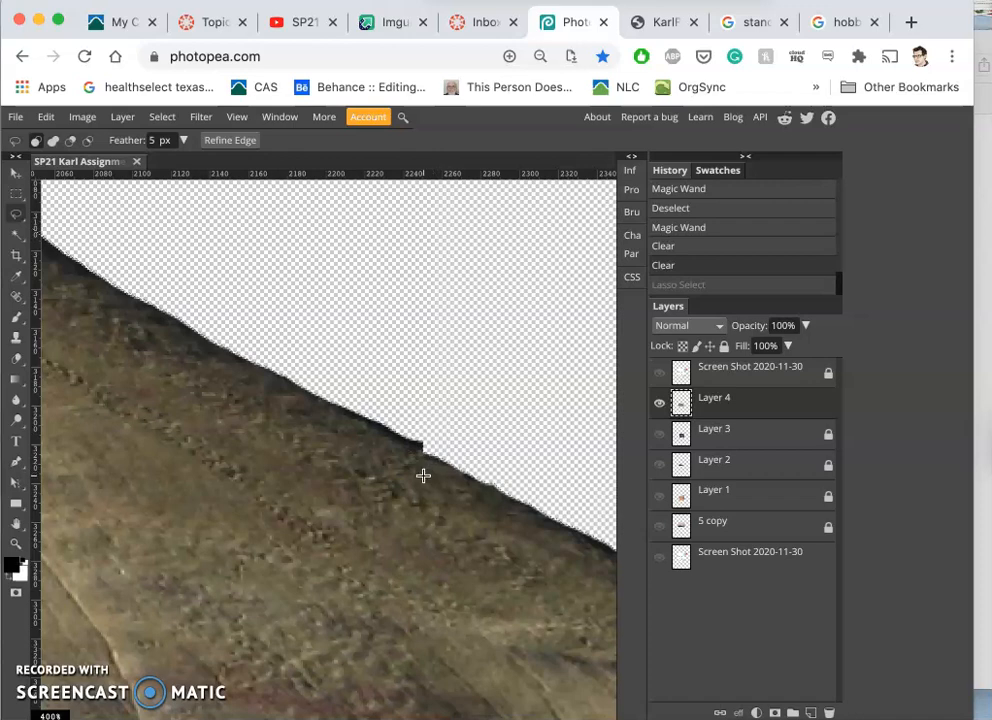
left_click(424, 422)
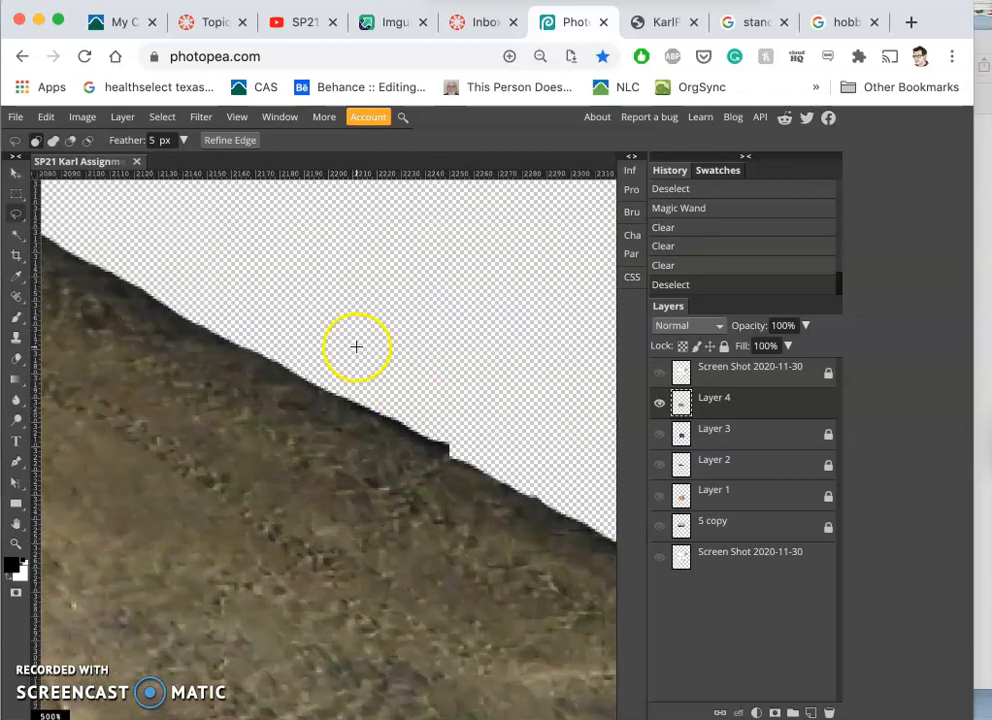
left_click(16, 214)
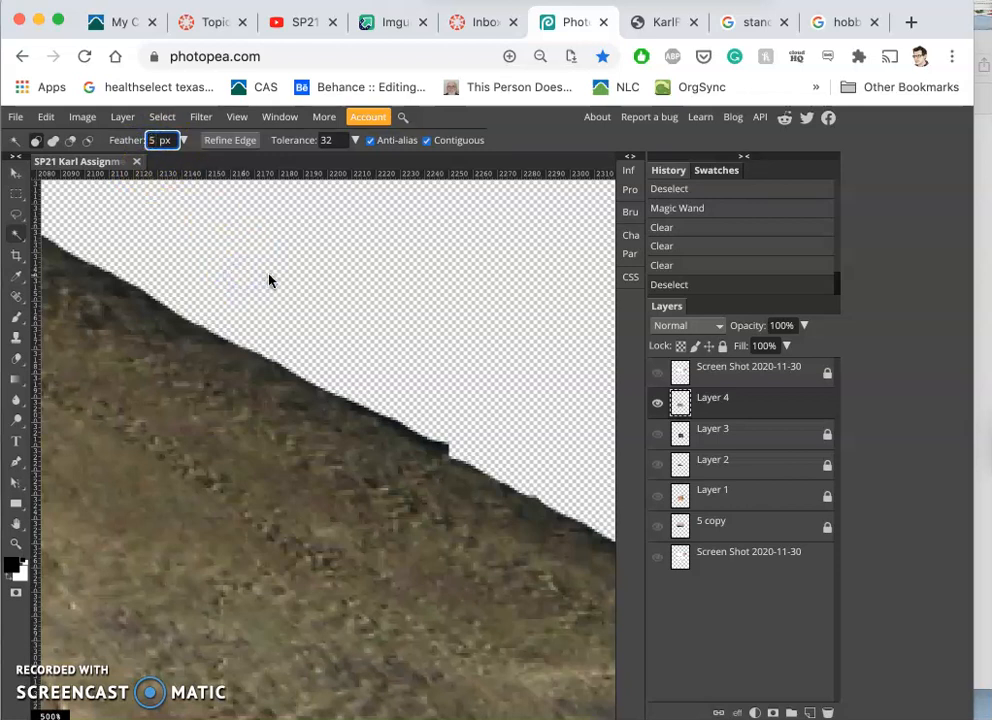
left_click(272, 278)
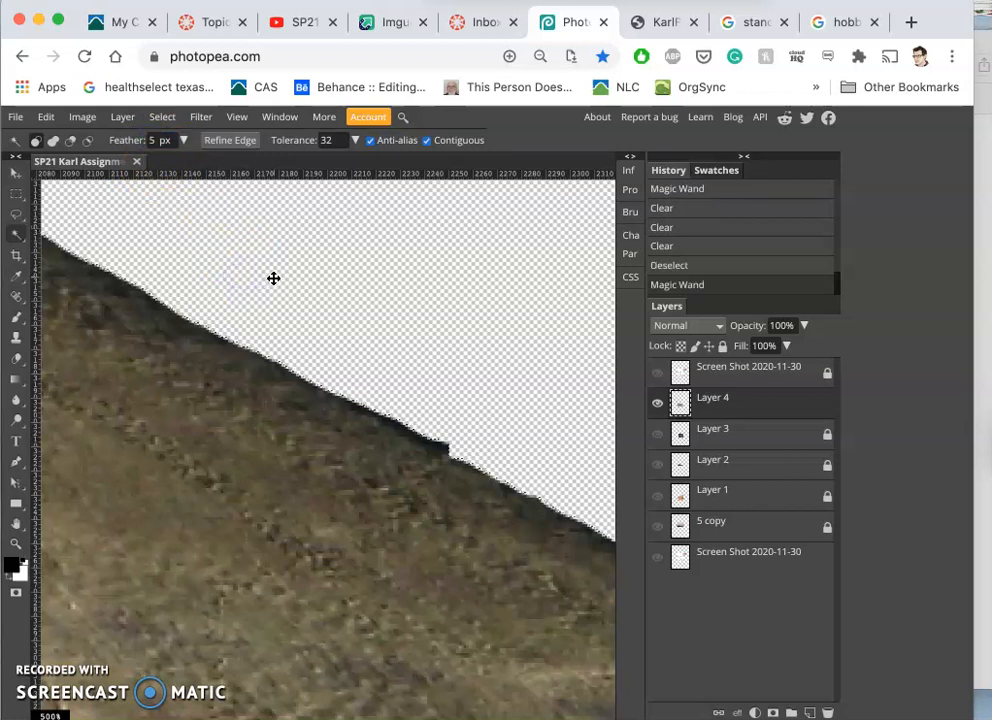
mouse_move(114, 224)
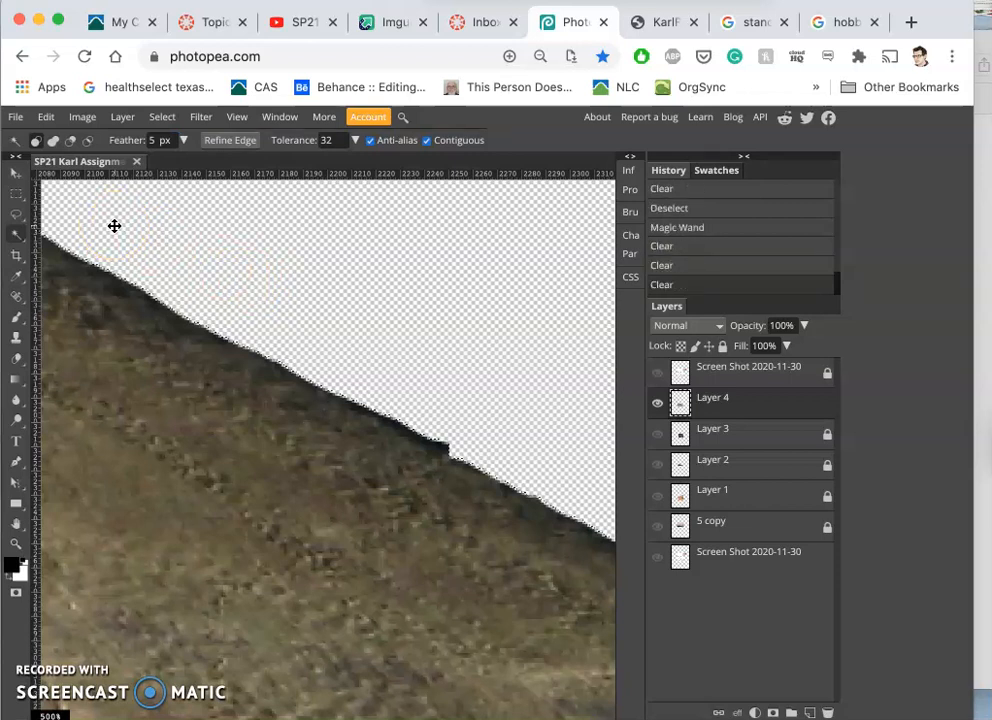
mouse_move(68, 228)
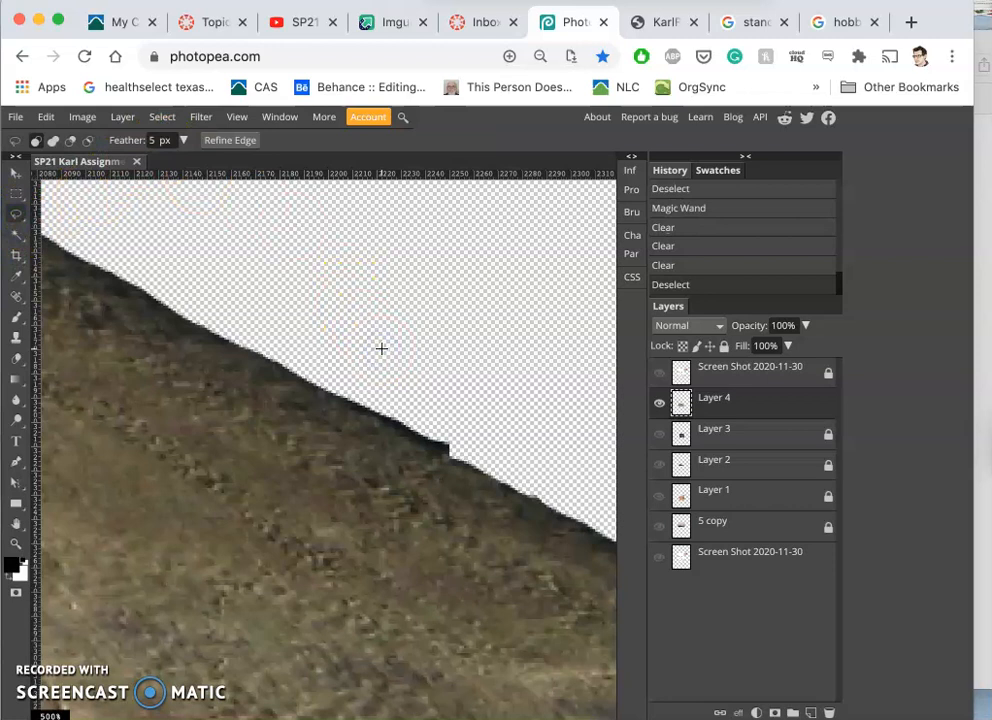
left_click(400, 418)
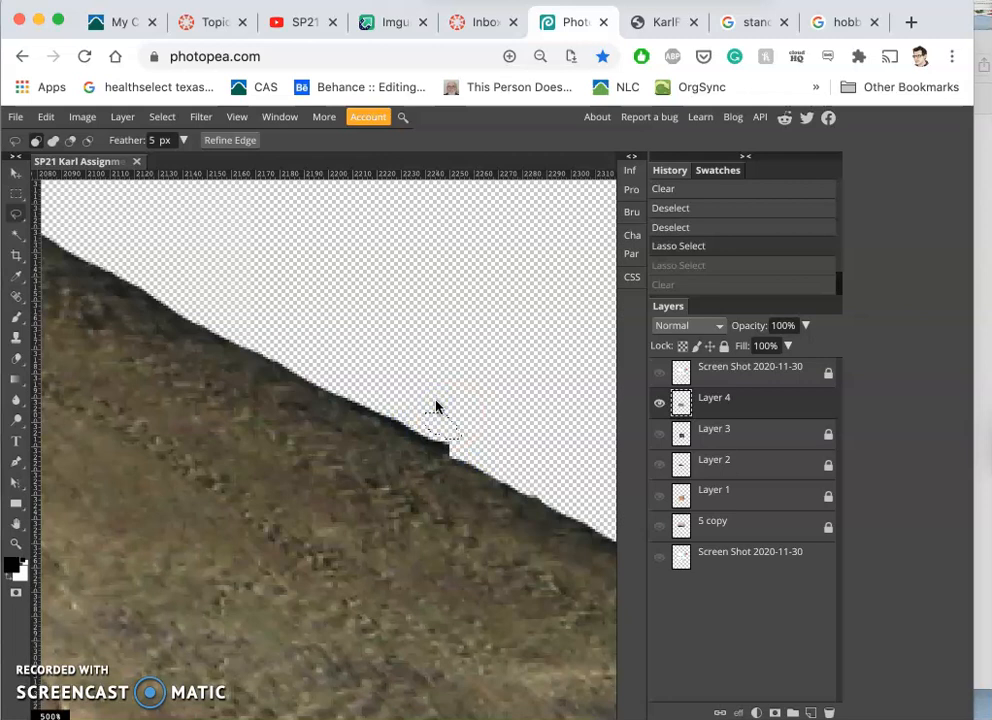
Step: With Lasso feather at 2 px, trace and delete leftover strips along the hill's ridge
triple_click(160, 140)
type("2")
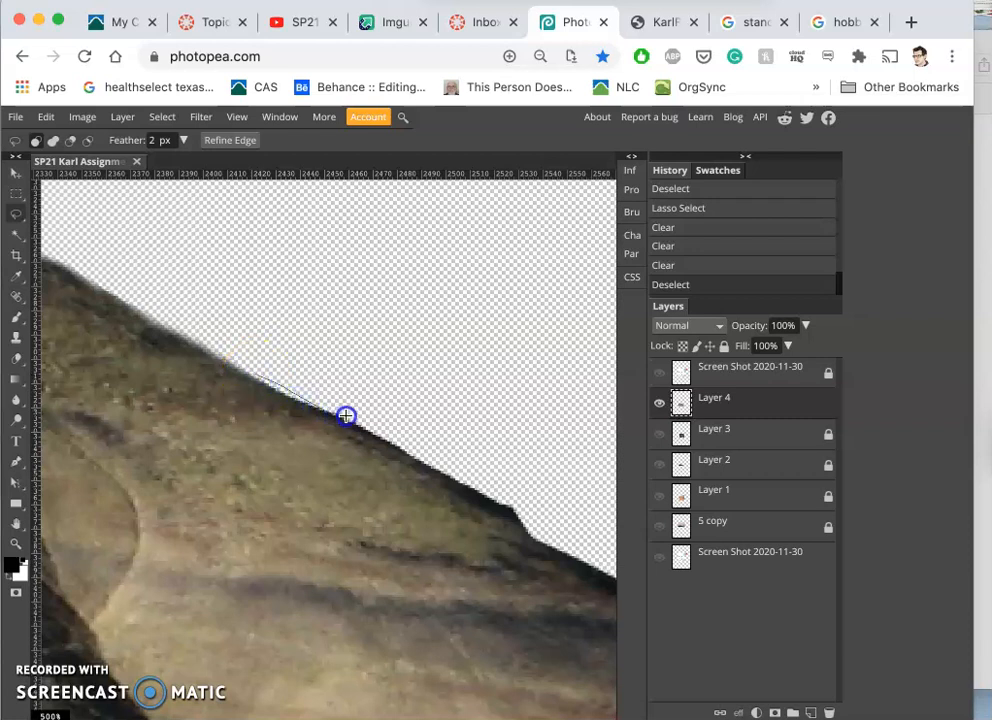
left_click(508, 512)
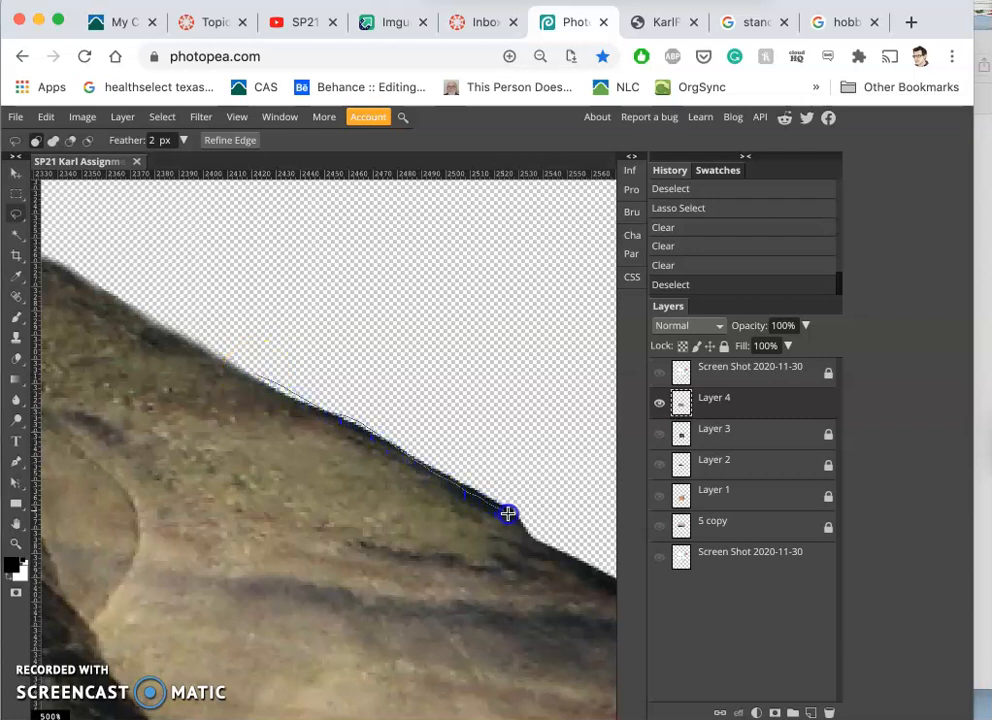
mouse_move(288, 346)
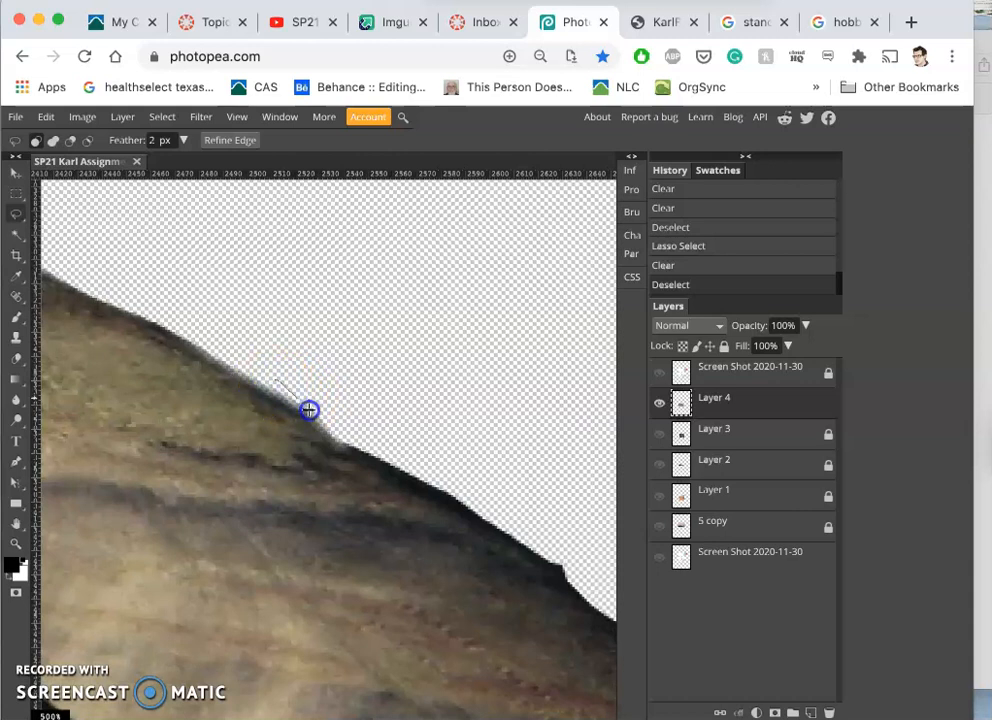
left_click_drag(308, 410, 444, 498)
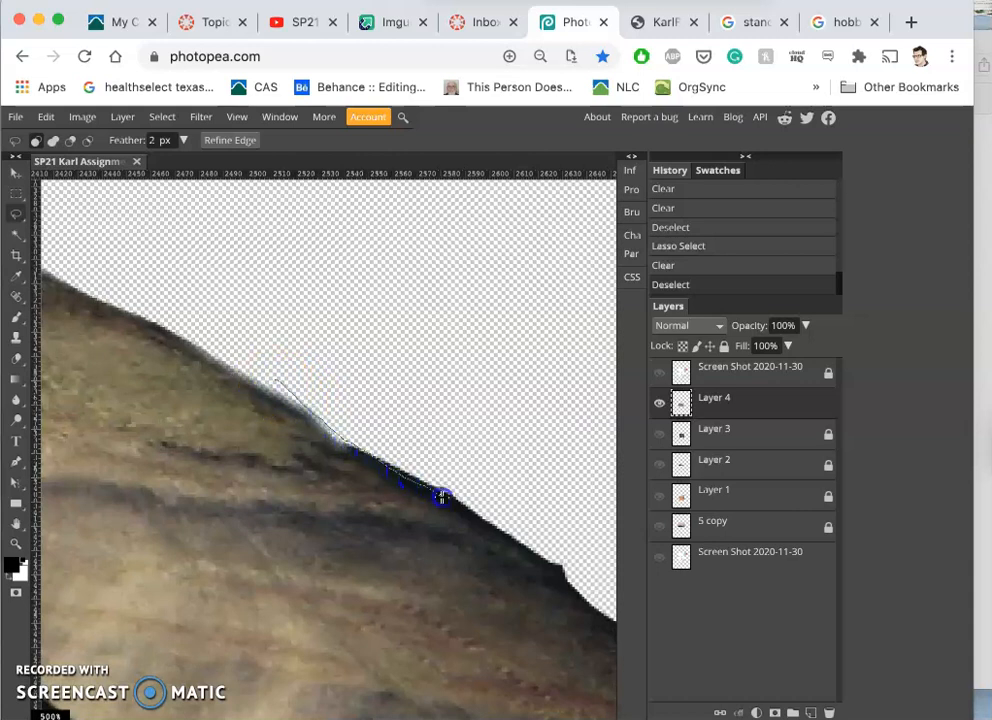
left_click(580, 600)
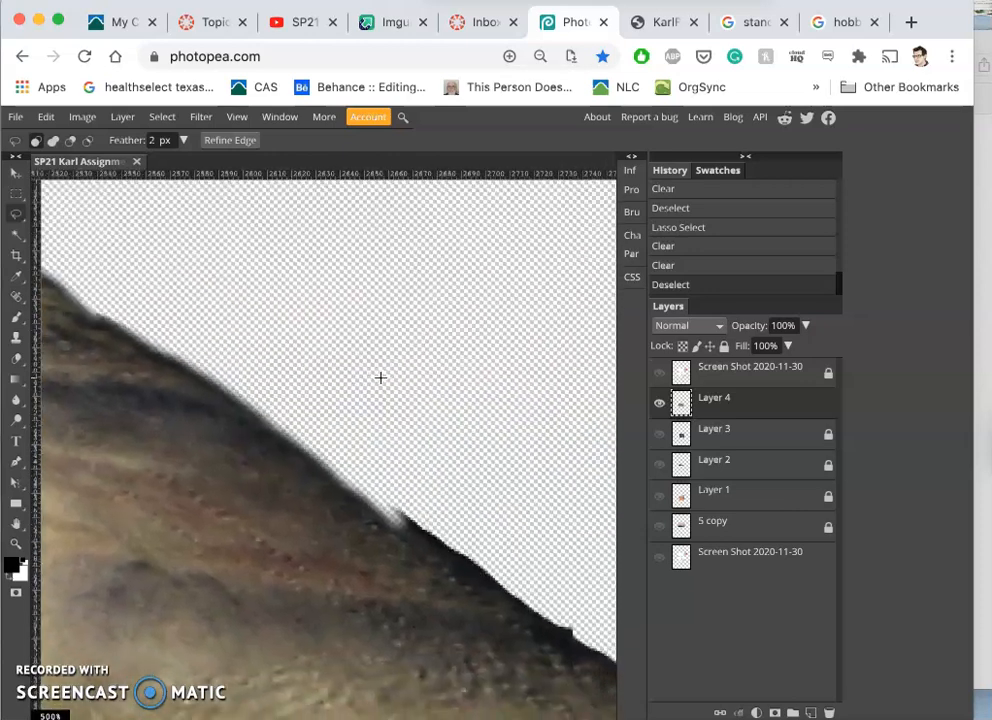
left_click_drag(380, 378, 186, 356)
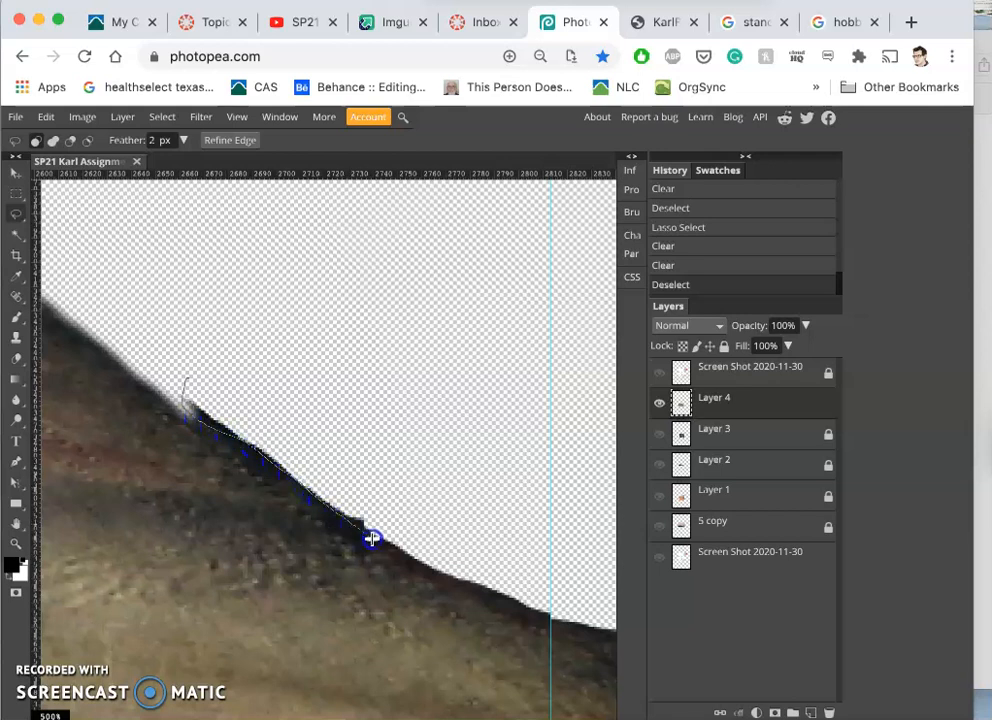
left_click(562, 622)
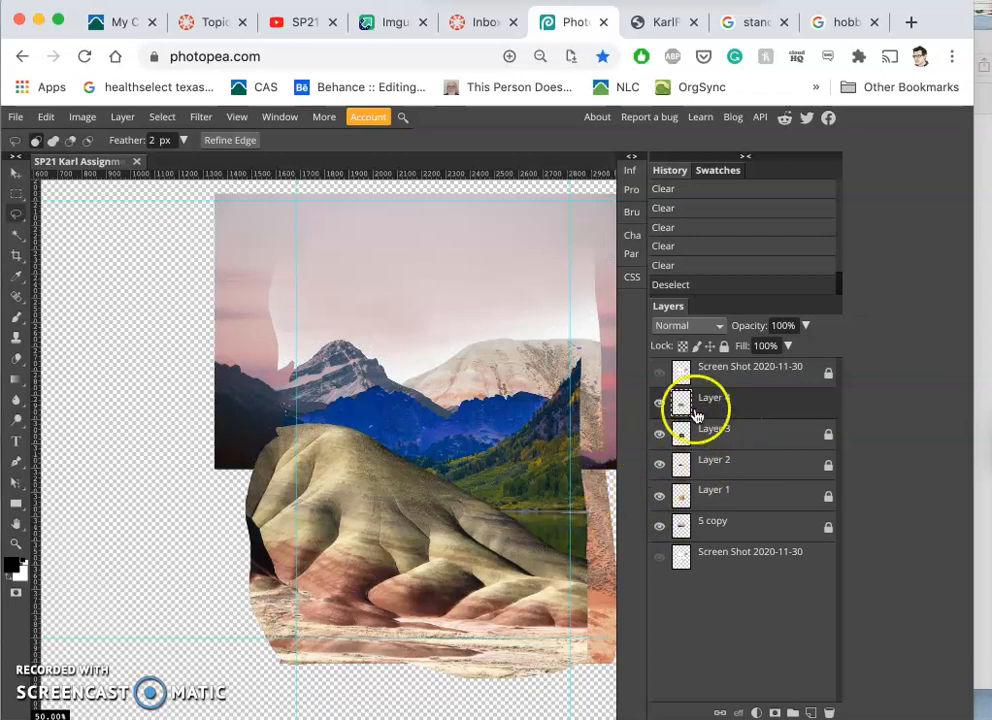
Step: Make the numbered layout sketch visible over the collage
left_click(658, 370)
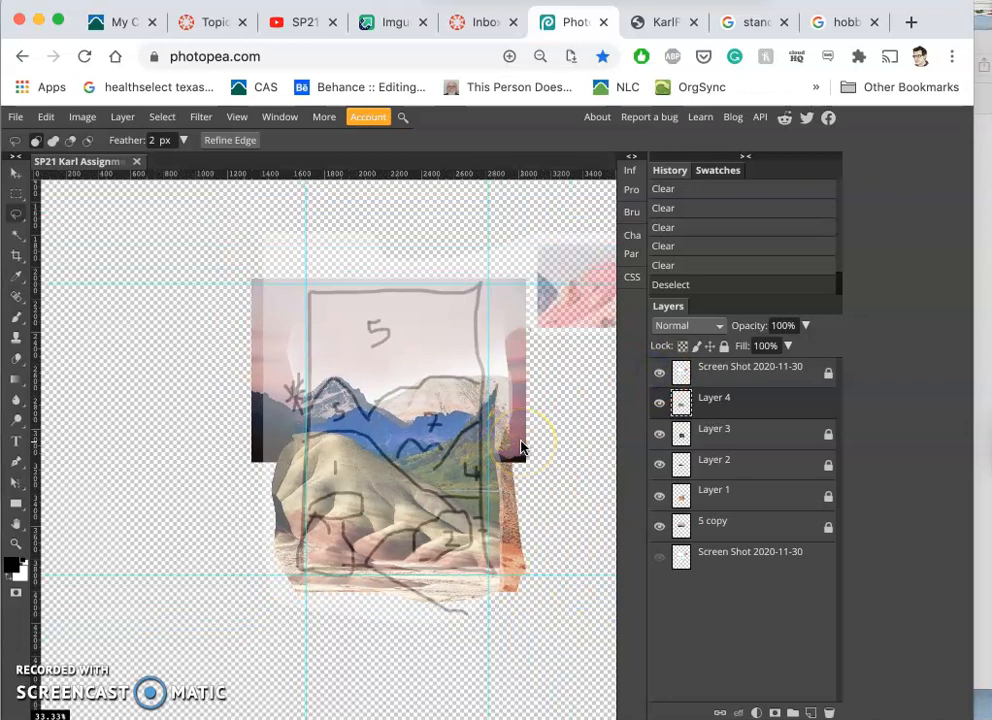
mouse_move(504, 556)
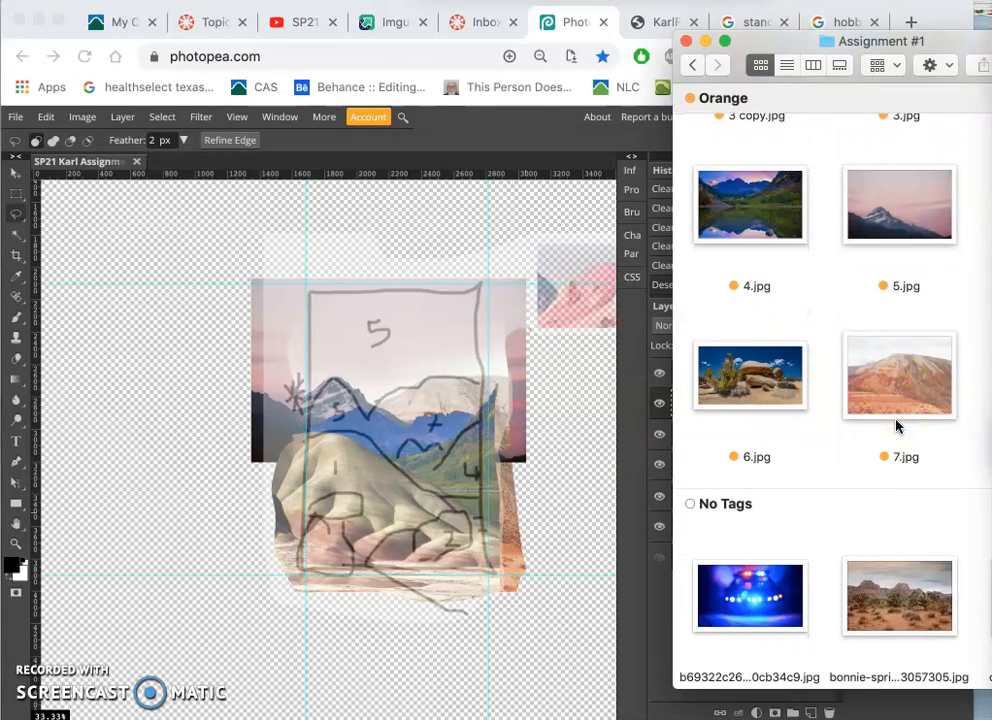
Step: Scroll the Assignment #1 Finder window to reach the desert photo
scroll("up", 3)
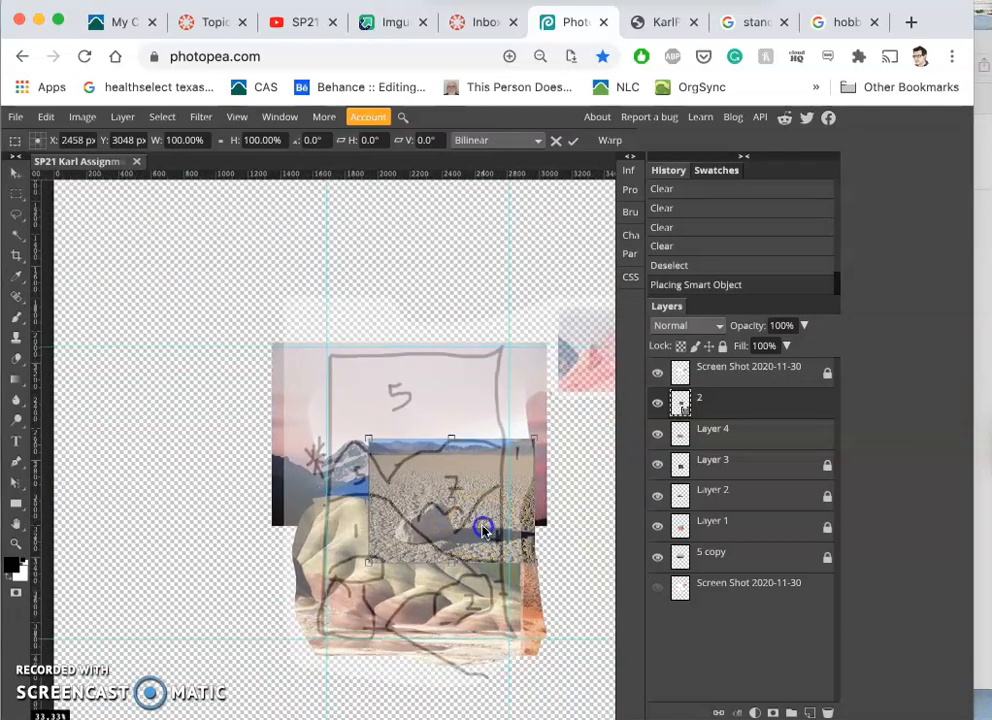
Step: Position the placed desert photo and scale it up slightly with Free Transform
left_click_drag(484, 530, 516, 610)
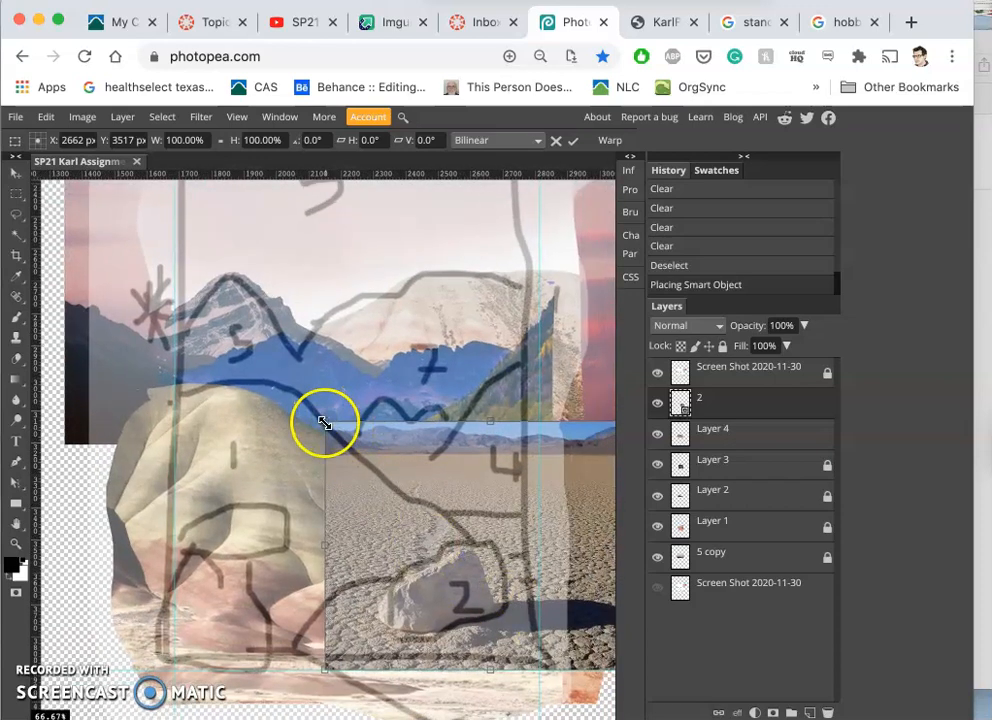
left_click_drag(324, 420, 292, 408)
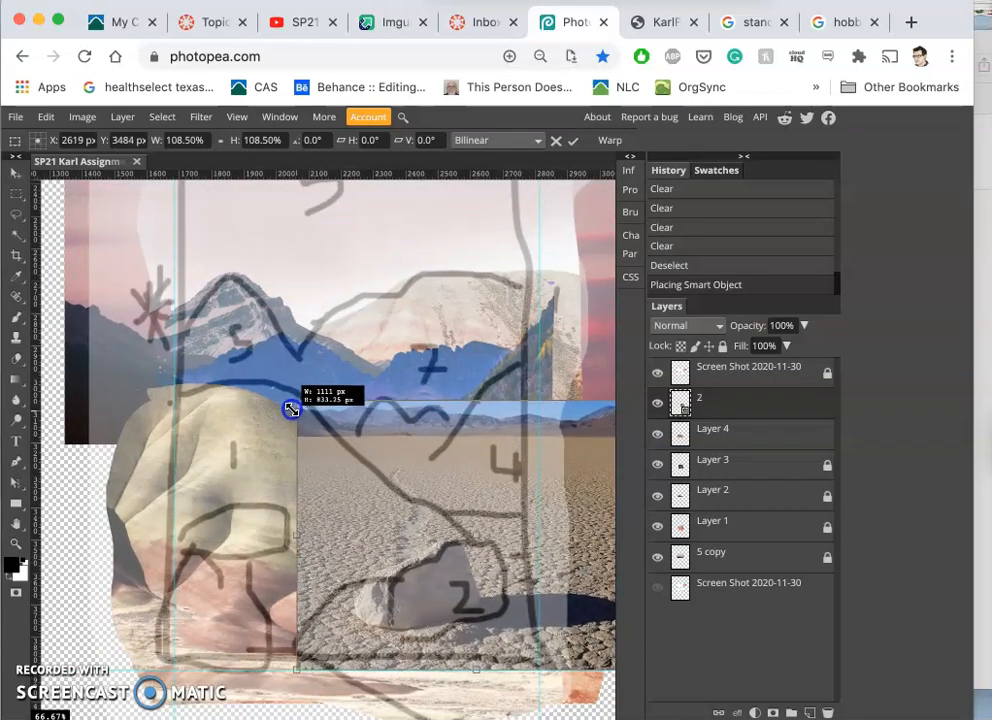
left_click_drag(290, 408, 368, 498)
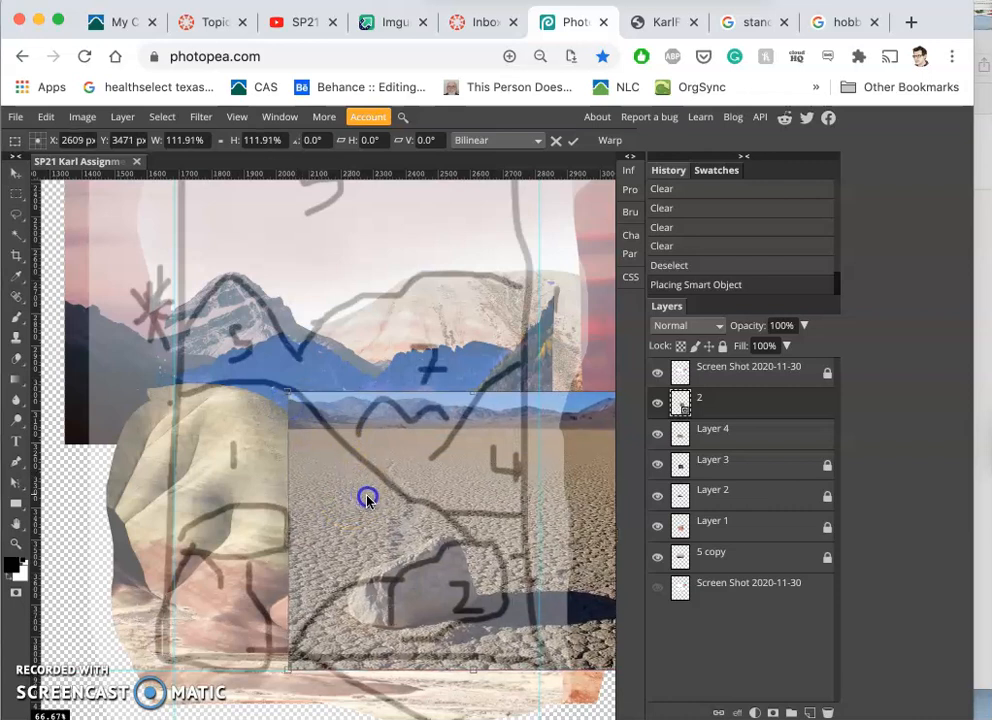
left_click_drag(368, 498, 380, 504)
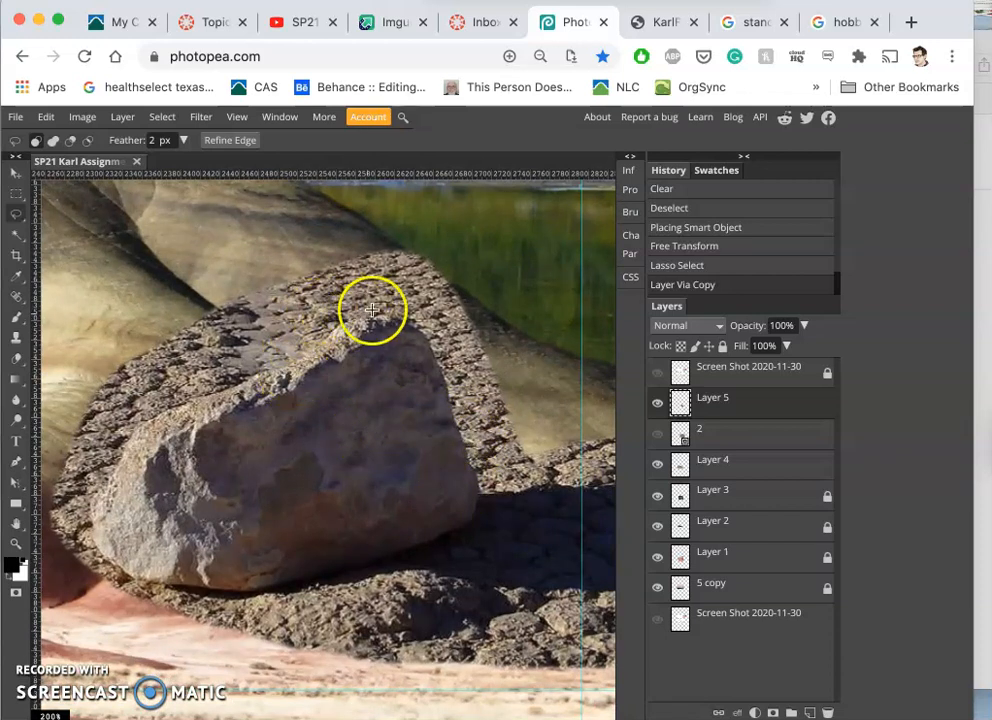
mouse_move(160, 272)
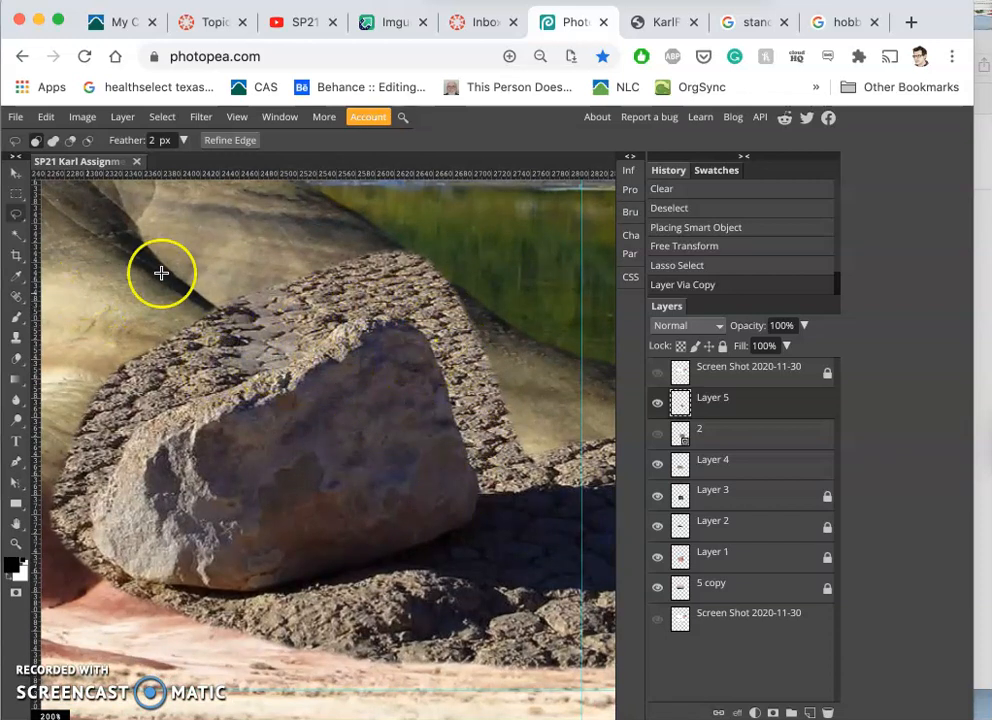